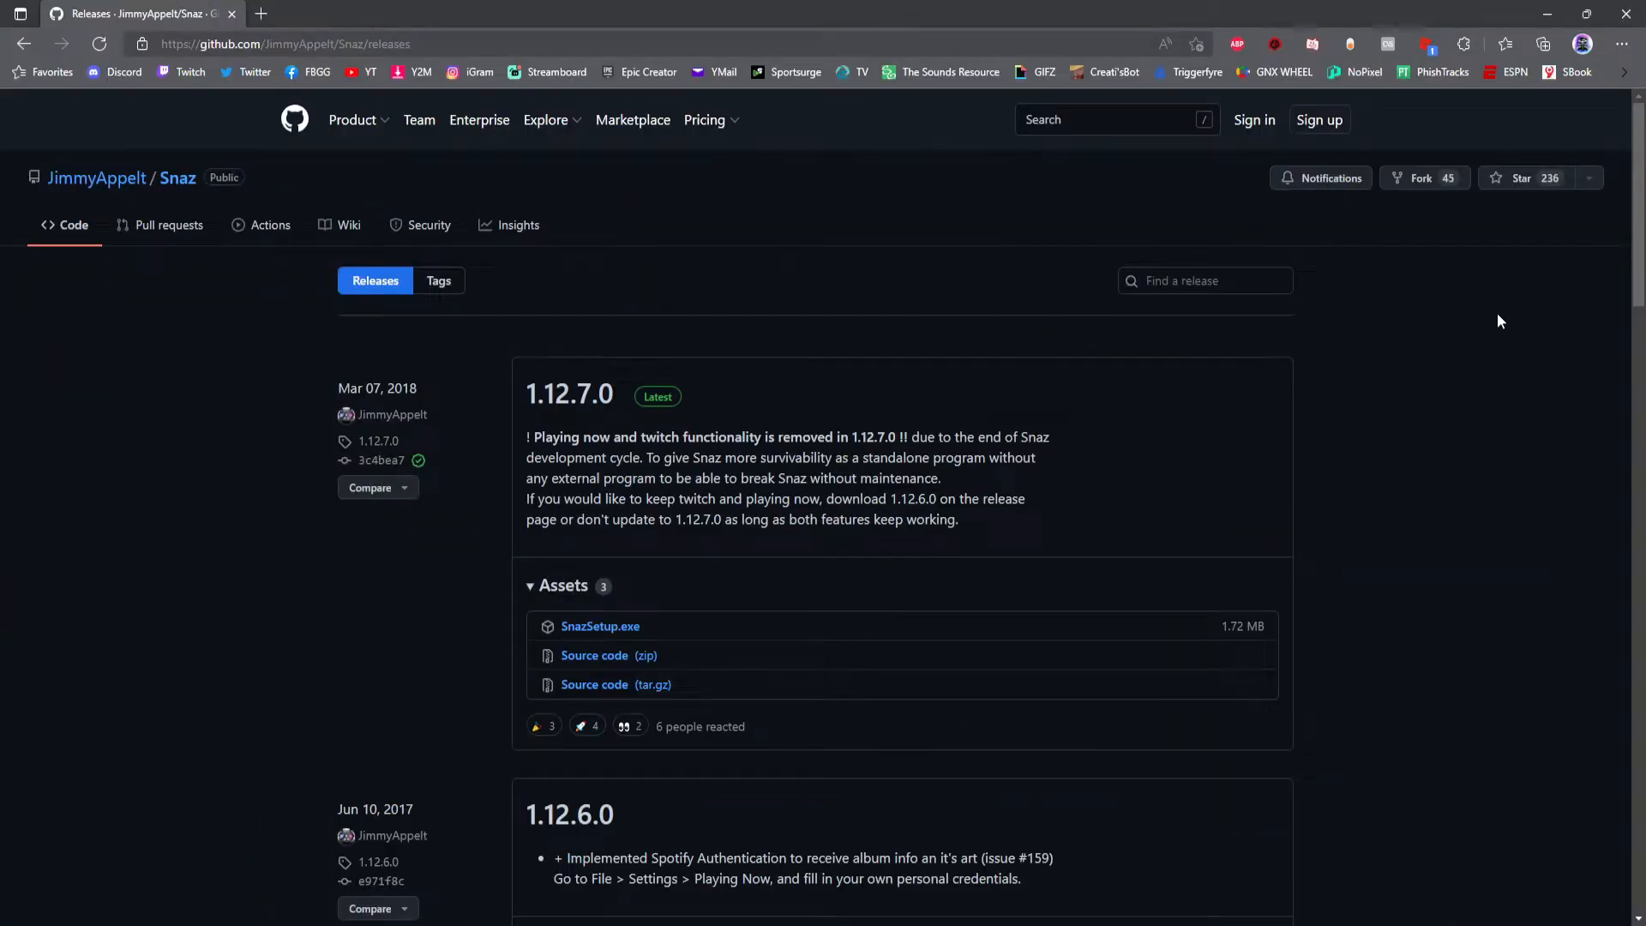
{"action": "mouse_move", "coordinate": [876, 227]}
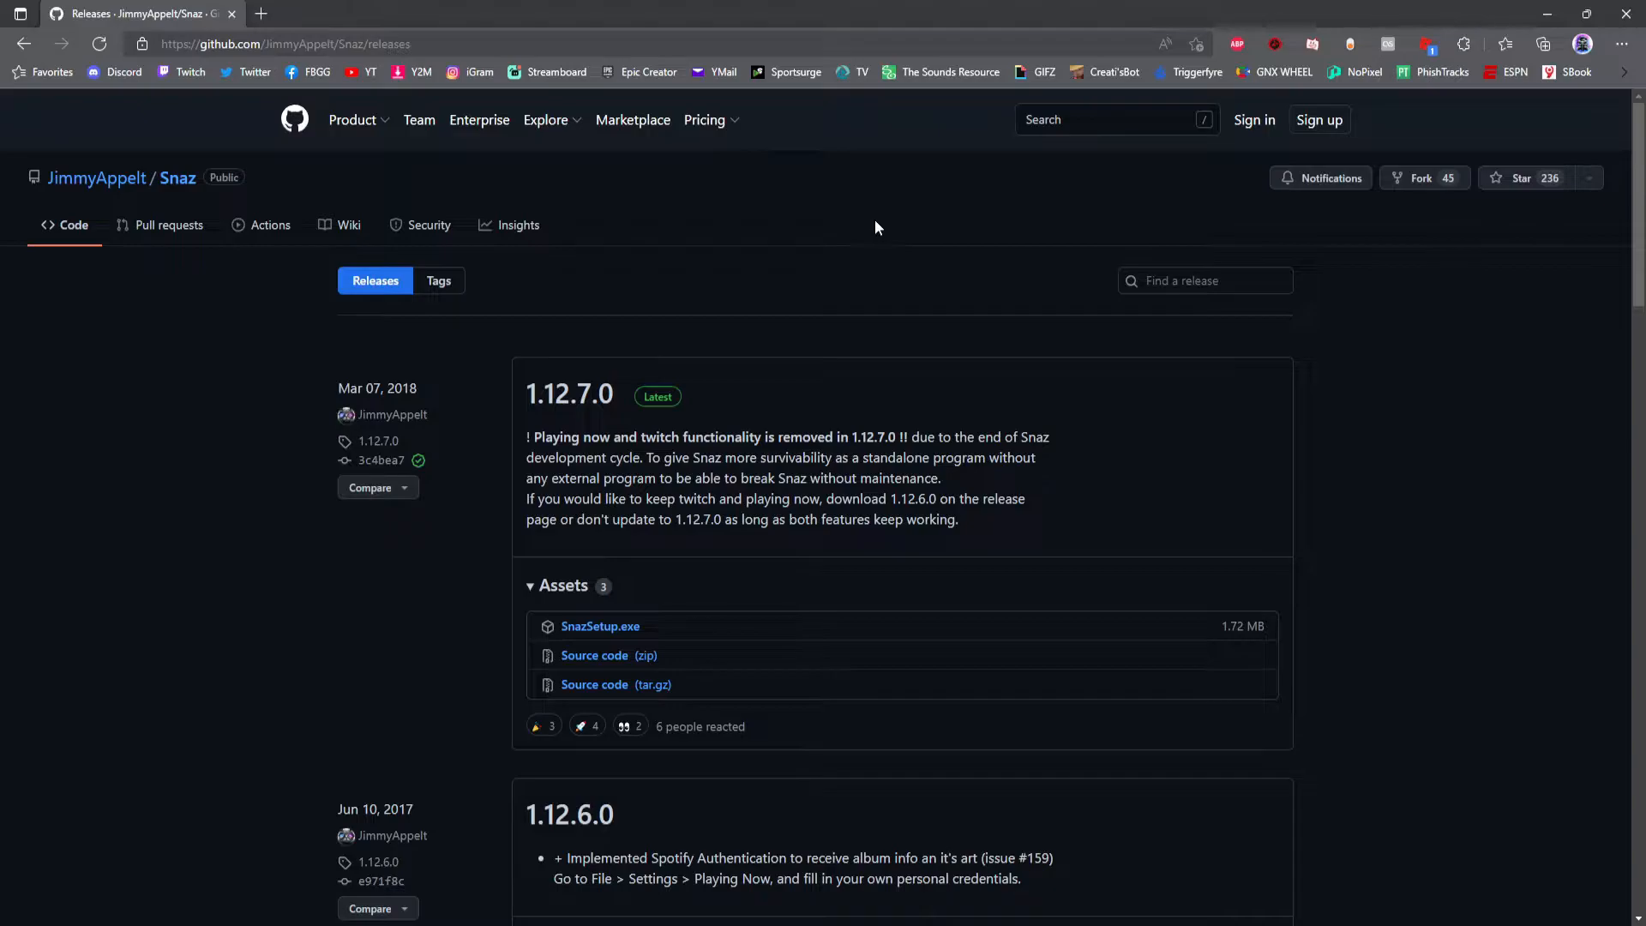
Step: Download SnazSetup.exe from release 1.12.7.0 and launch it from Downloads
{"action": "left_click", "coordinate": [283, 45]}
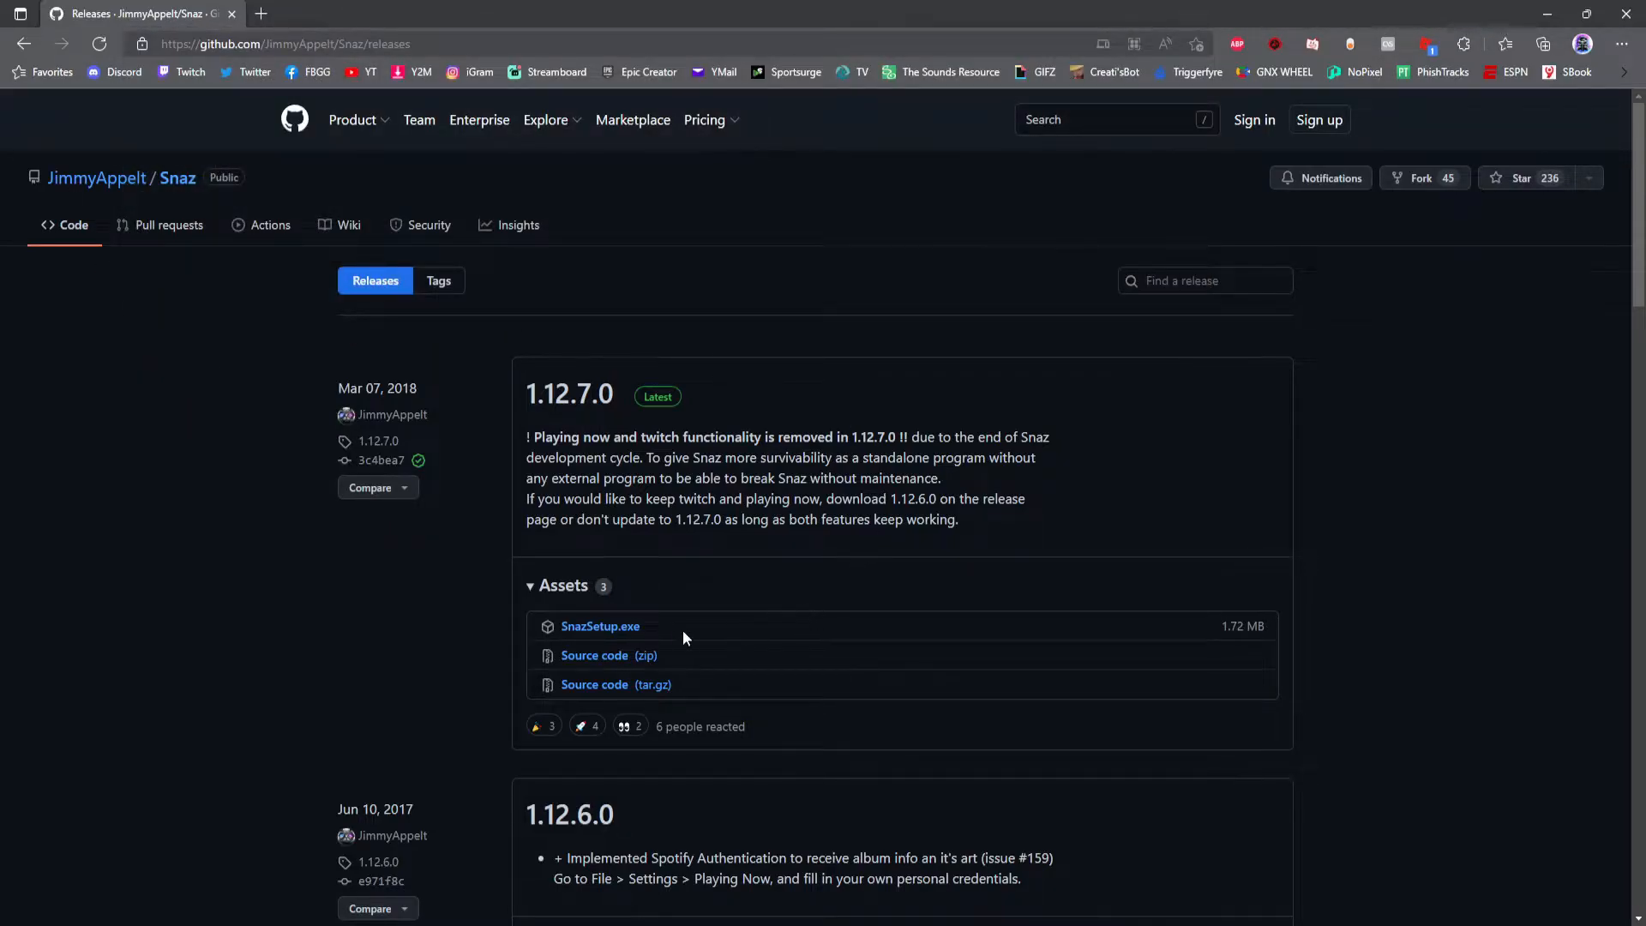
{"action": "mouse_move", "coordinate": [600, 626]}
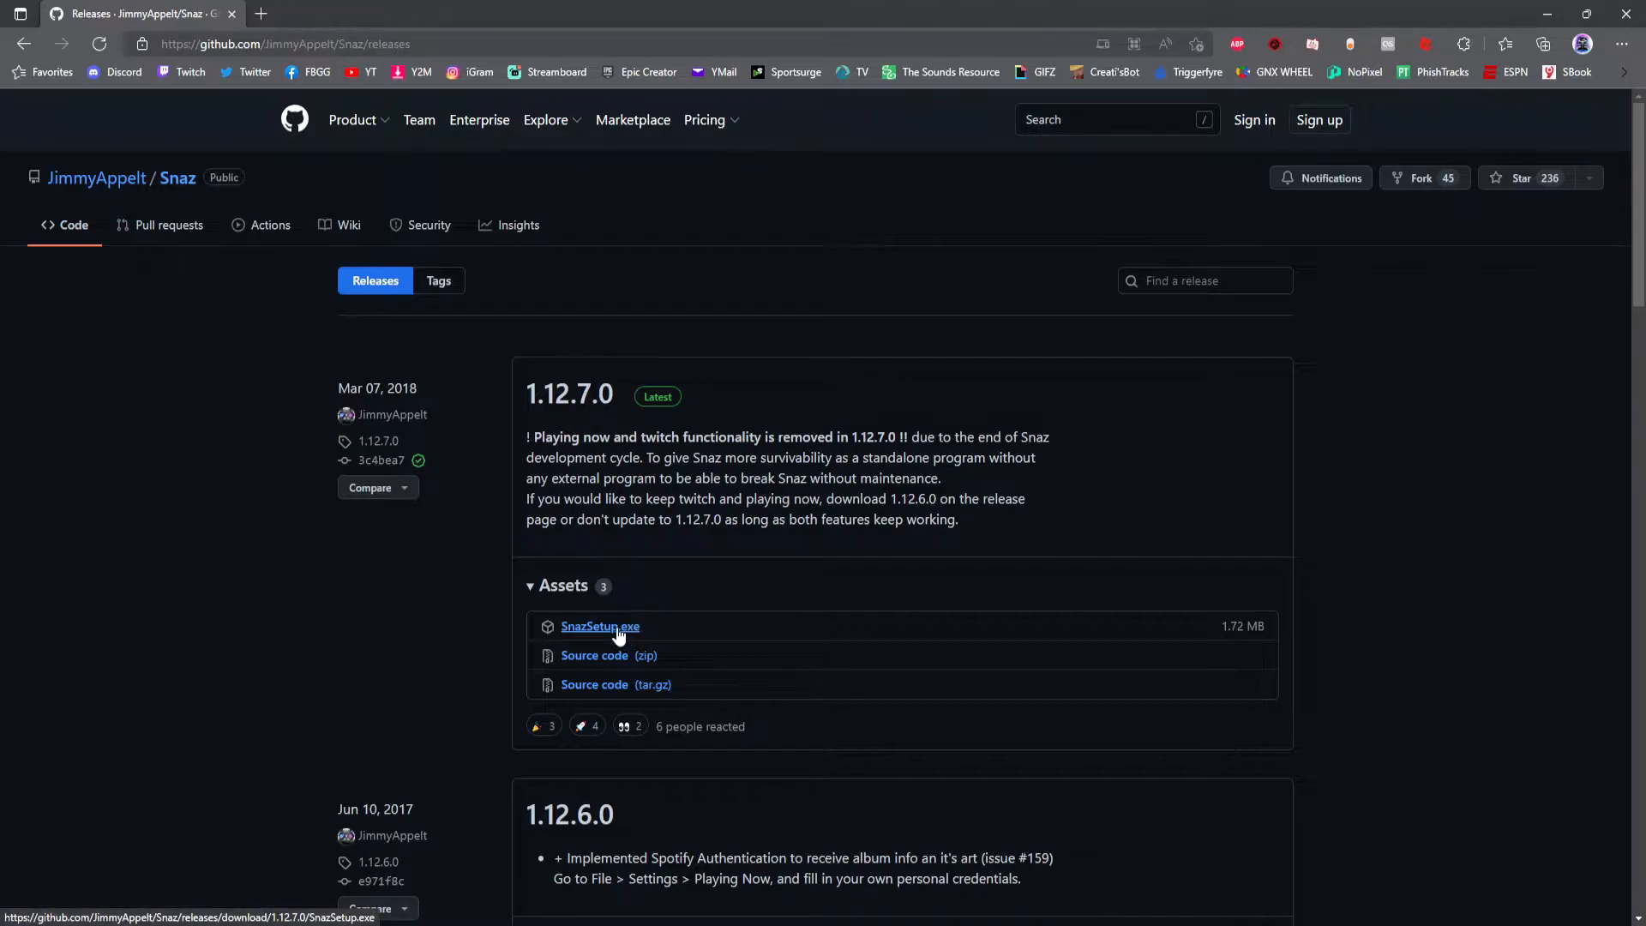
{"action": "left_click", "coordinate": [600, 626]}
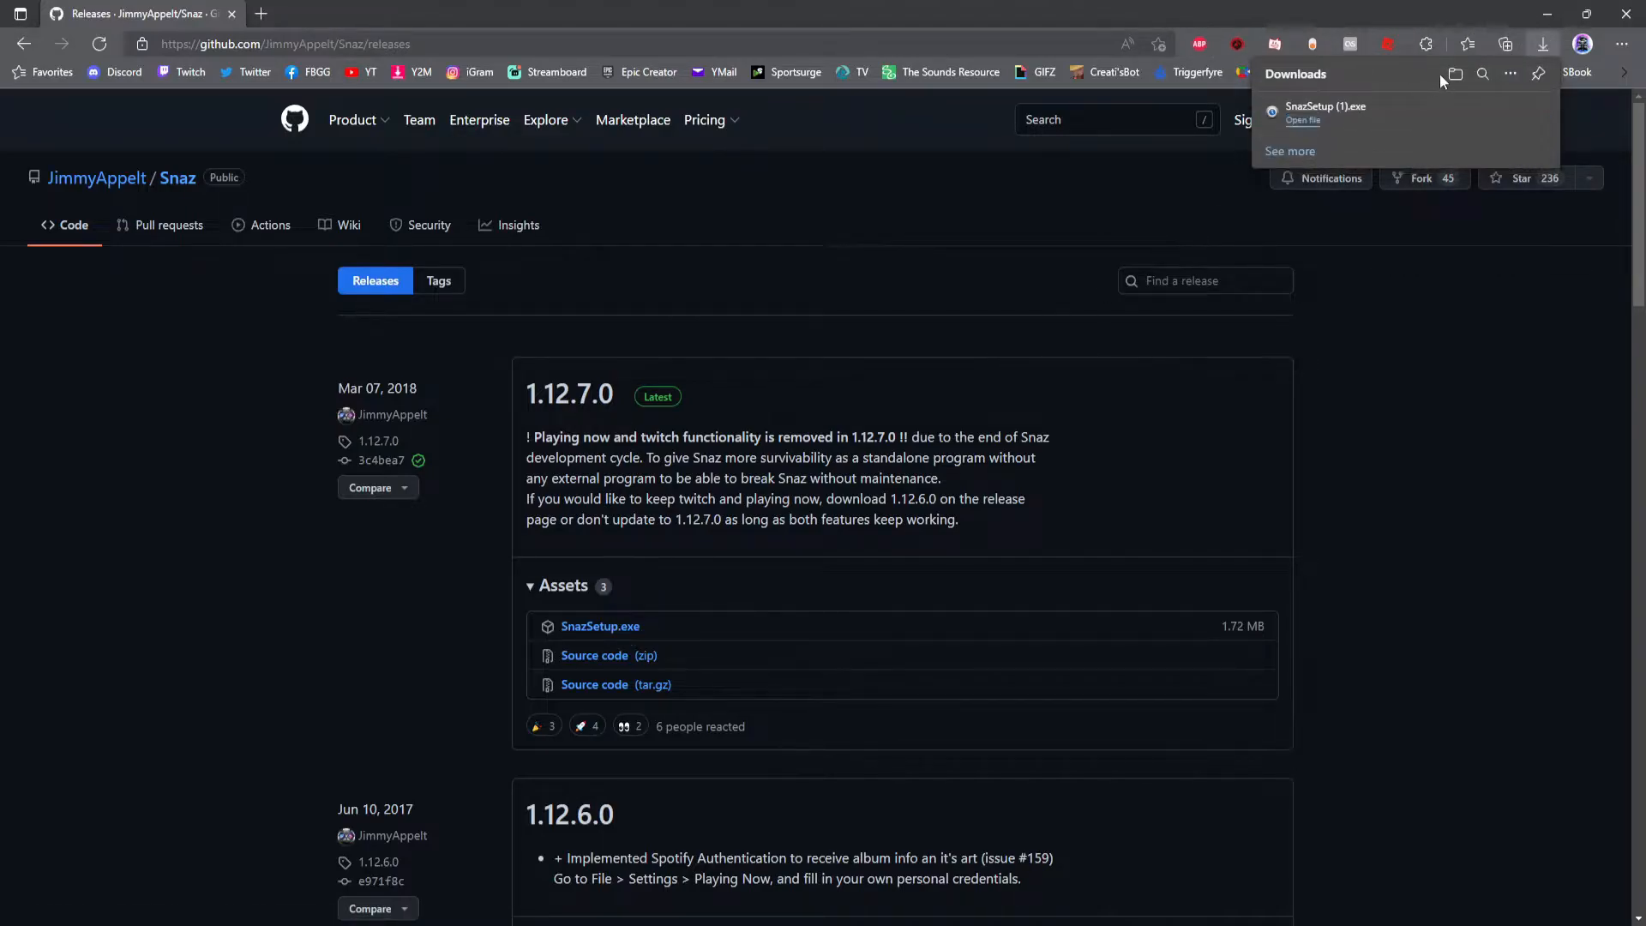
{"action": "mouse_move", "coordinate": [1480, 114]}
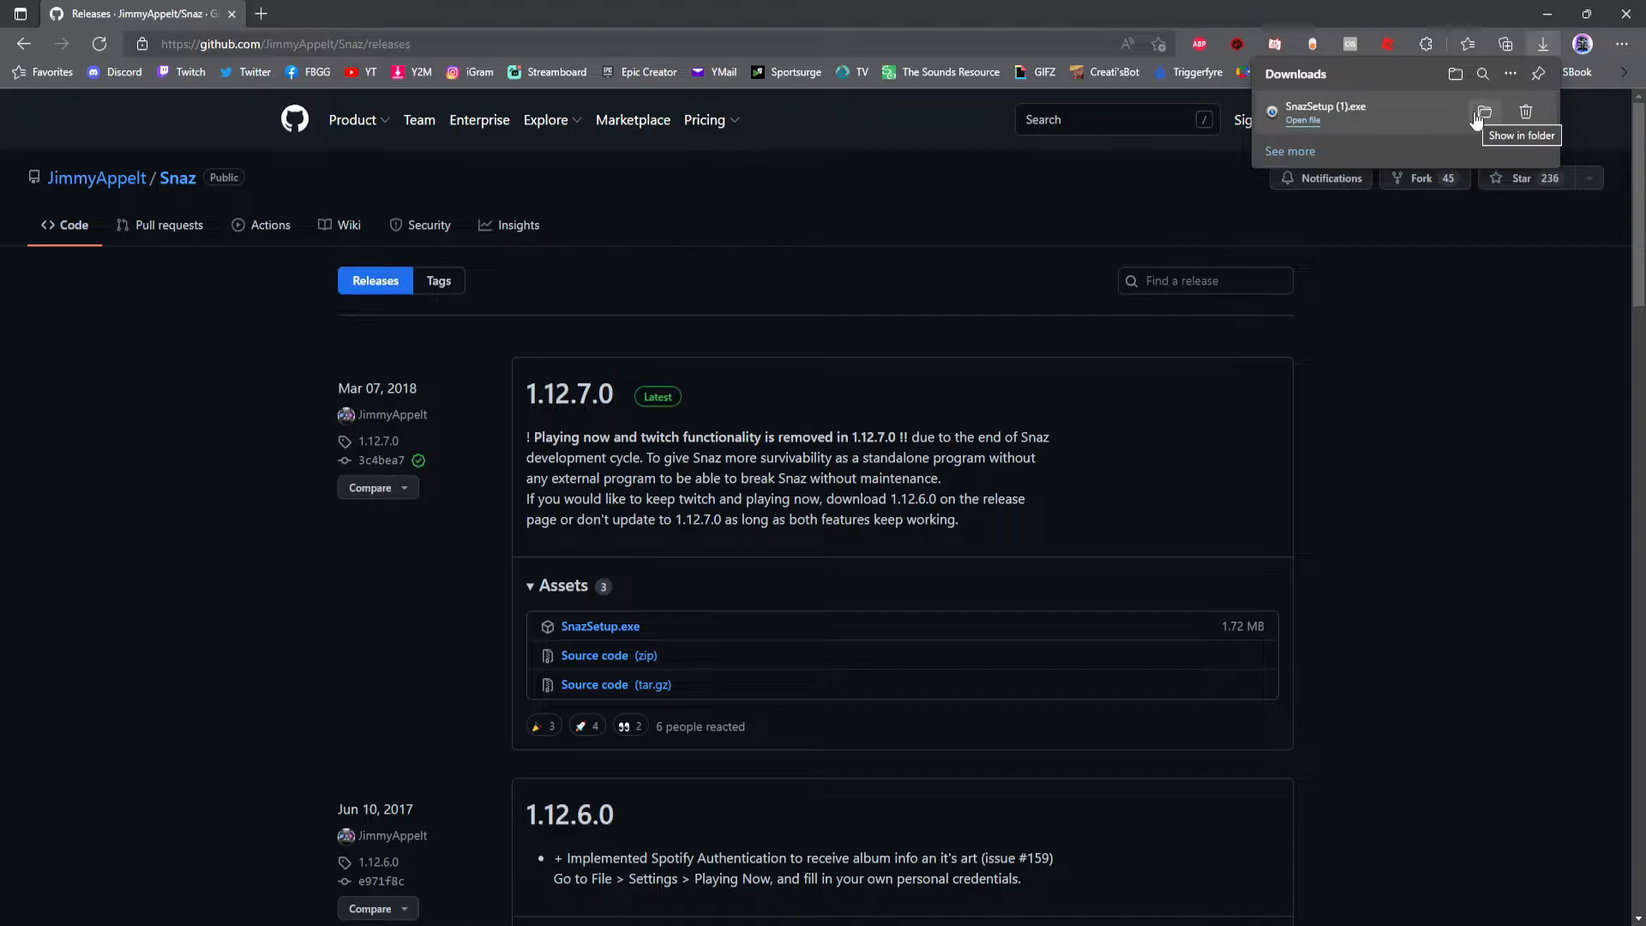
{"action": "mouse_move", "coordinate": [1306, 126]}
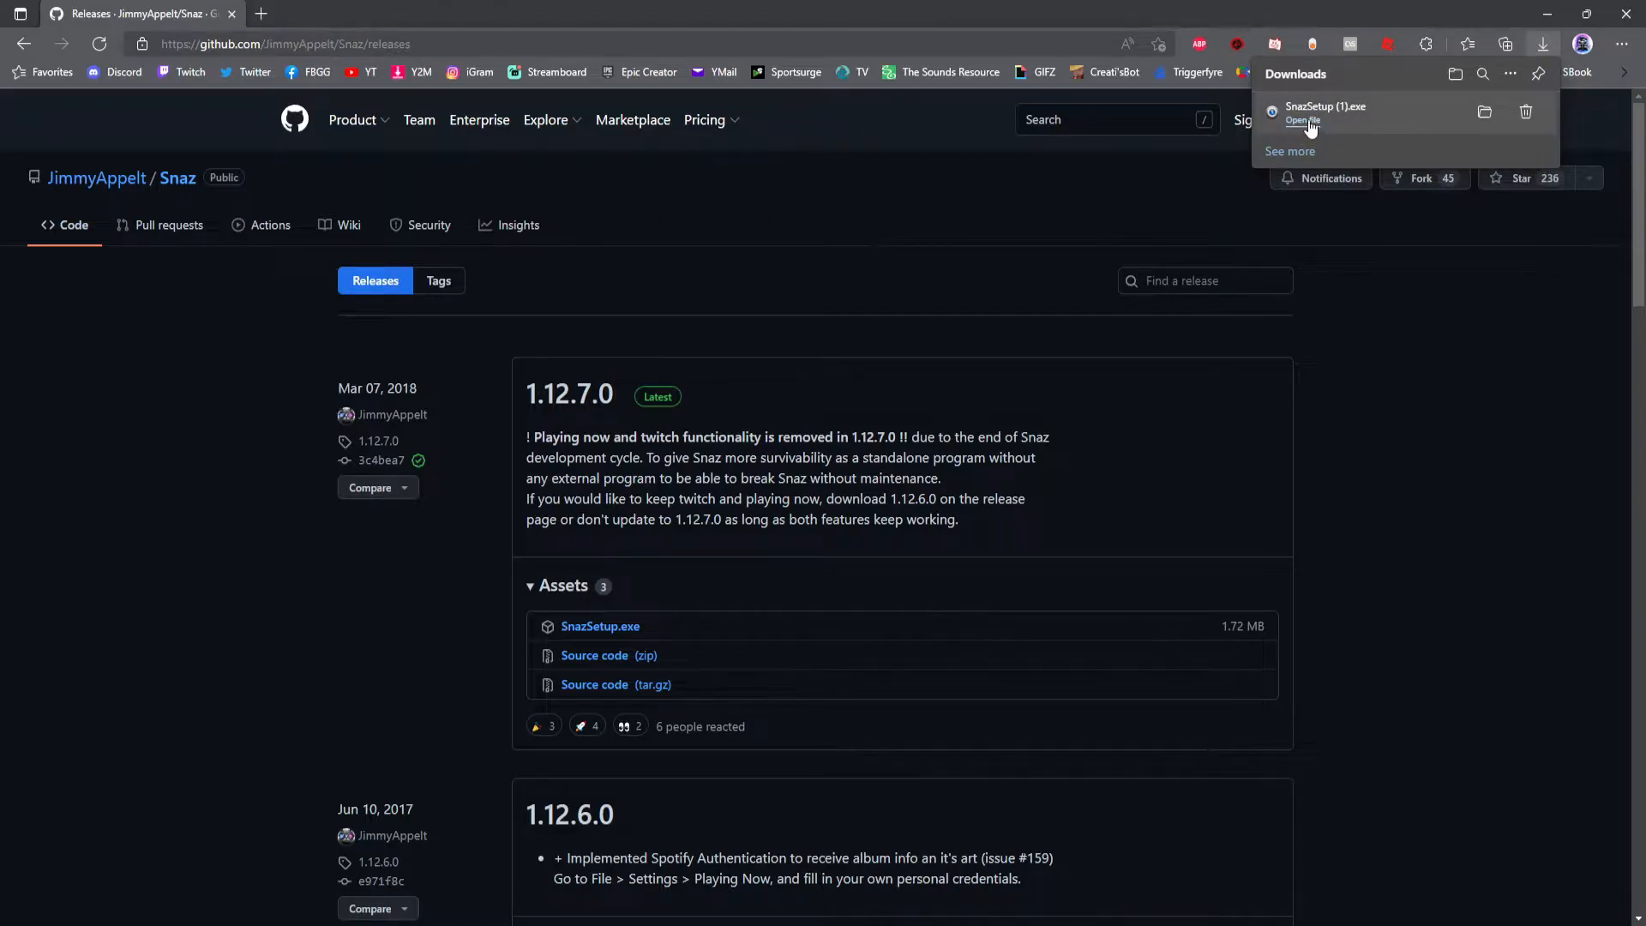
{"action": "left_click", "coordinate": [1301, 120]}
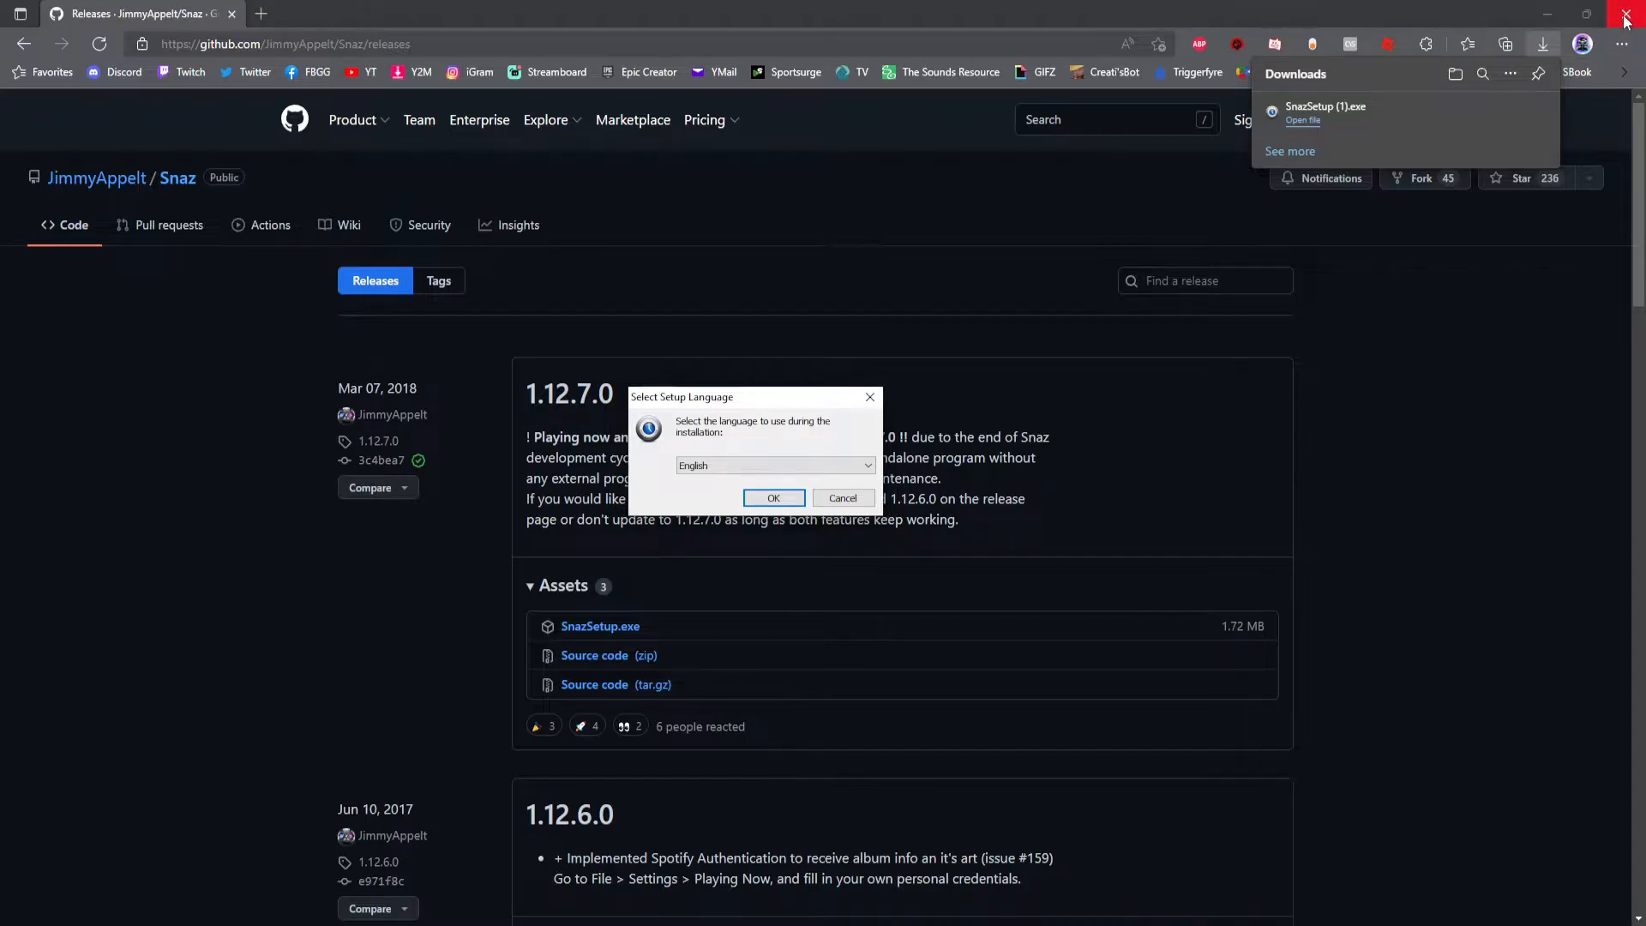
Step: Install Snaz without a desktop shortcut and launch it when setup finishes
{"action": "left_click", "coordinate": [773, 498]}
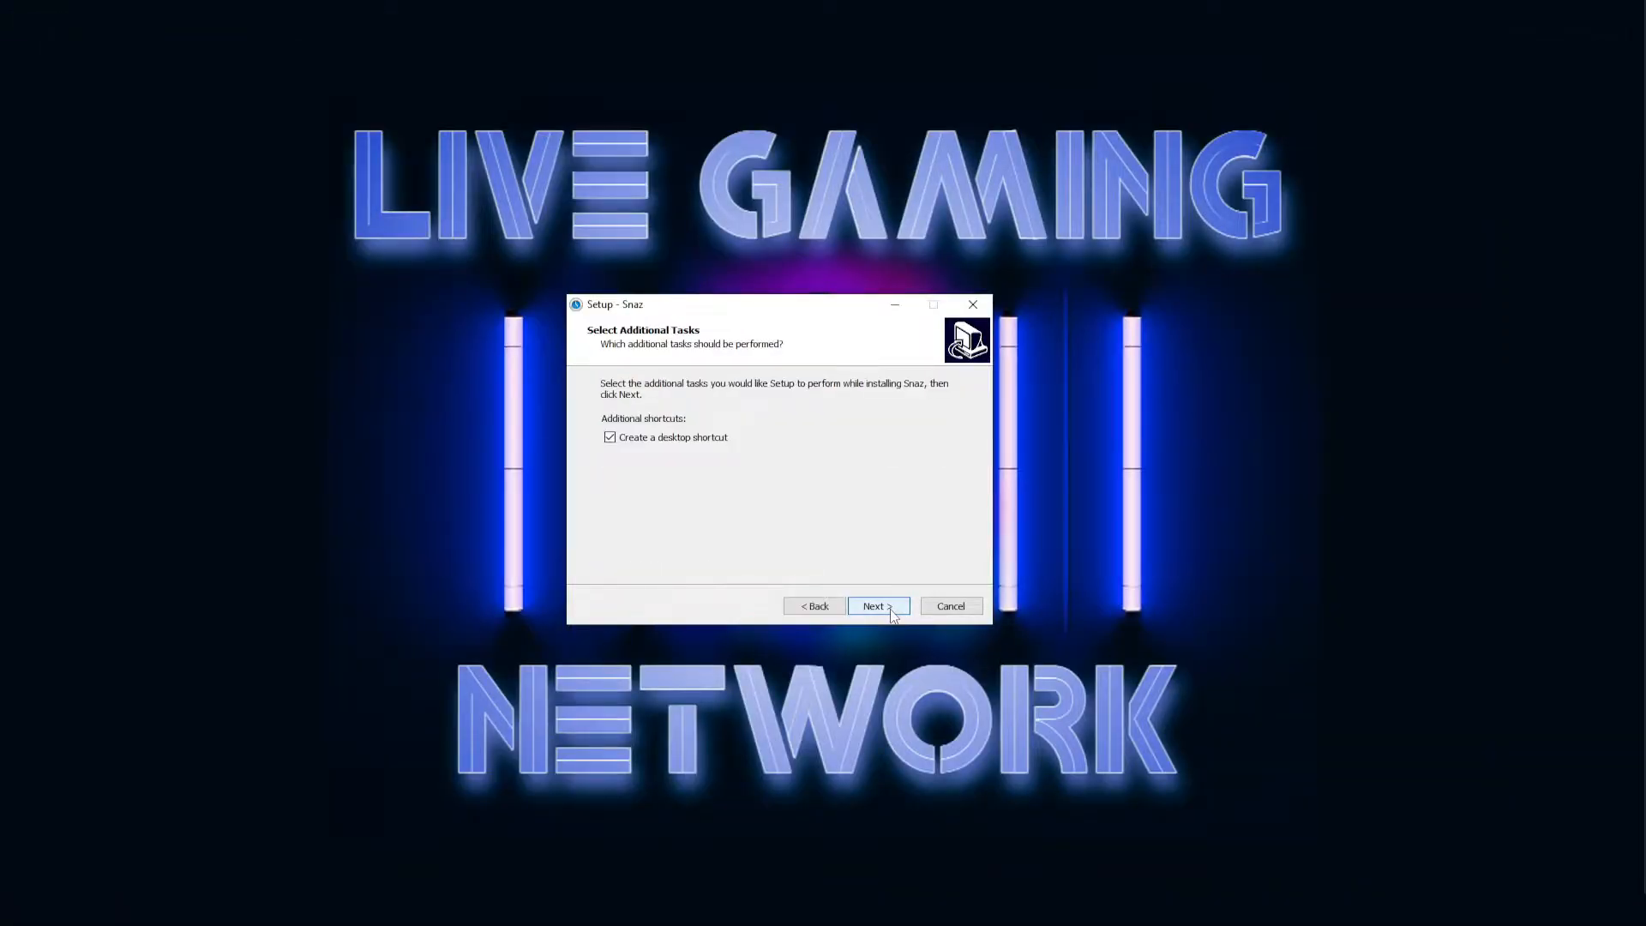
{"action": "mouse_move", "coordinate": [690, 447]}
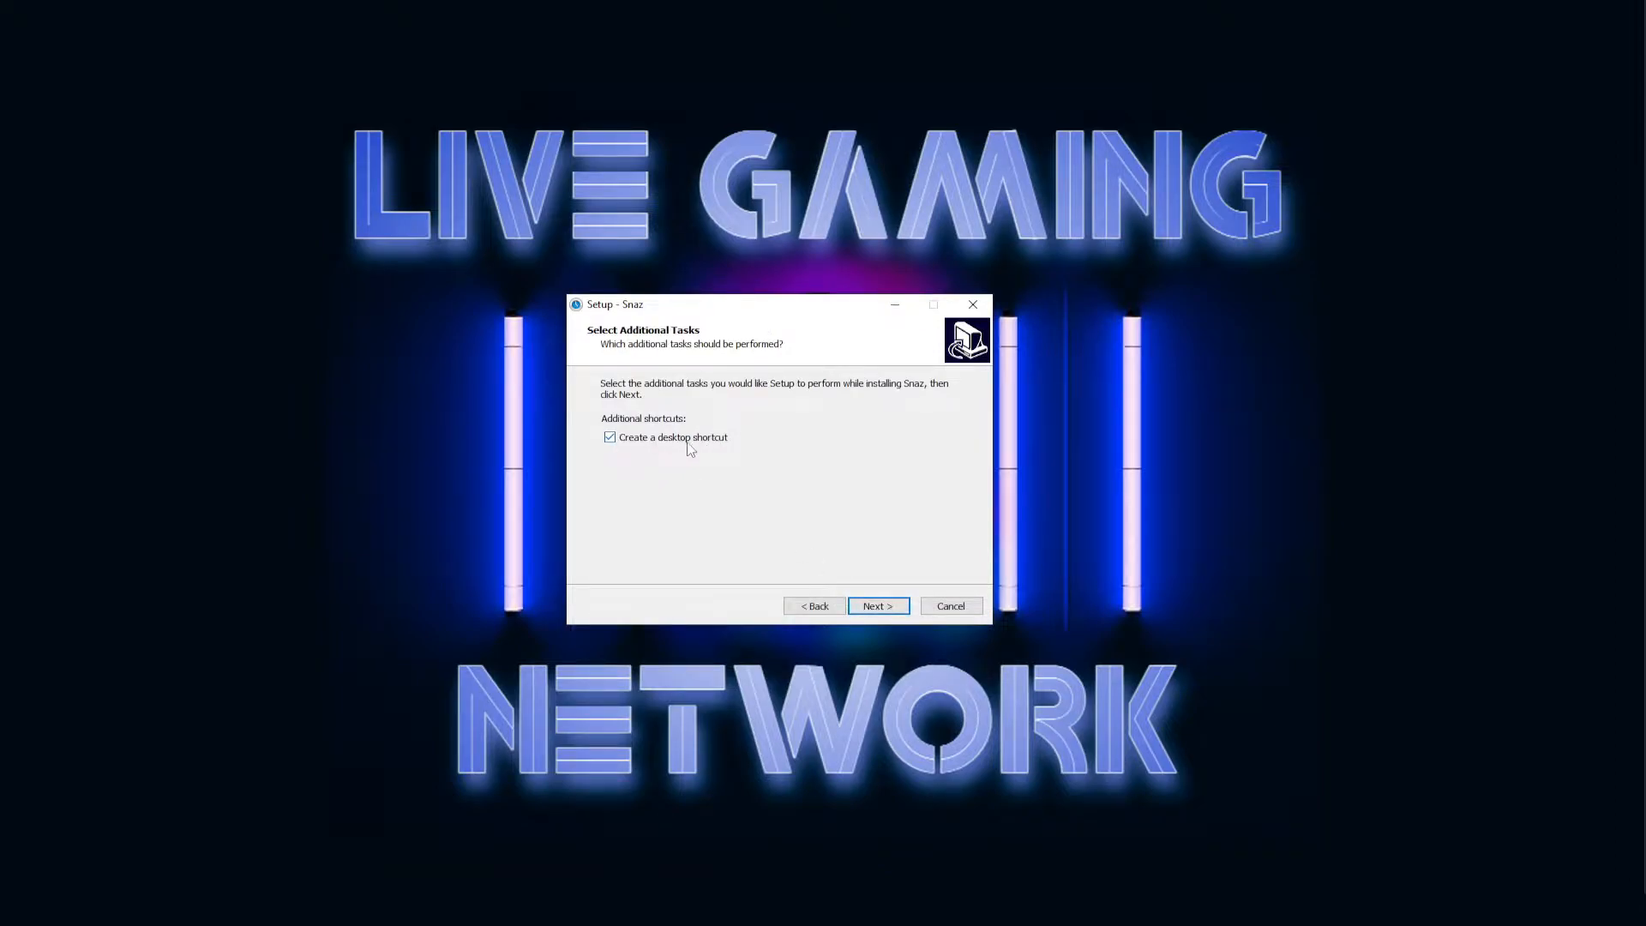
{"action": "left_click", "coordinate": [609, 437]}
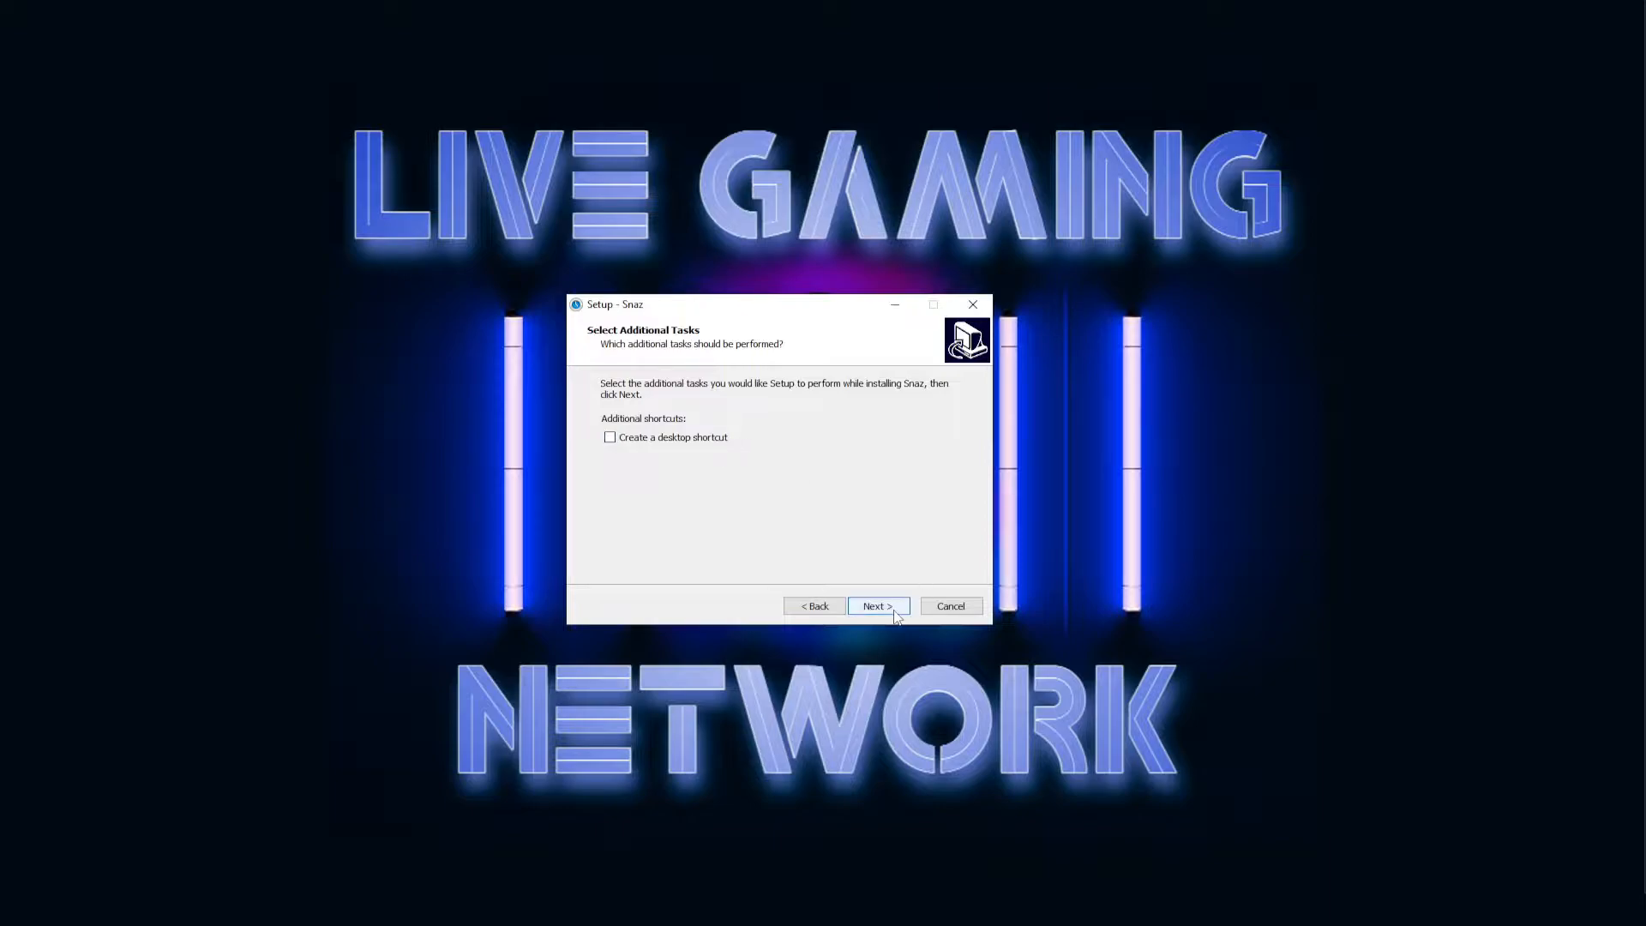
{"action": "left_click", "coordinate": [876, 605]}
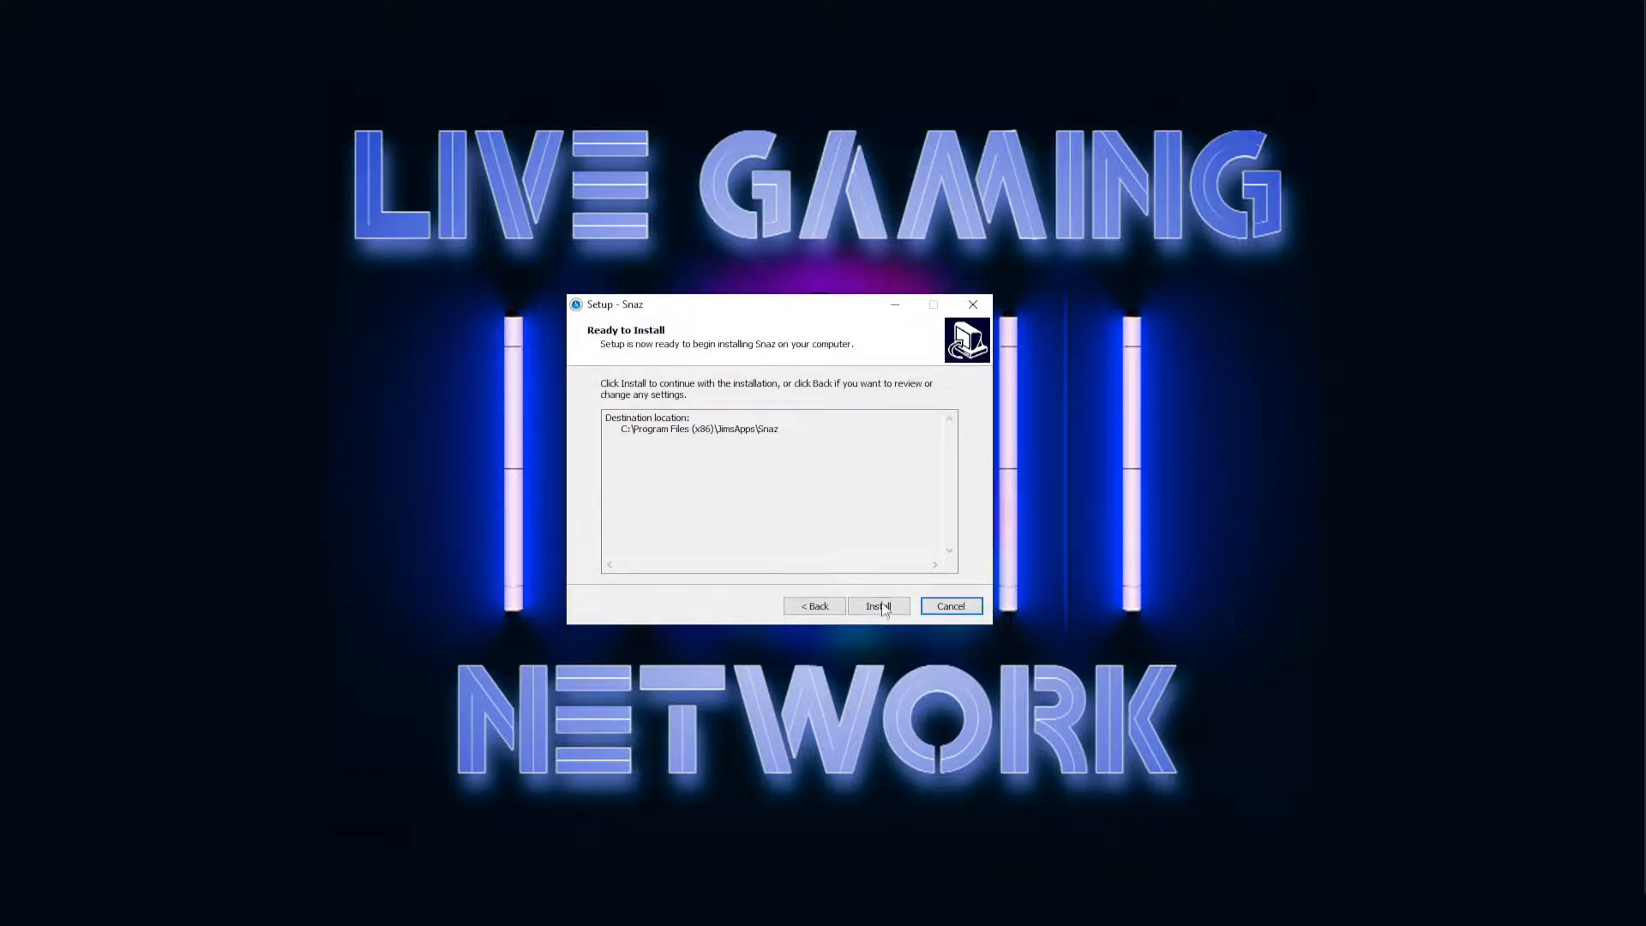
{"action": "left_click", "coordinate": [877, 605]}
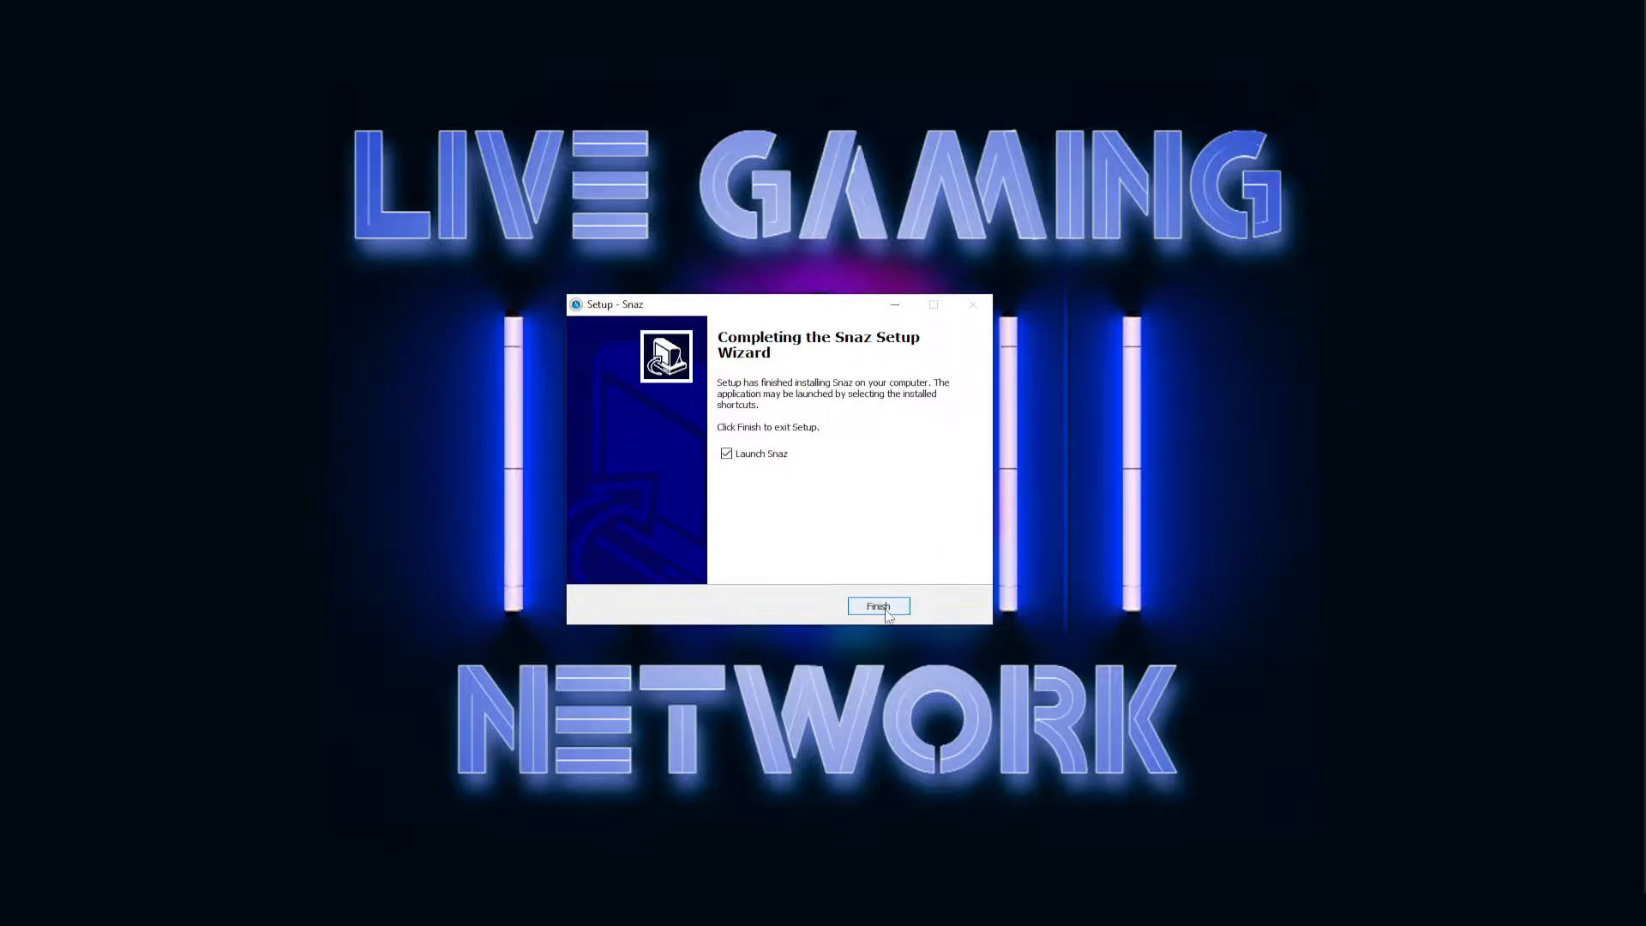
{"action": "left_click", "coordinate": [878, 606]}
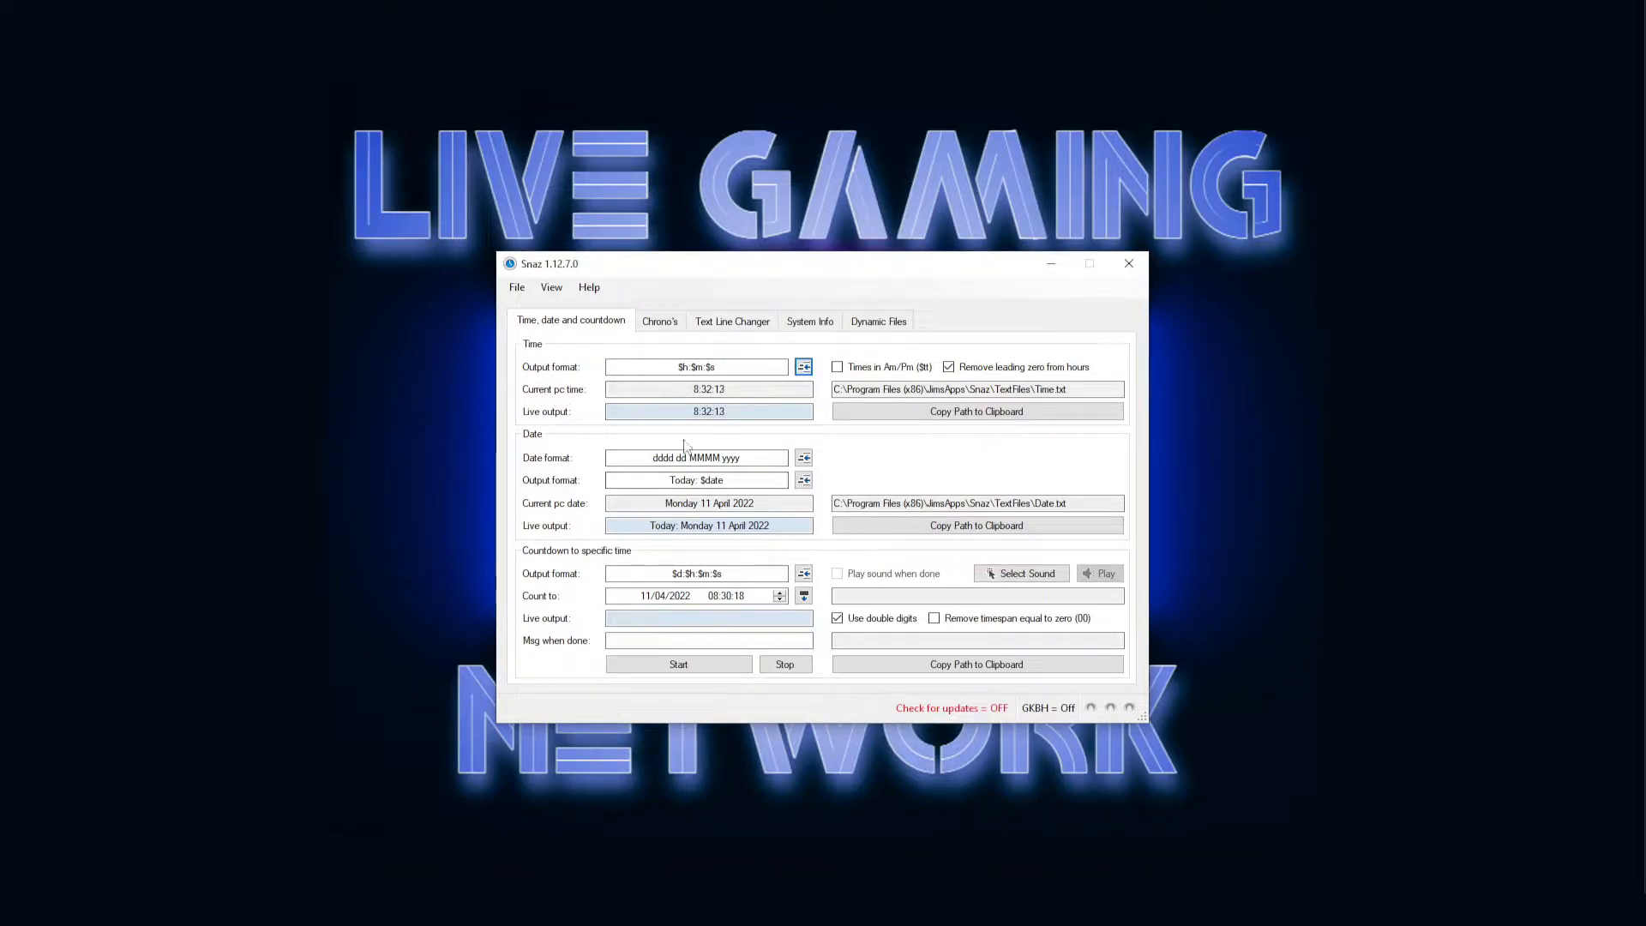
{"action": "mouse_move", "coordinate": [696, 458]}
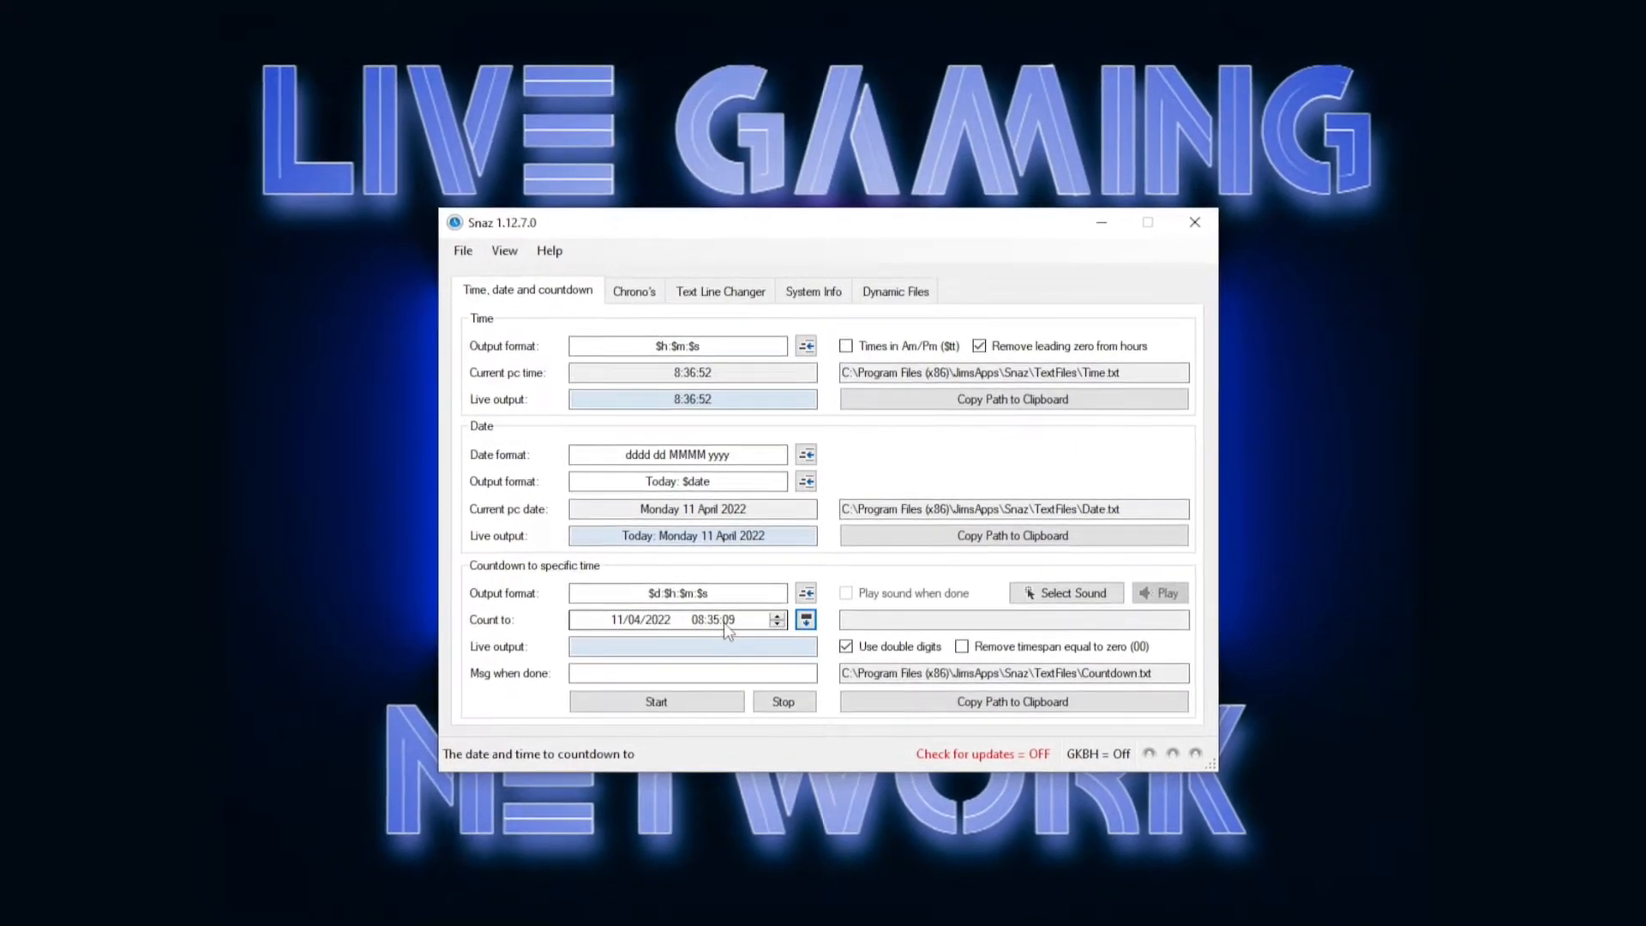
Step: Change the countdown target hour to 09 with 'Let's Go!' as the done message
{"action": "left_click", "coordinate": [698, 662]}
{"action": "type", "text": "Let's Go!"}
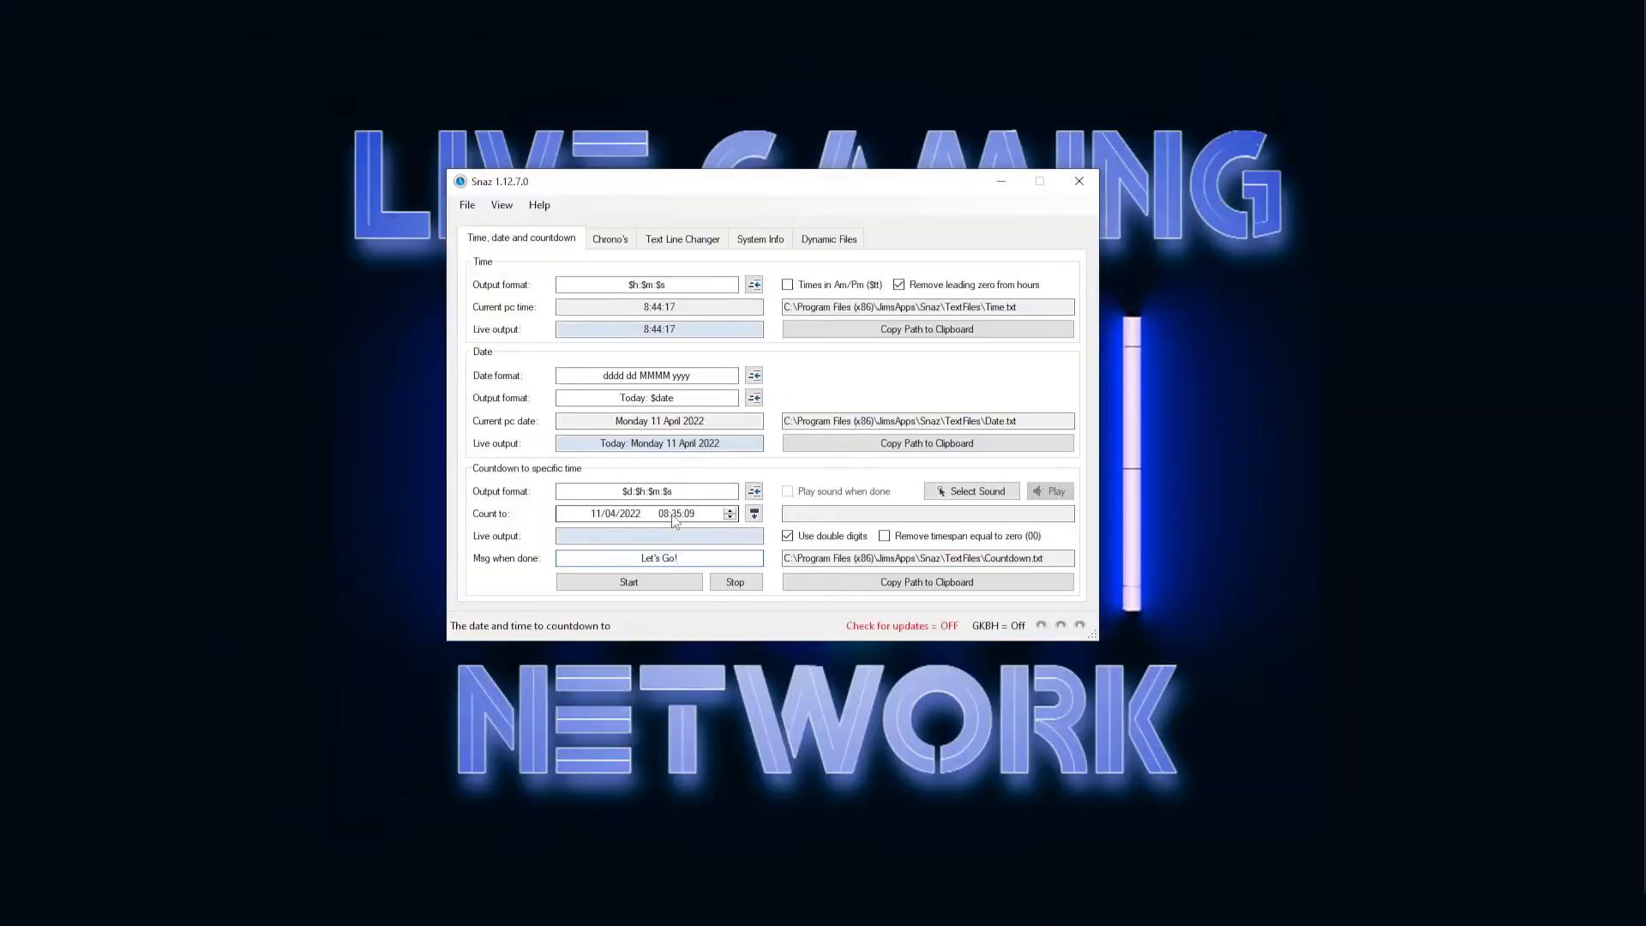
{"action": "left_click", "coordinate": [663, 512]}
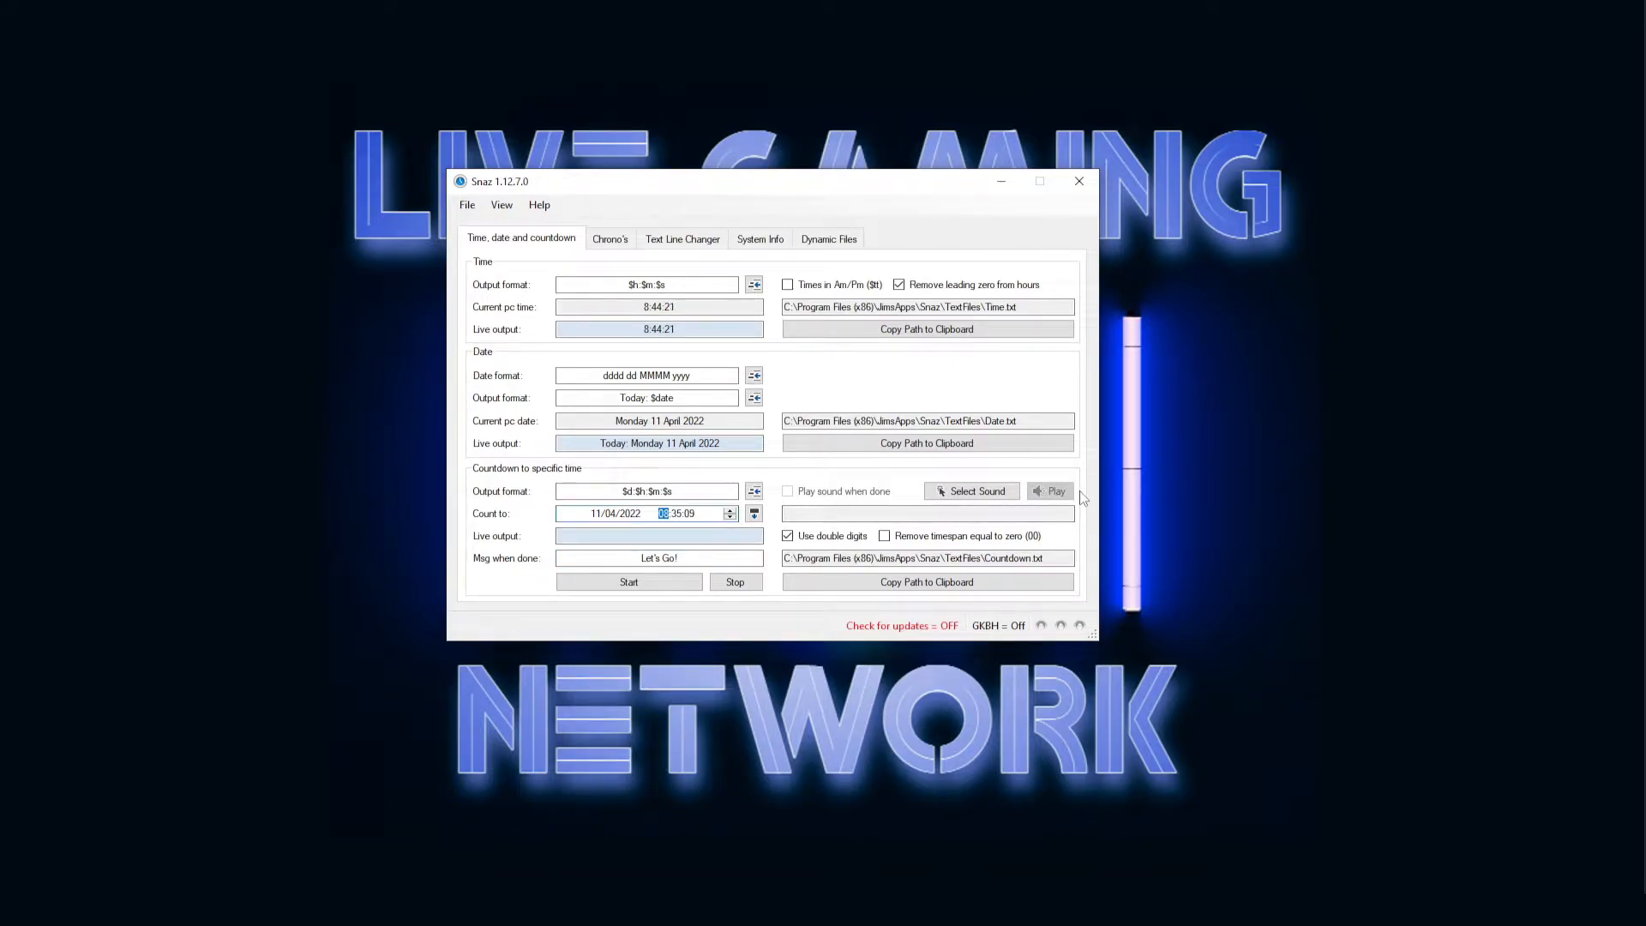
{"action": "mouse_move", "coordinate": [885, 535]}
{"action": "type", "text": "9"}
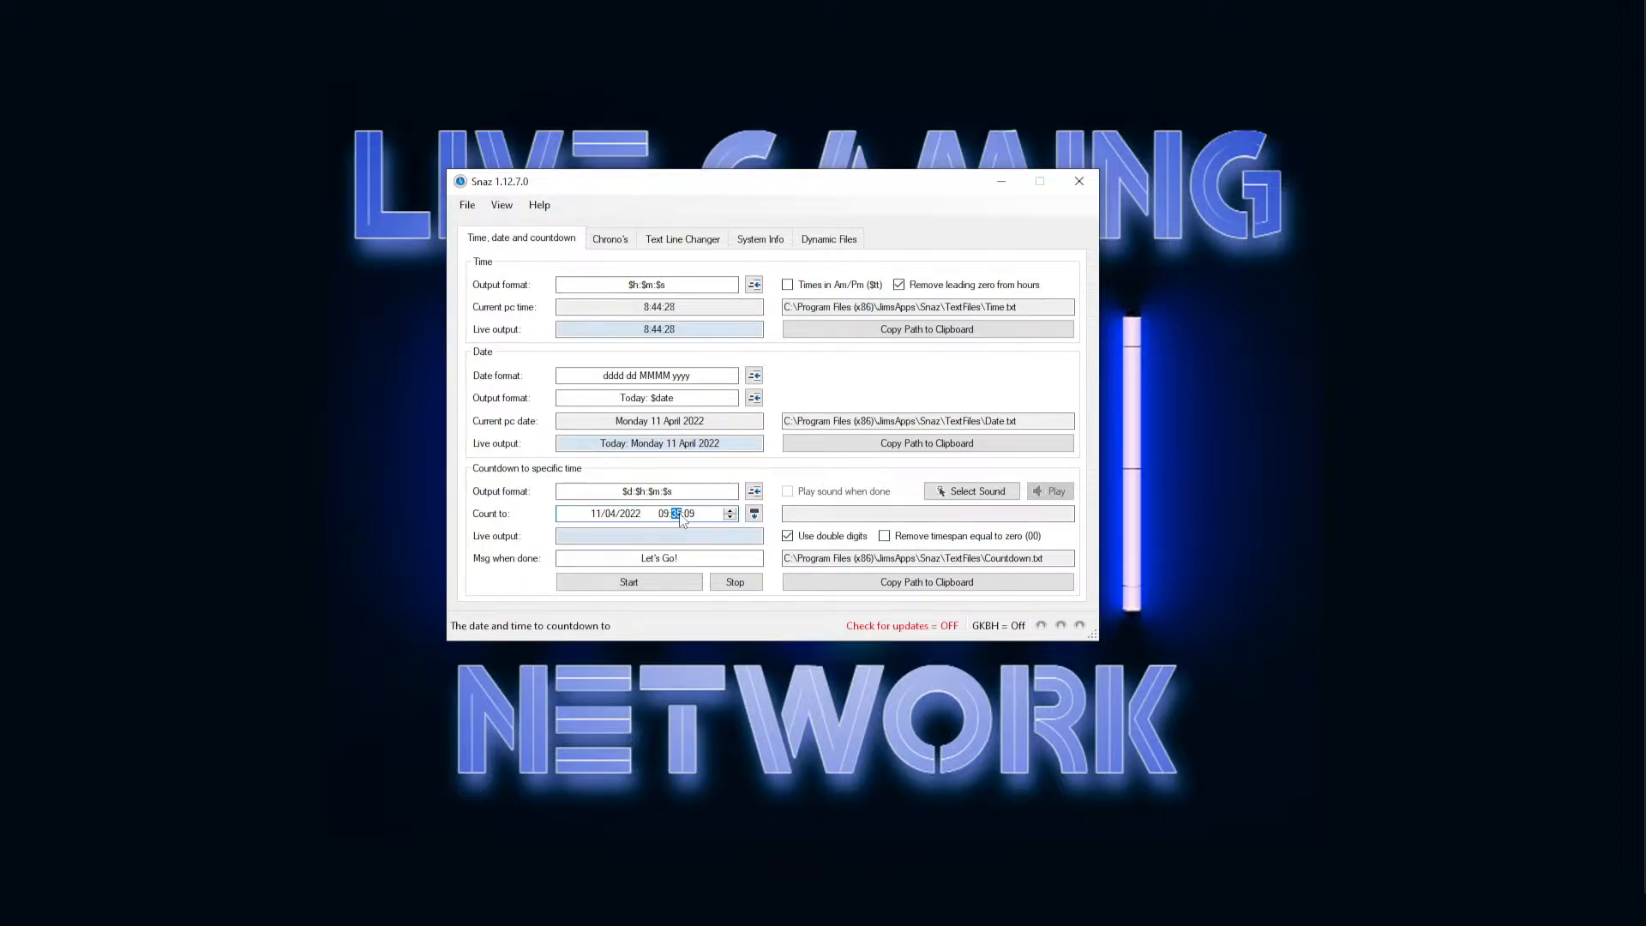
{"action": "left_click", "coordinate": [629, 581]}
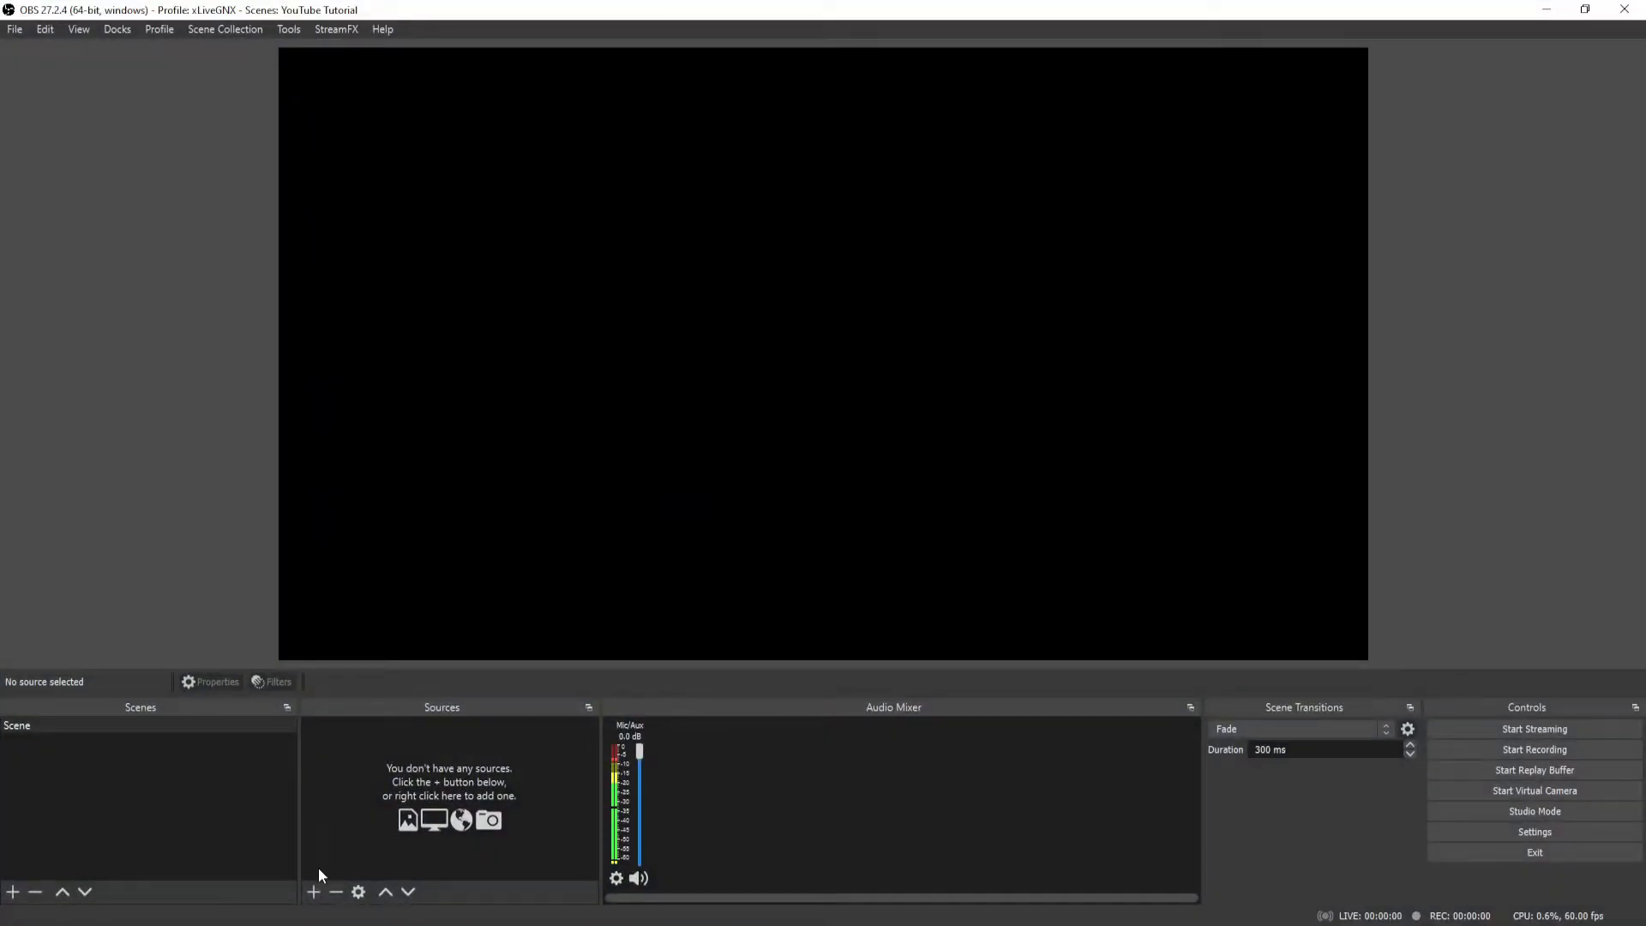
Step: Add a Text (GDI+) source named Timer that reads from a file, and browse for the file
{"action": "left_click", "coordinate": [312, 892]}
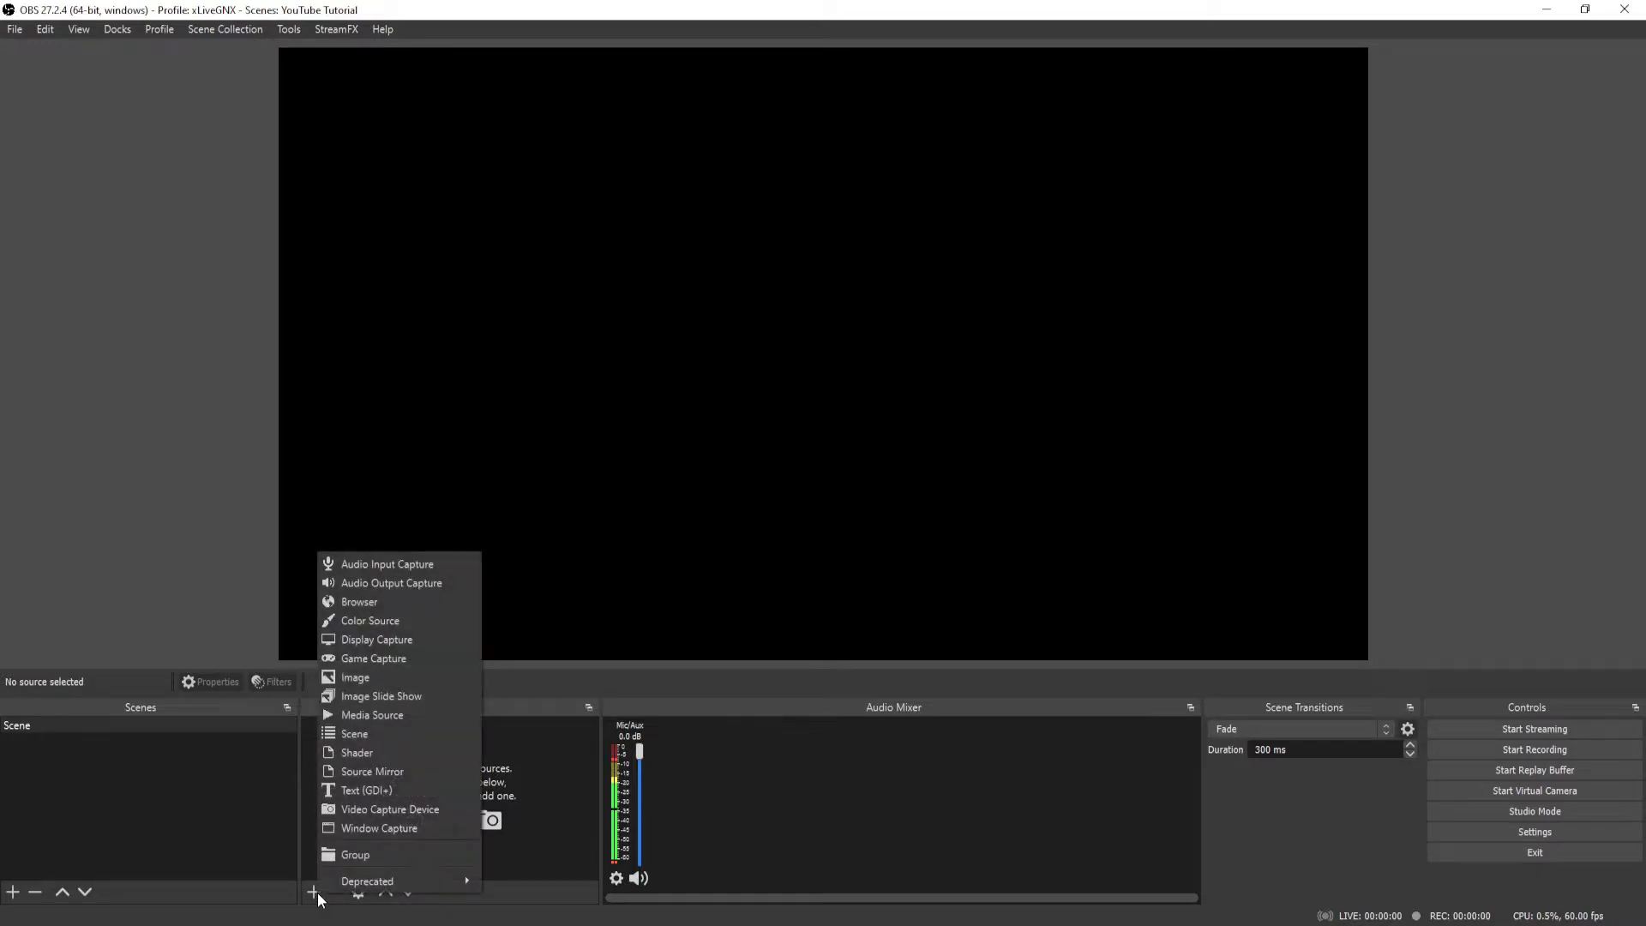
{"action": "mouse_move", "coordinate": [377, 828]}
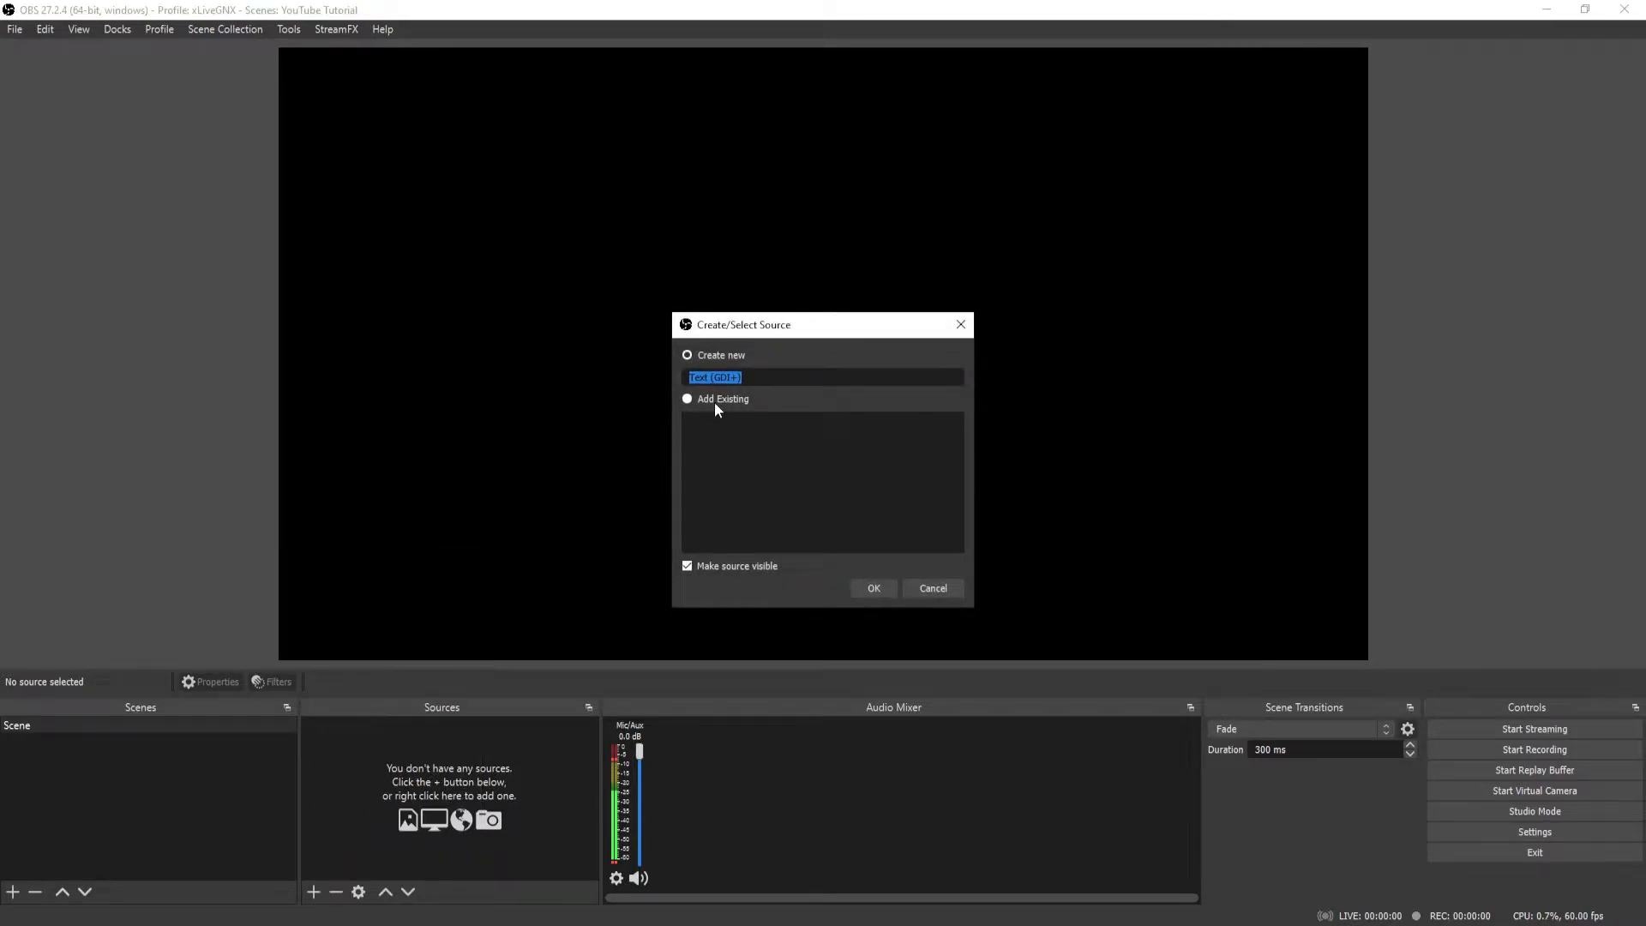
{"action": "type", "text": "T"}
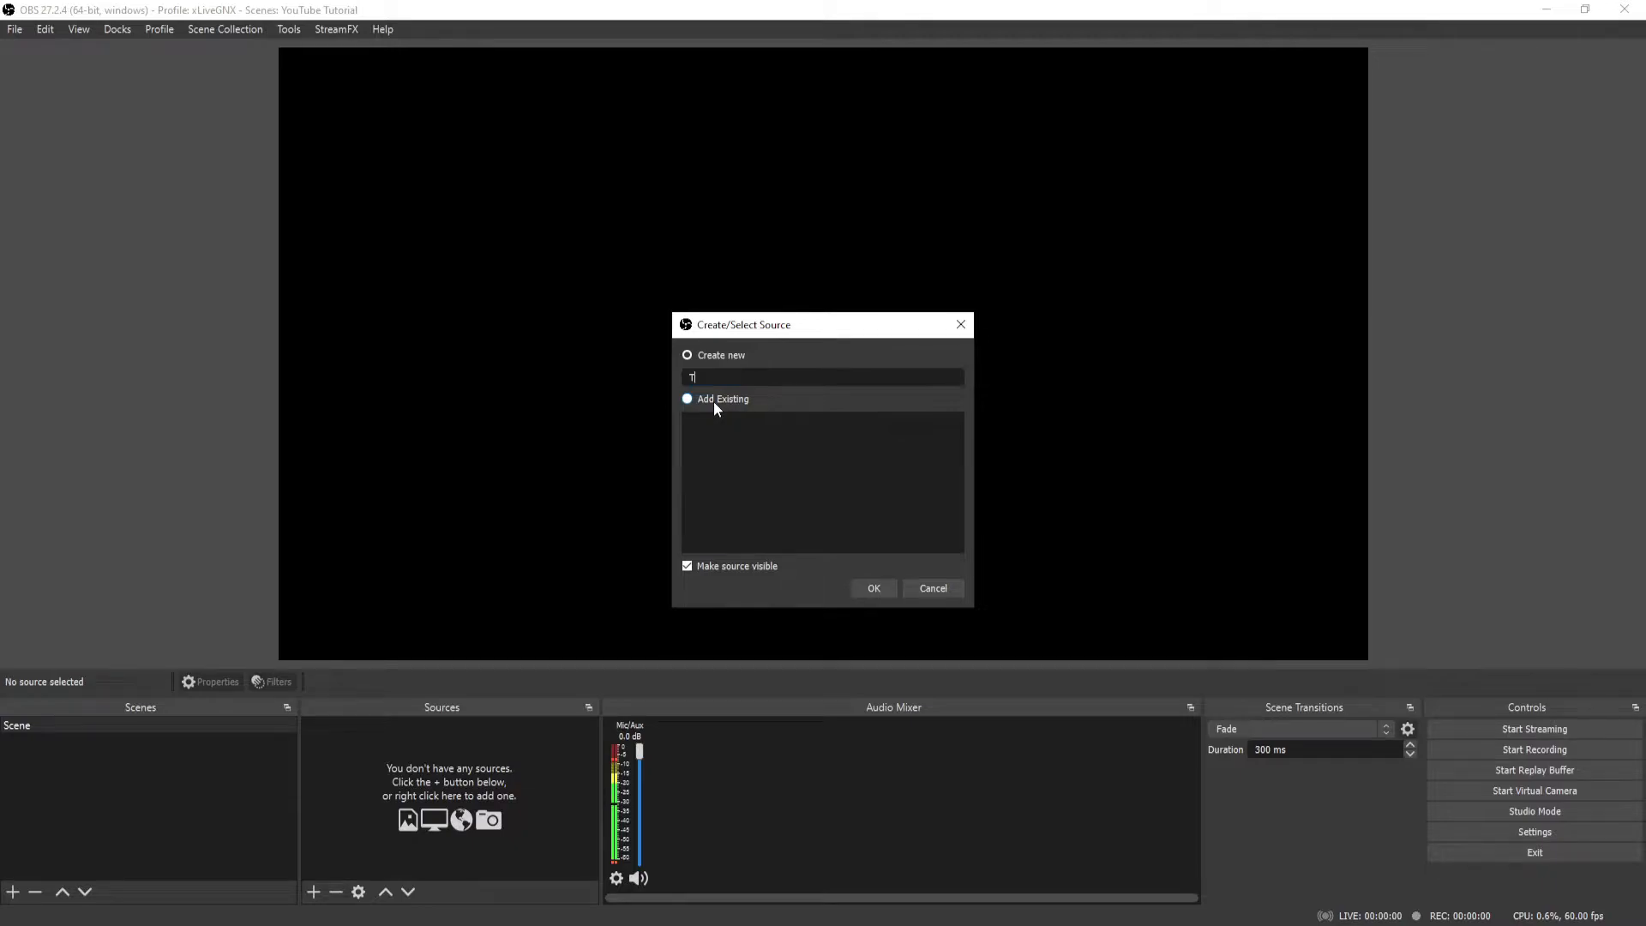
{"action": "left_click", "coordinate": [873, 588]}
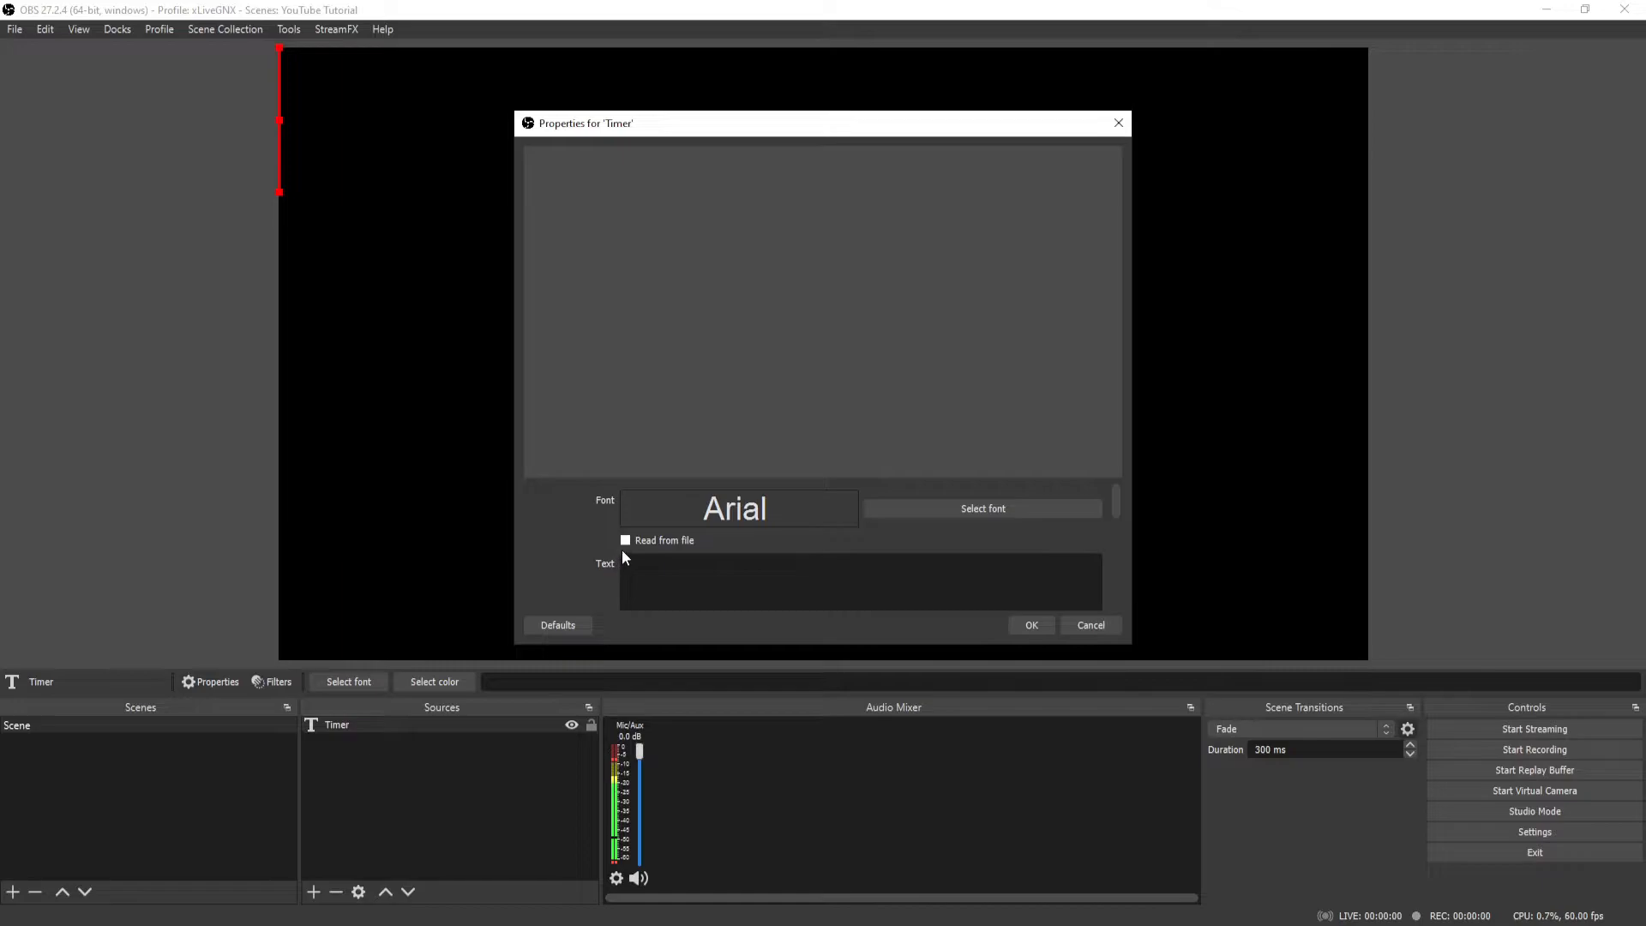
{"action": "left_click", "coordinate": [626, 540]}
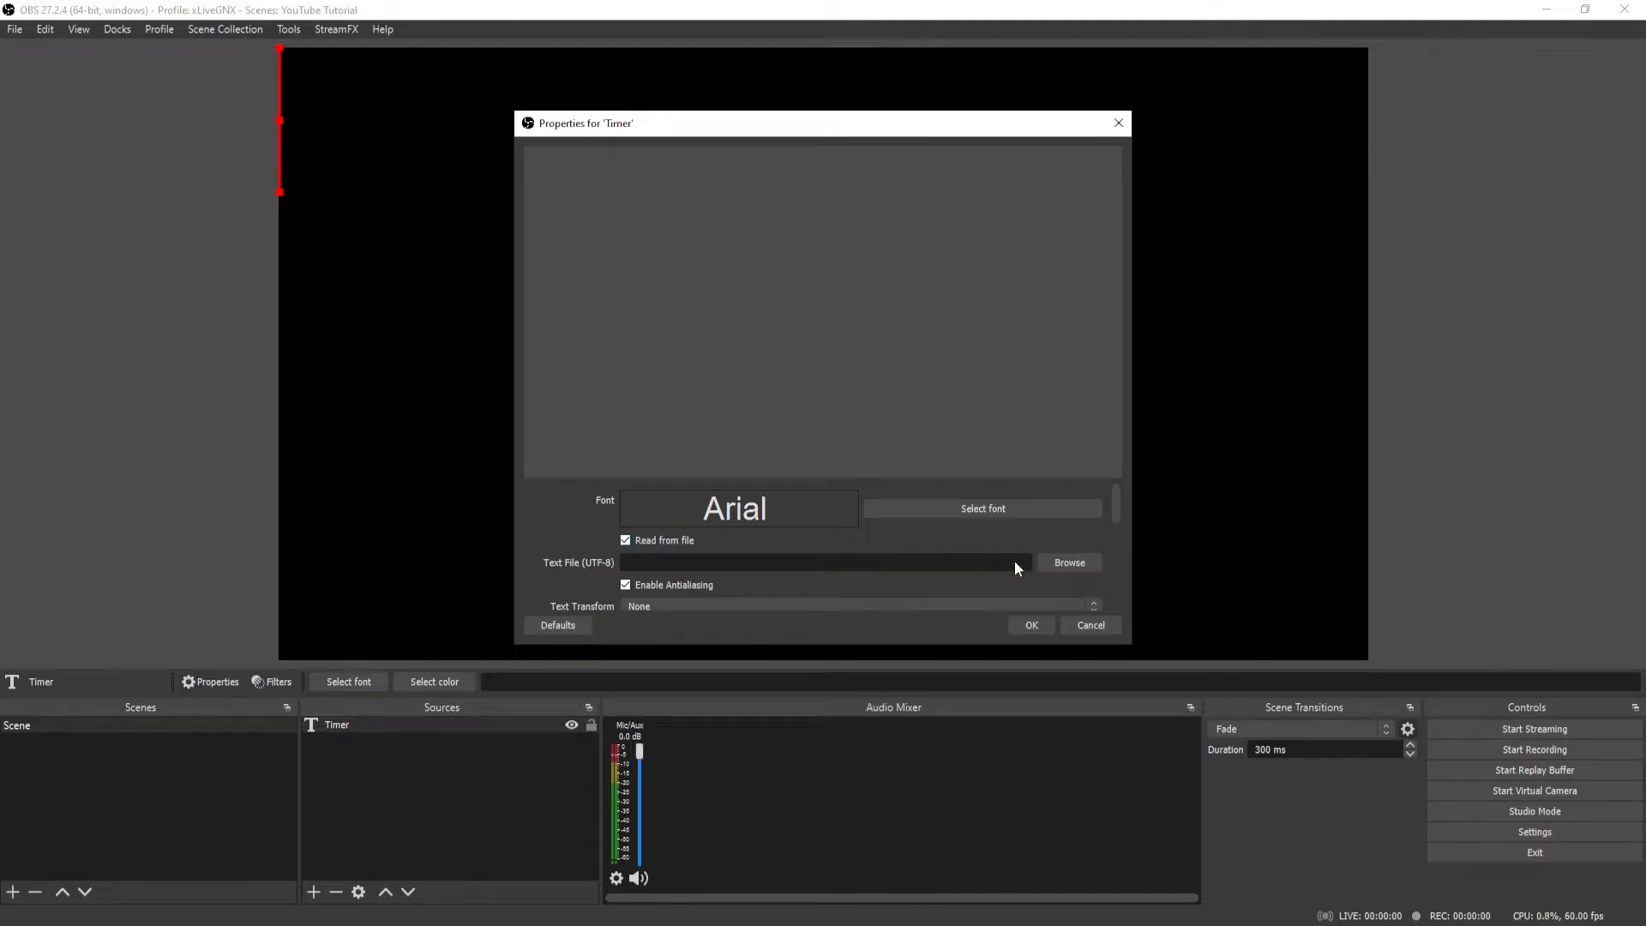
{"action": "left_click", "coordinate": [1068, 562]}
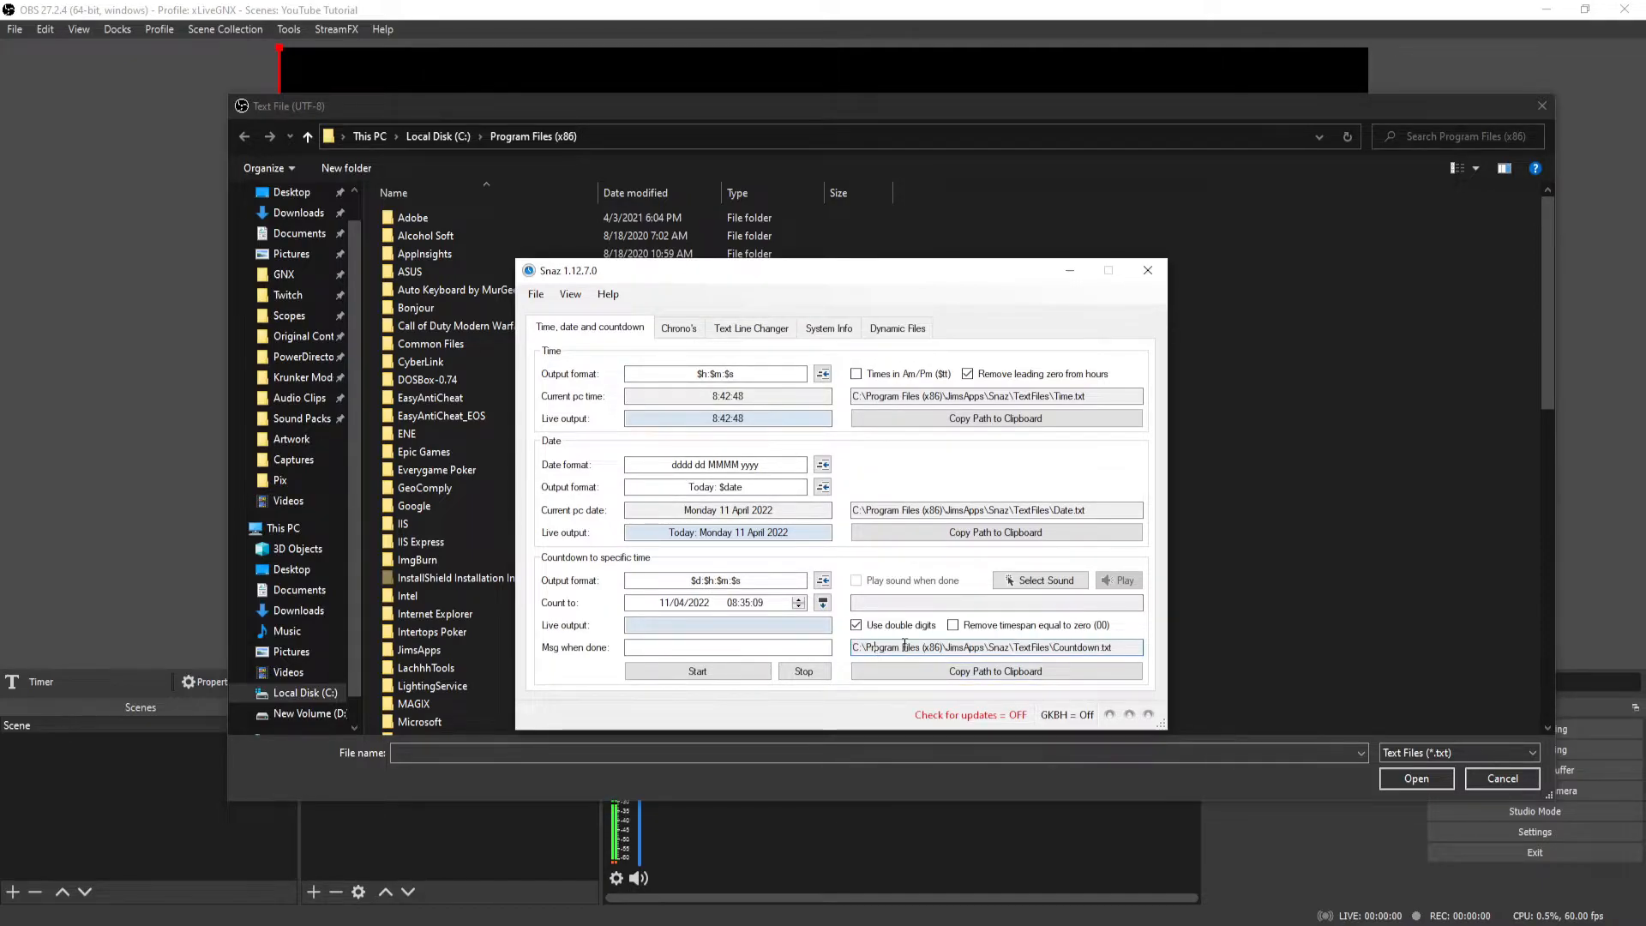
Step: Load Countdown.txt from Program Files (x86) > JimsApps > Snaz > TextFiles into the Timer source
{"action": "double_click", "coordinate": [909, 647]}
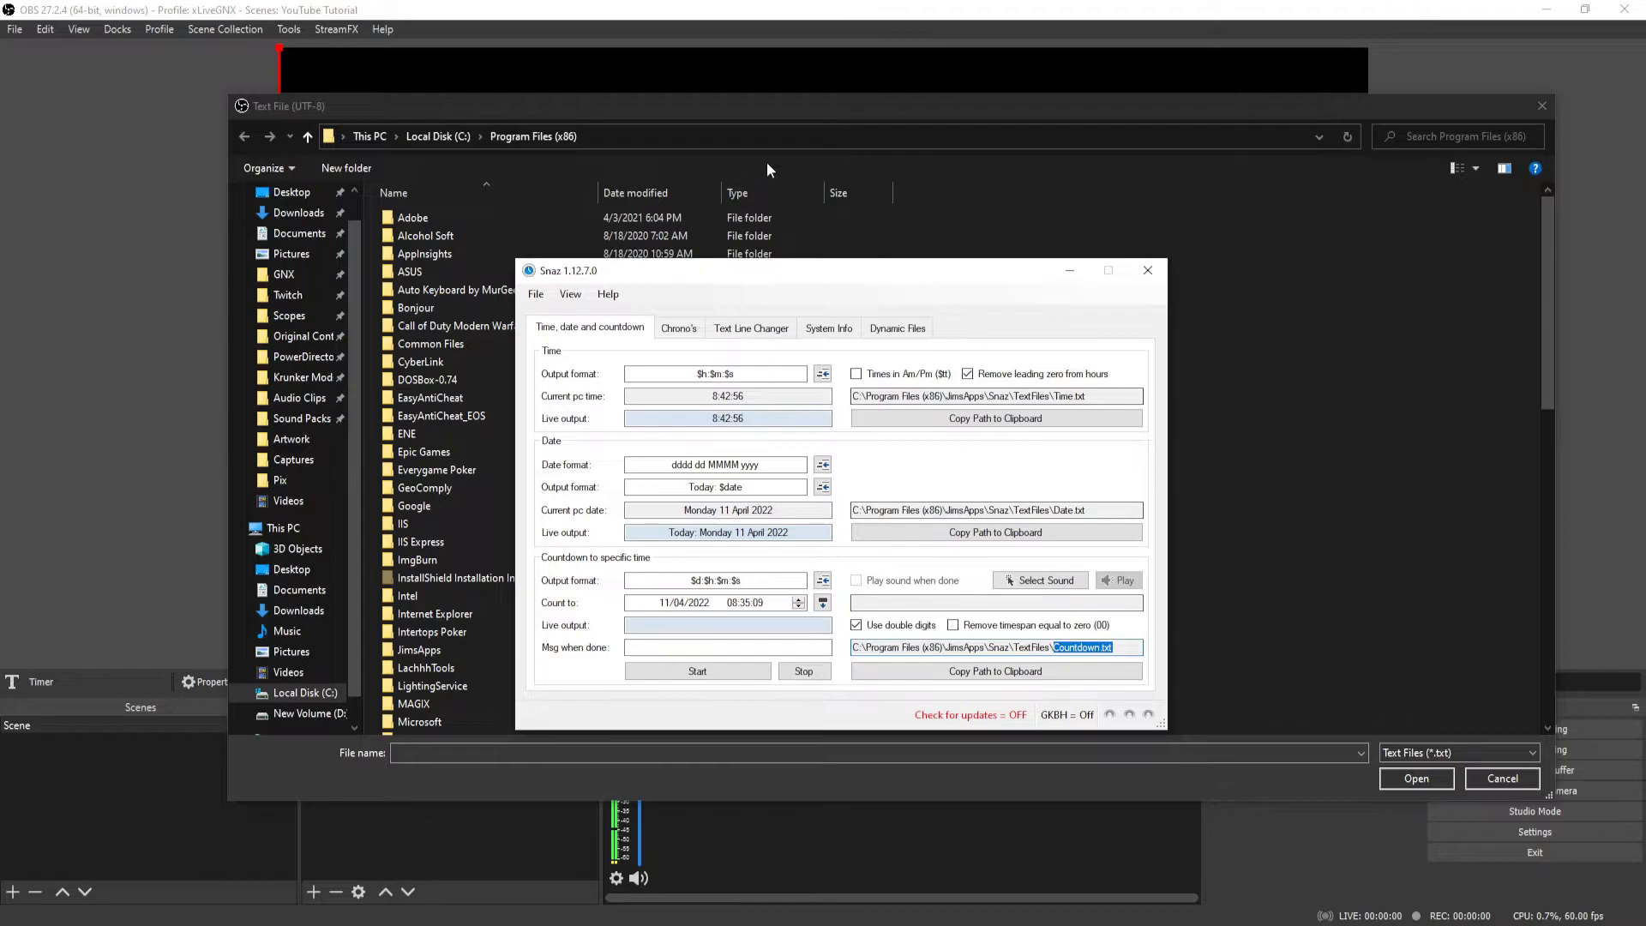
{"action": "left_click", "coordinate": [1147, 269]}
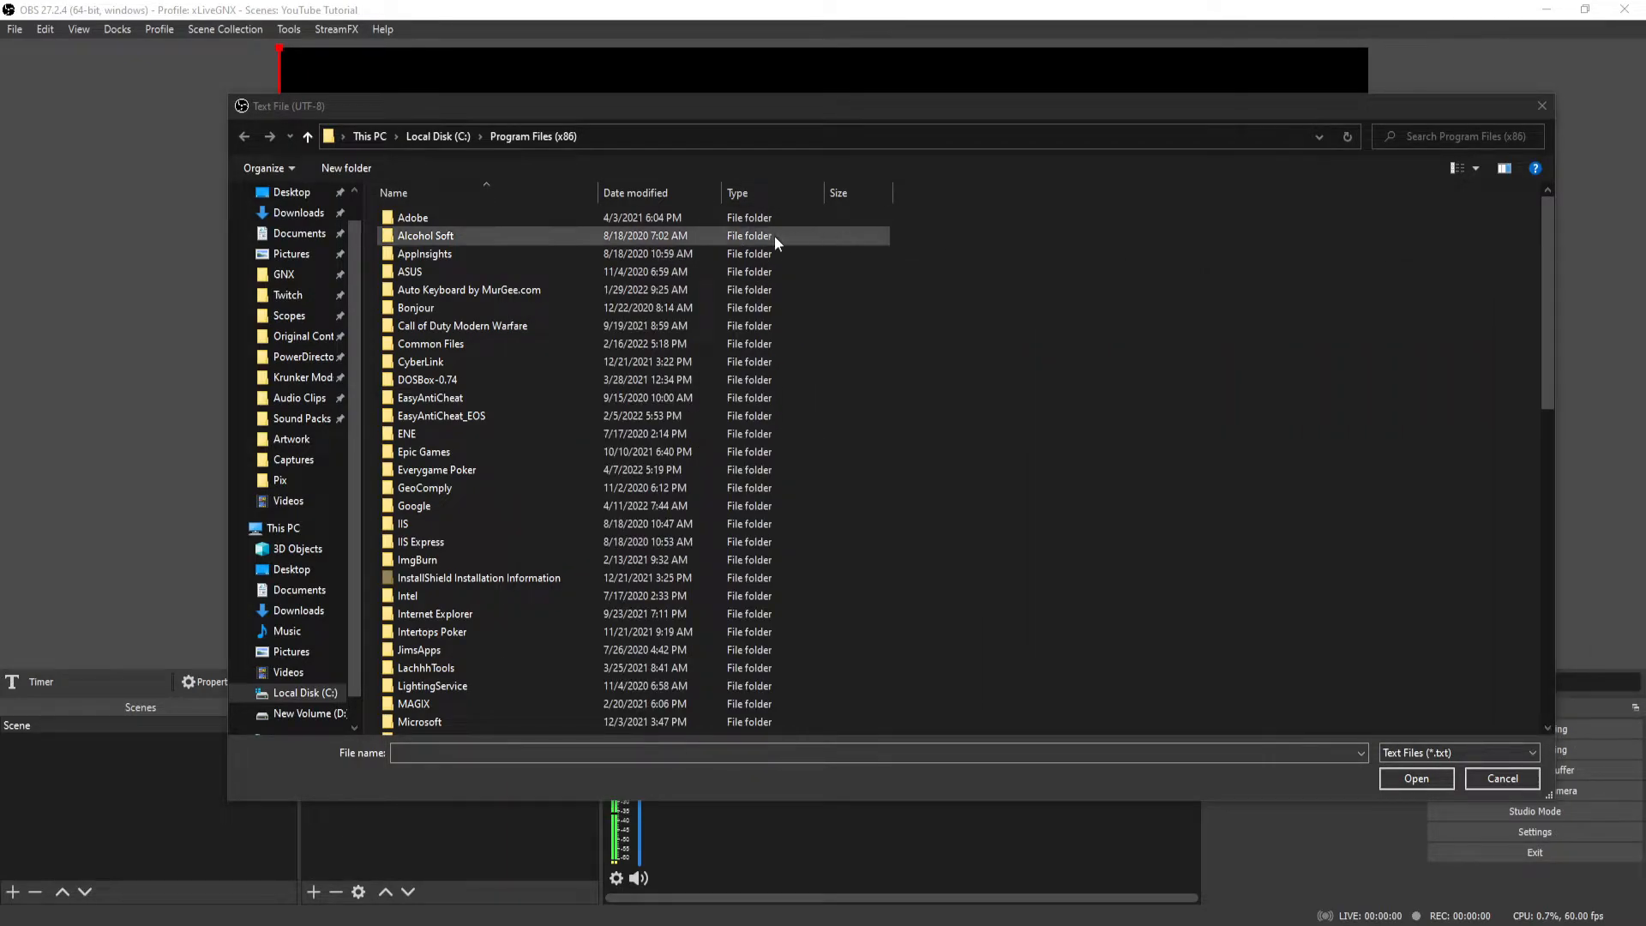
{"action": "left_click", "coordinate": [434, 614]}
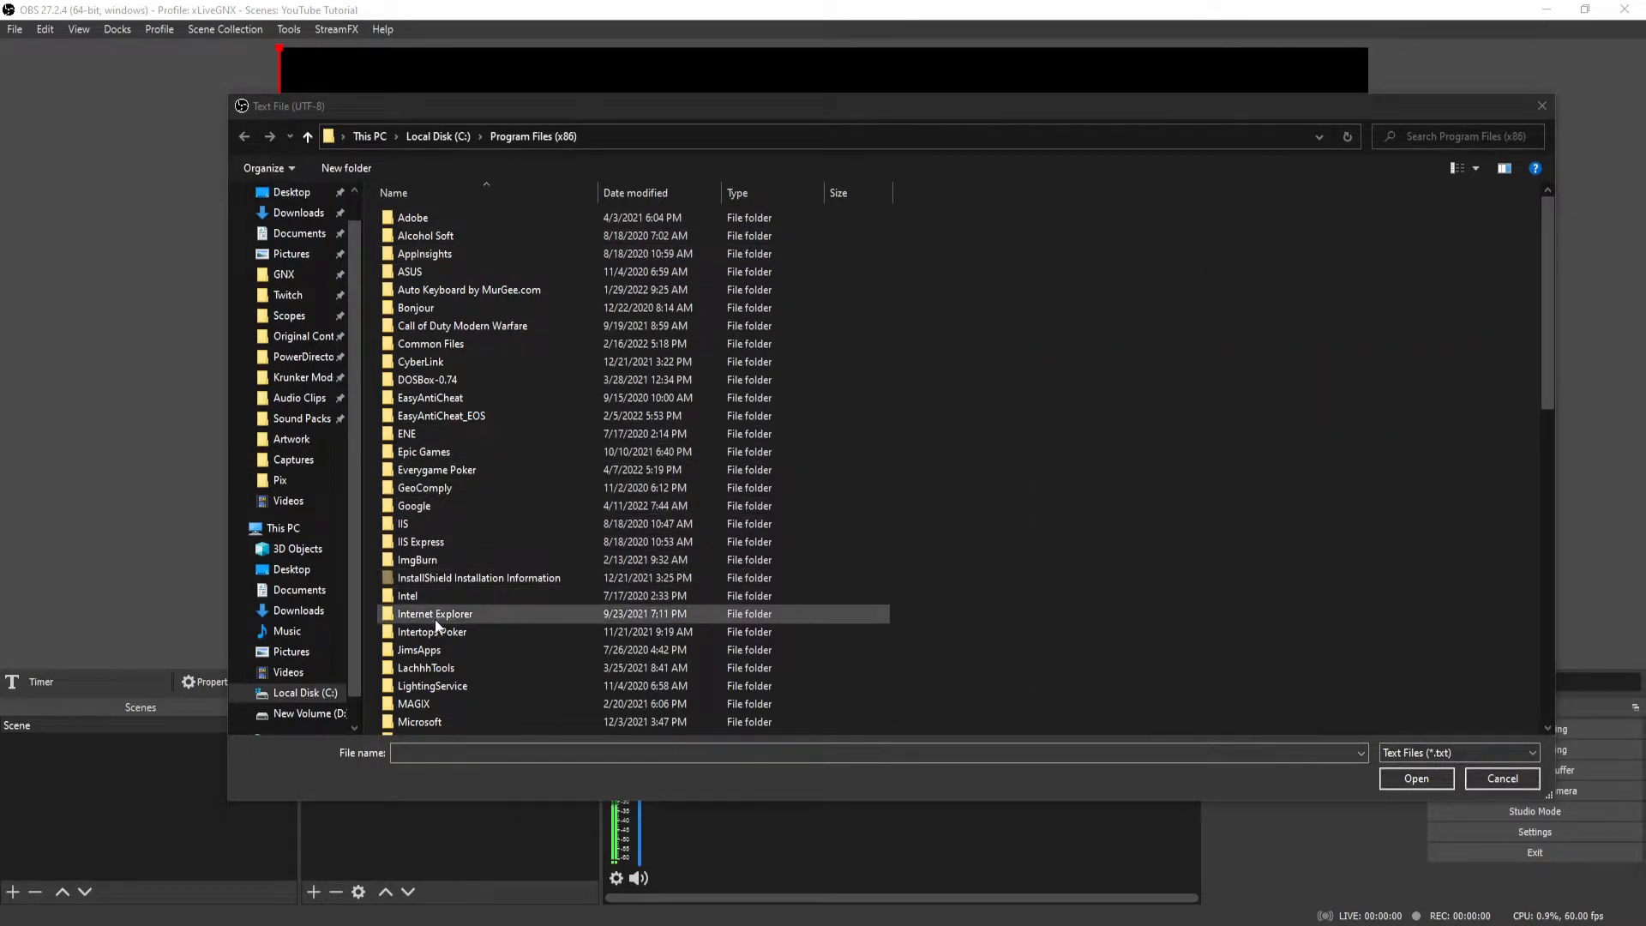
{"action": "double_click", "coordinate": [418, 648]}
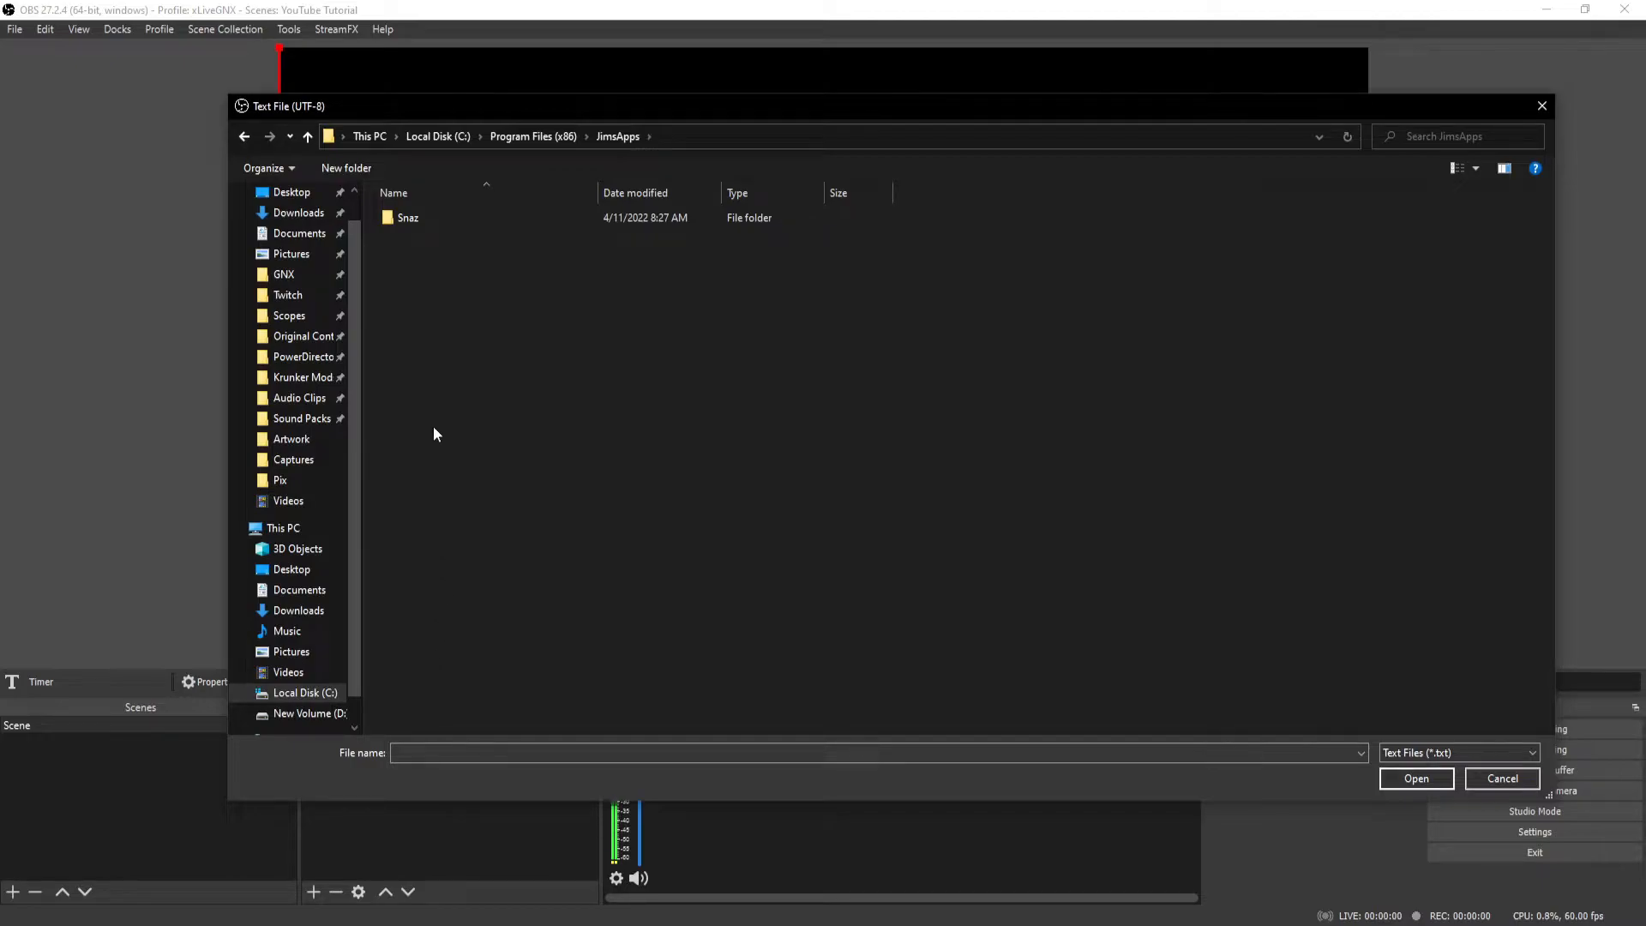
{"action": "double_click", "coordinate": [408, 218]}
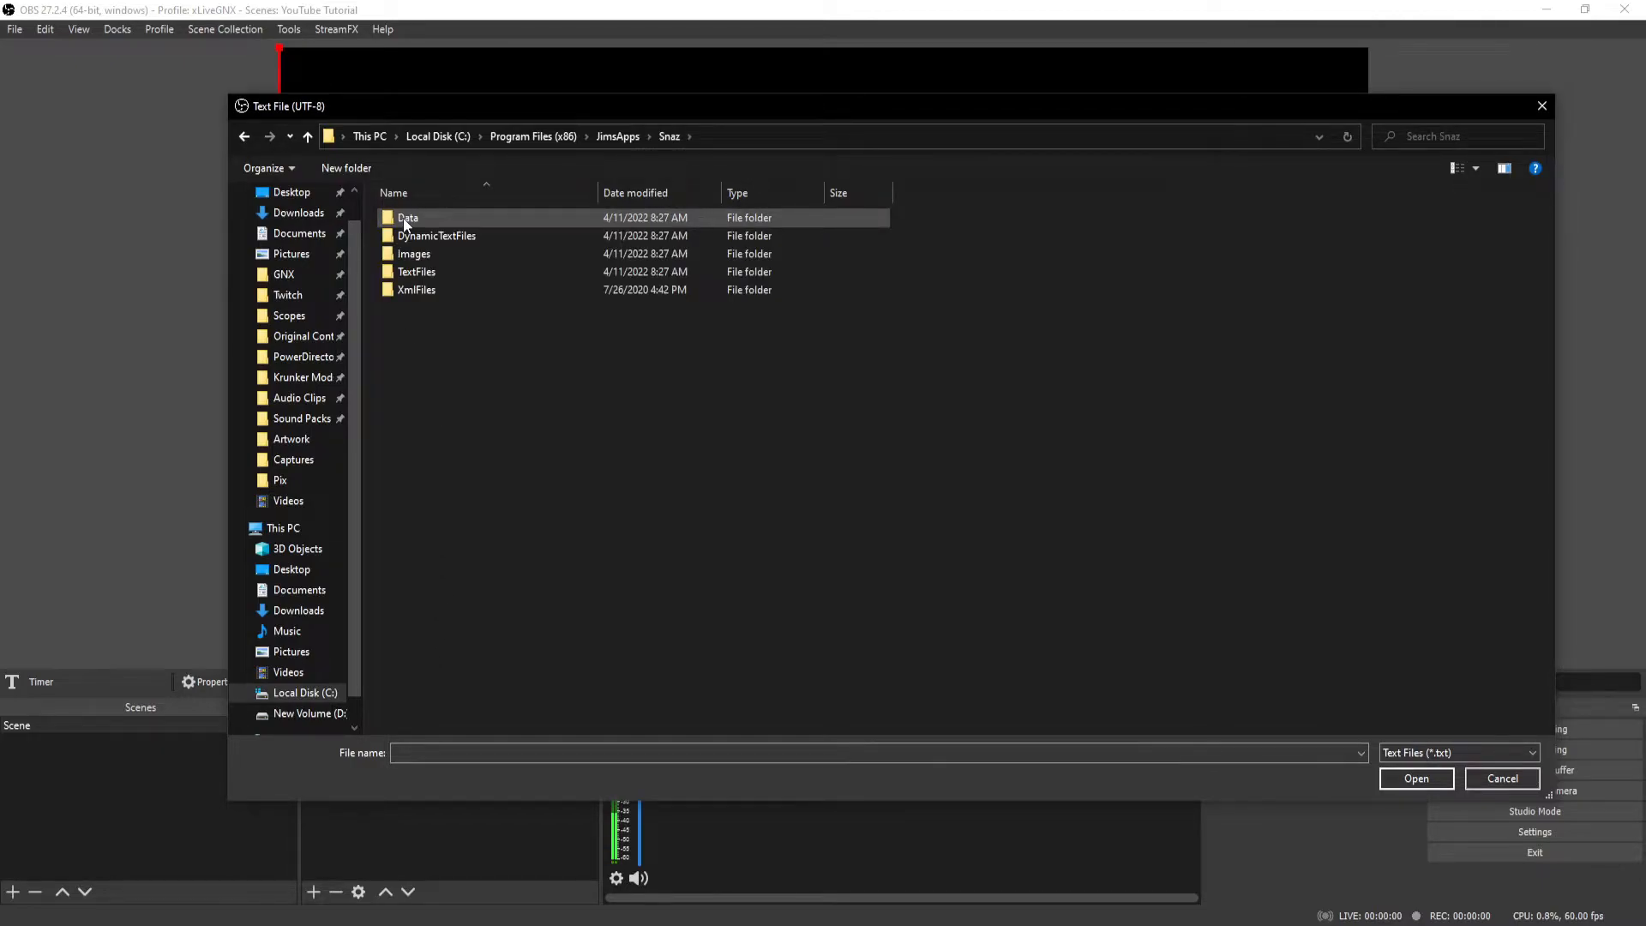
{"action": "double_click", "coordinate": [415, 271]}
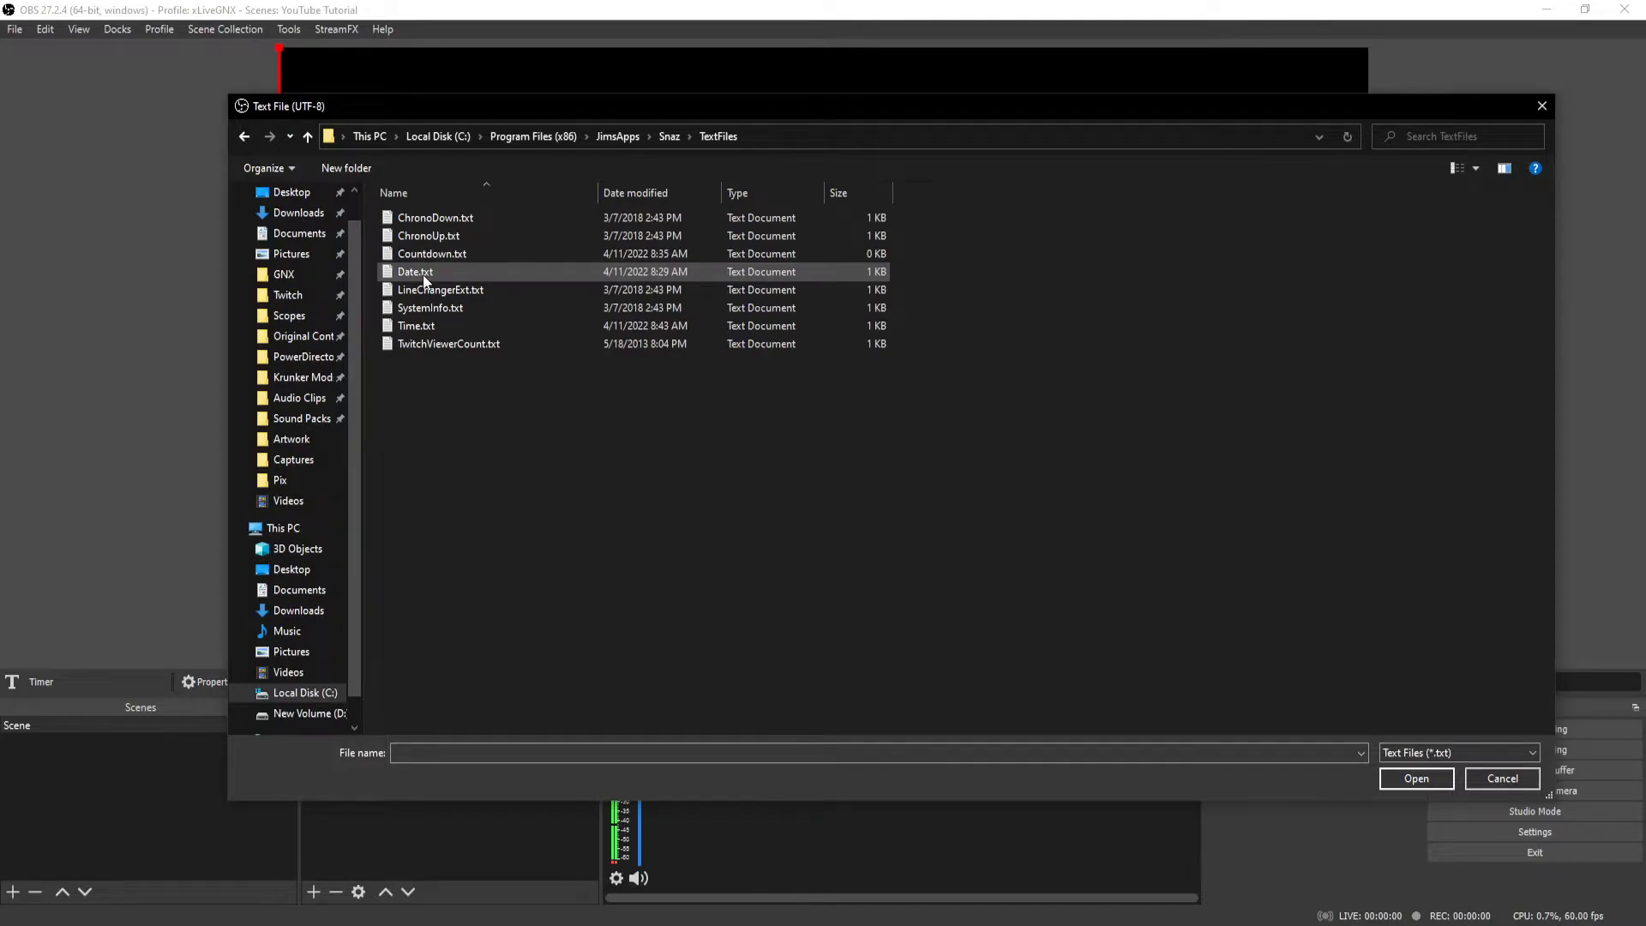
{"action": "left_click", "coordinate": [430, 253]}
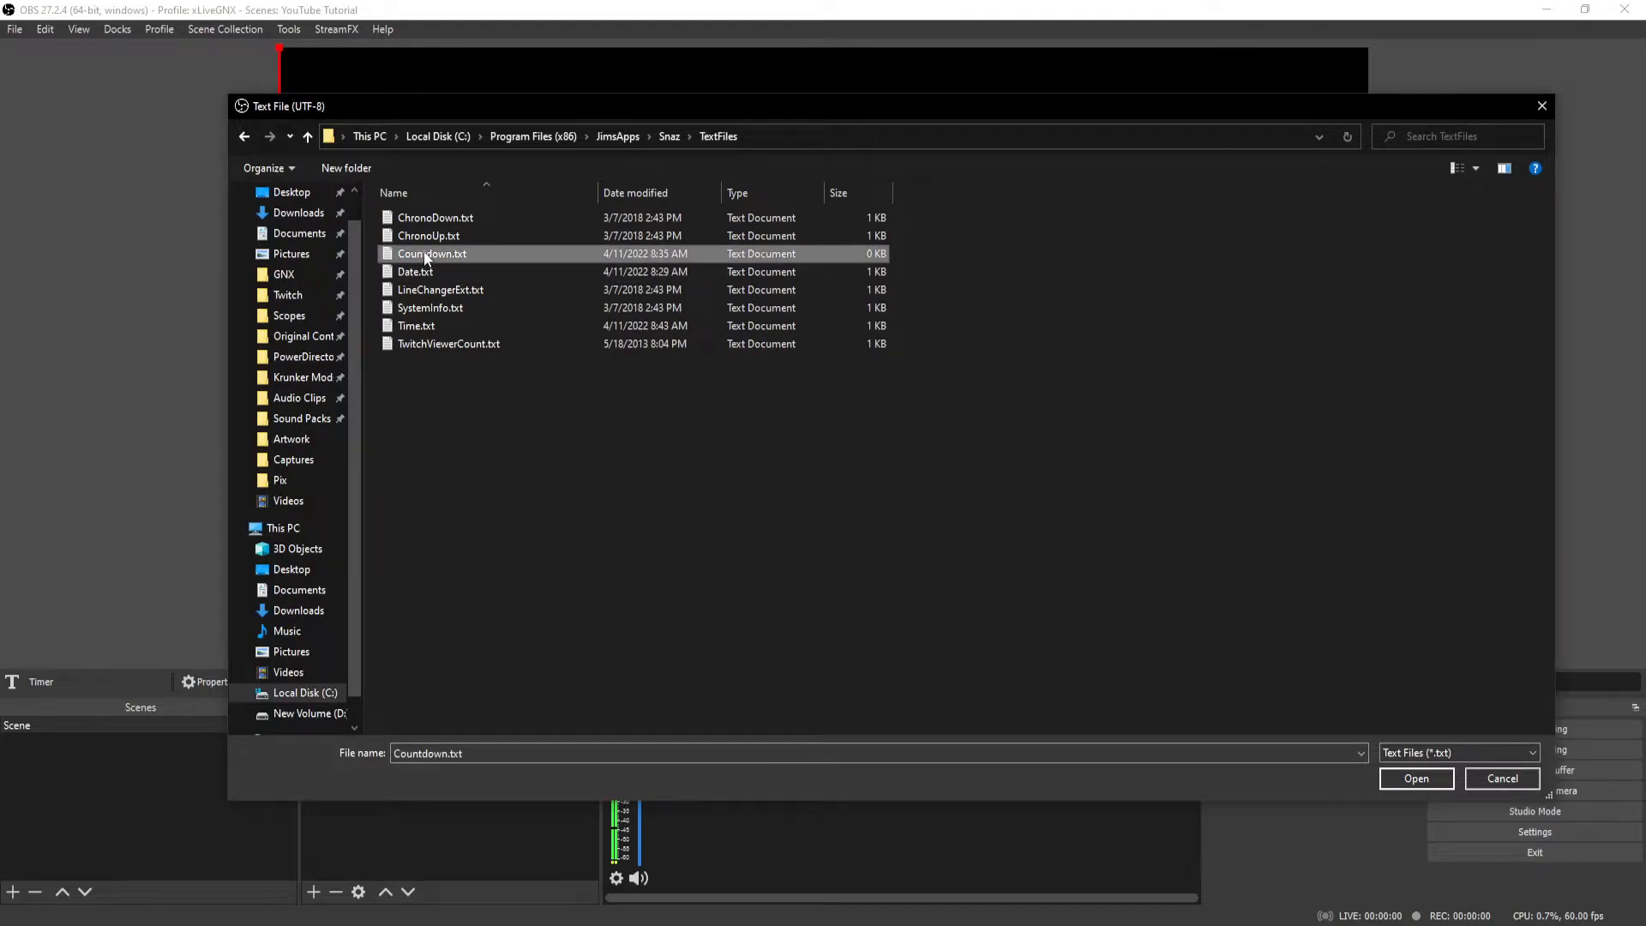
{"action": "left_click", "coordinate": [1416, 778]}
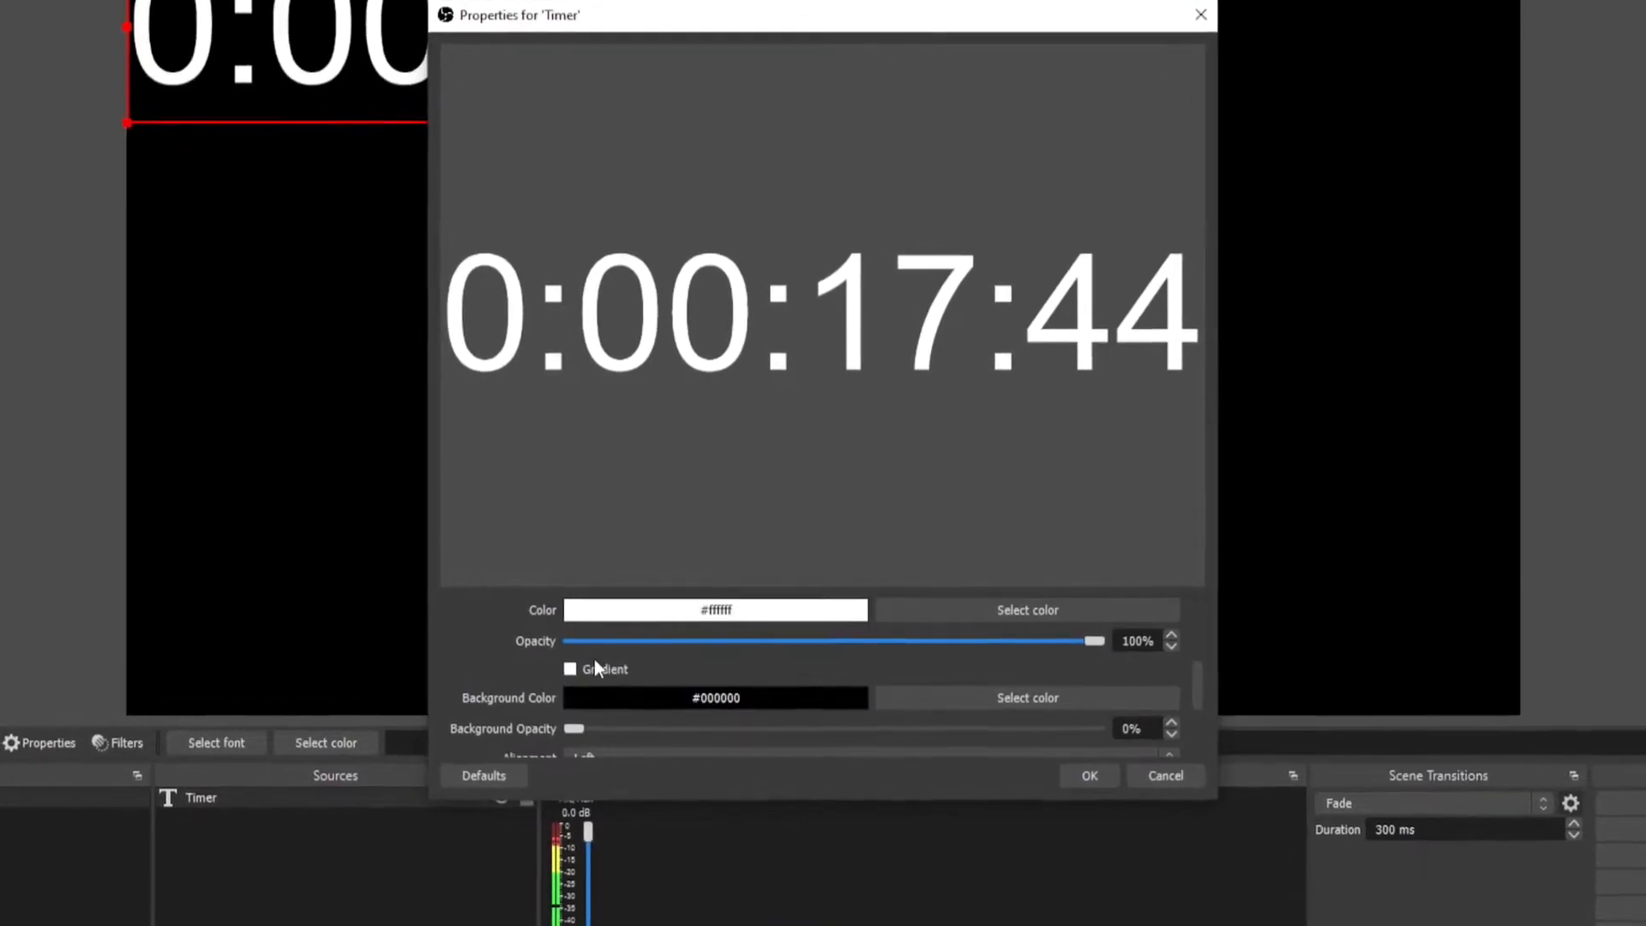
Step: Enable a gradient on the Timer text with red as the gradient colour
{"action": "left_click", "coordinate": [569, 669]}
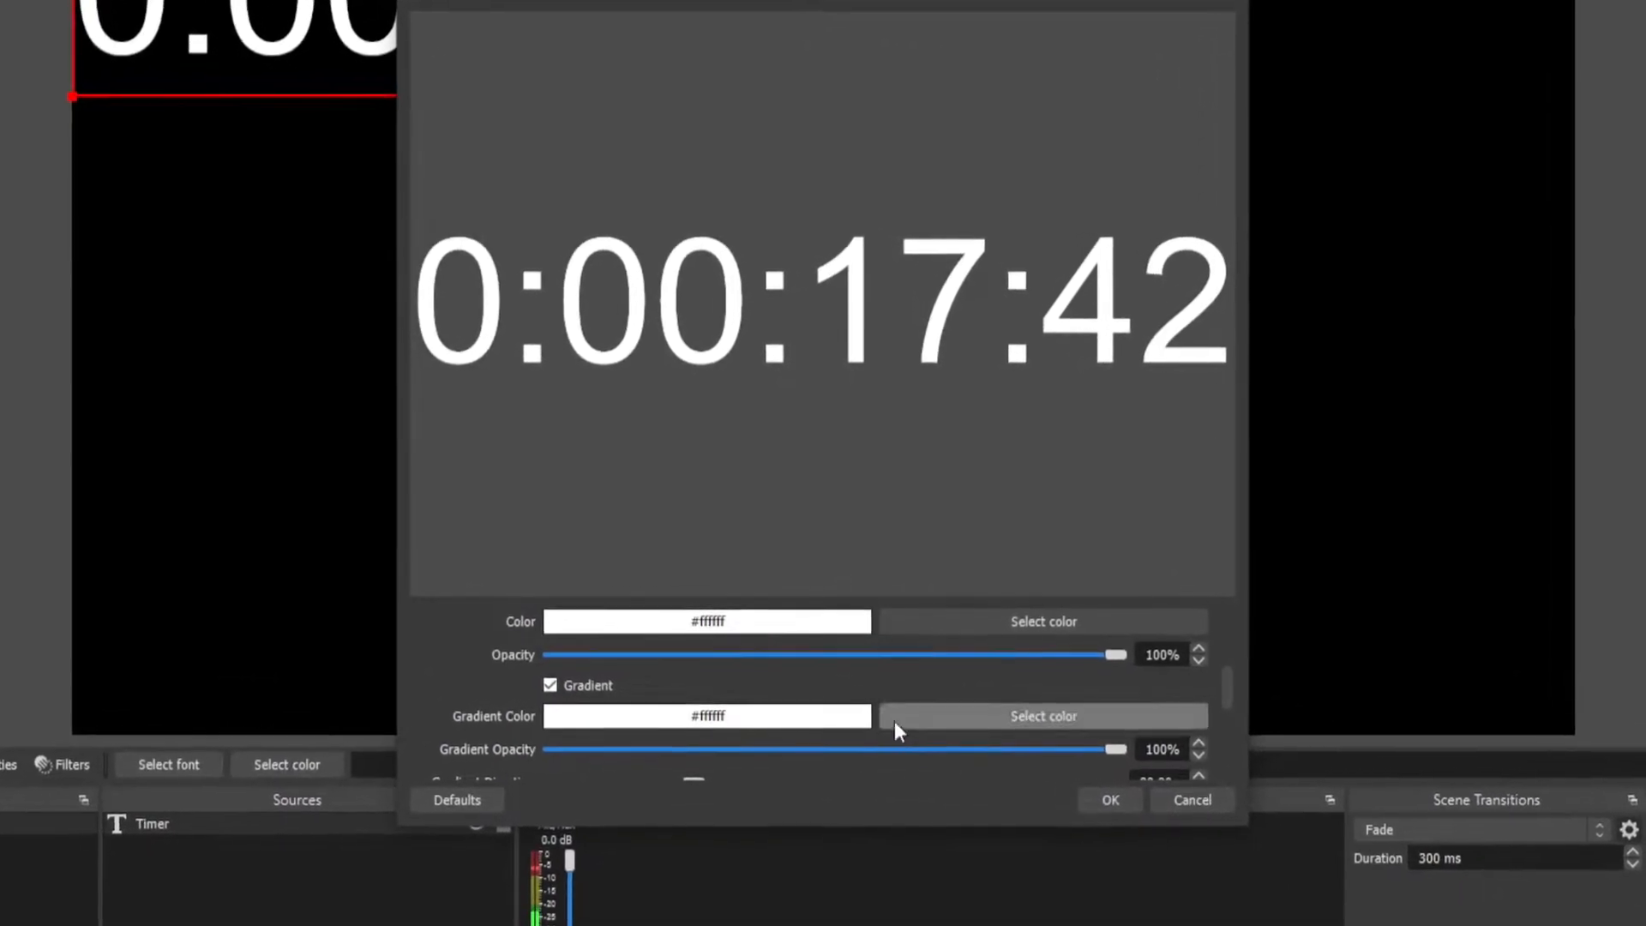
{"action": "left_click", "coordinate": [1042, 715]}
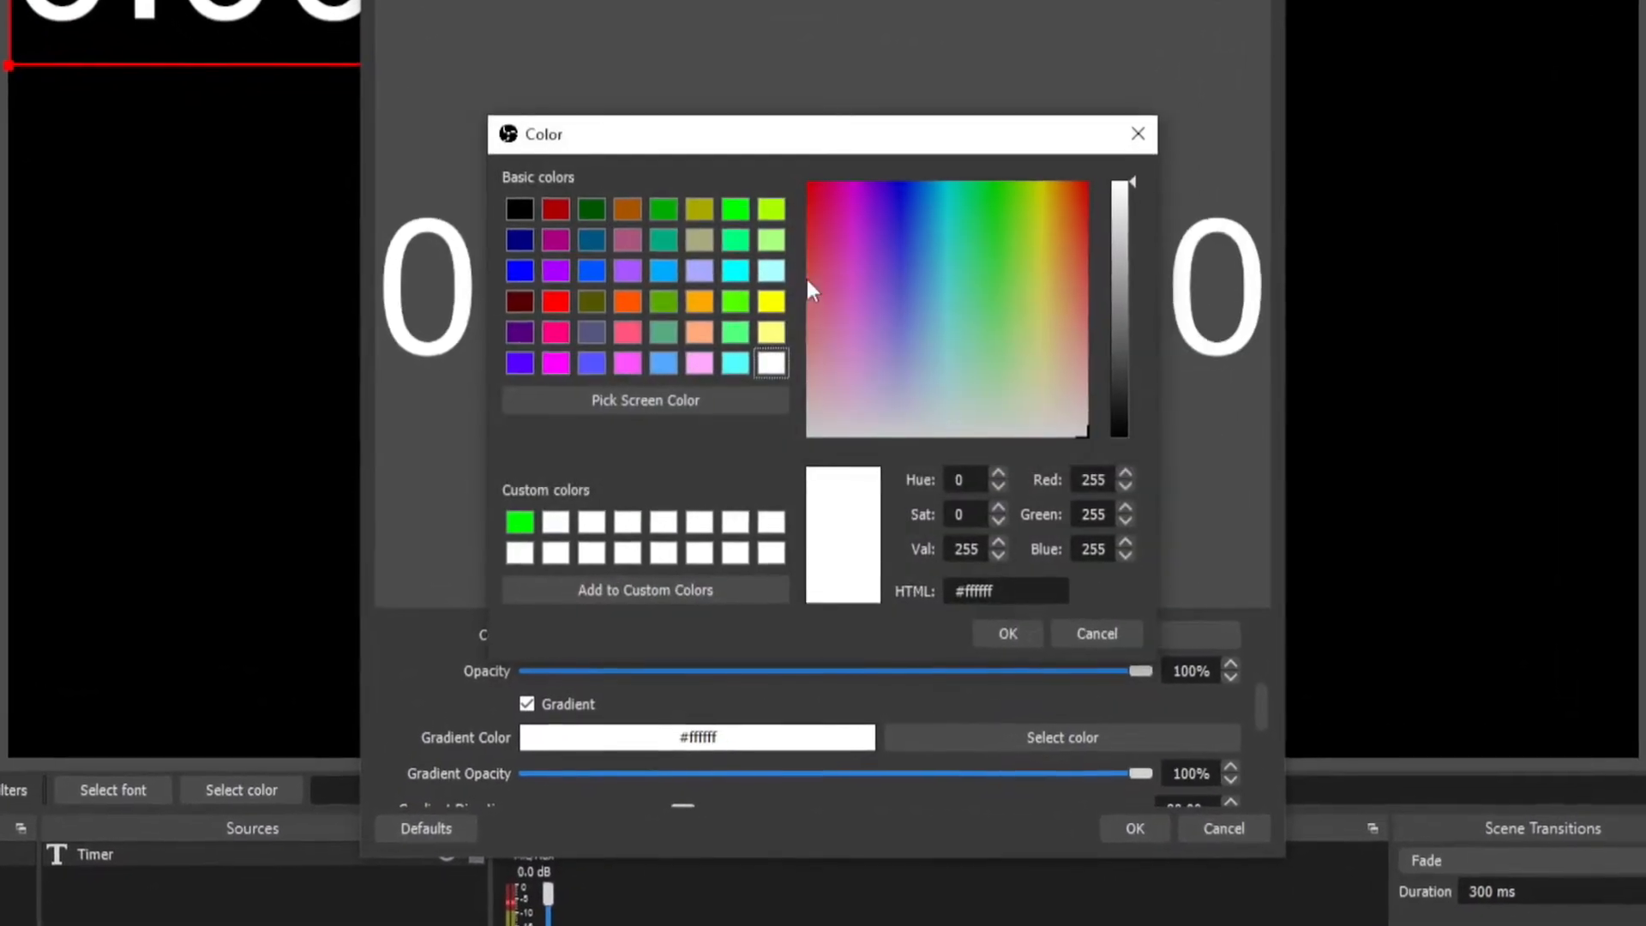
{"action": "left_click", "coordinate": [900, 185]}
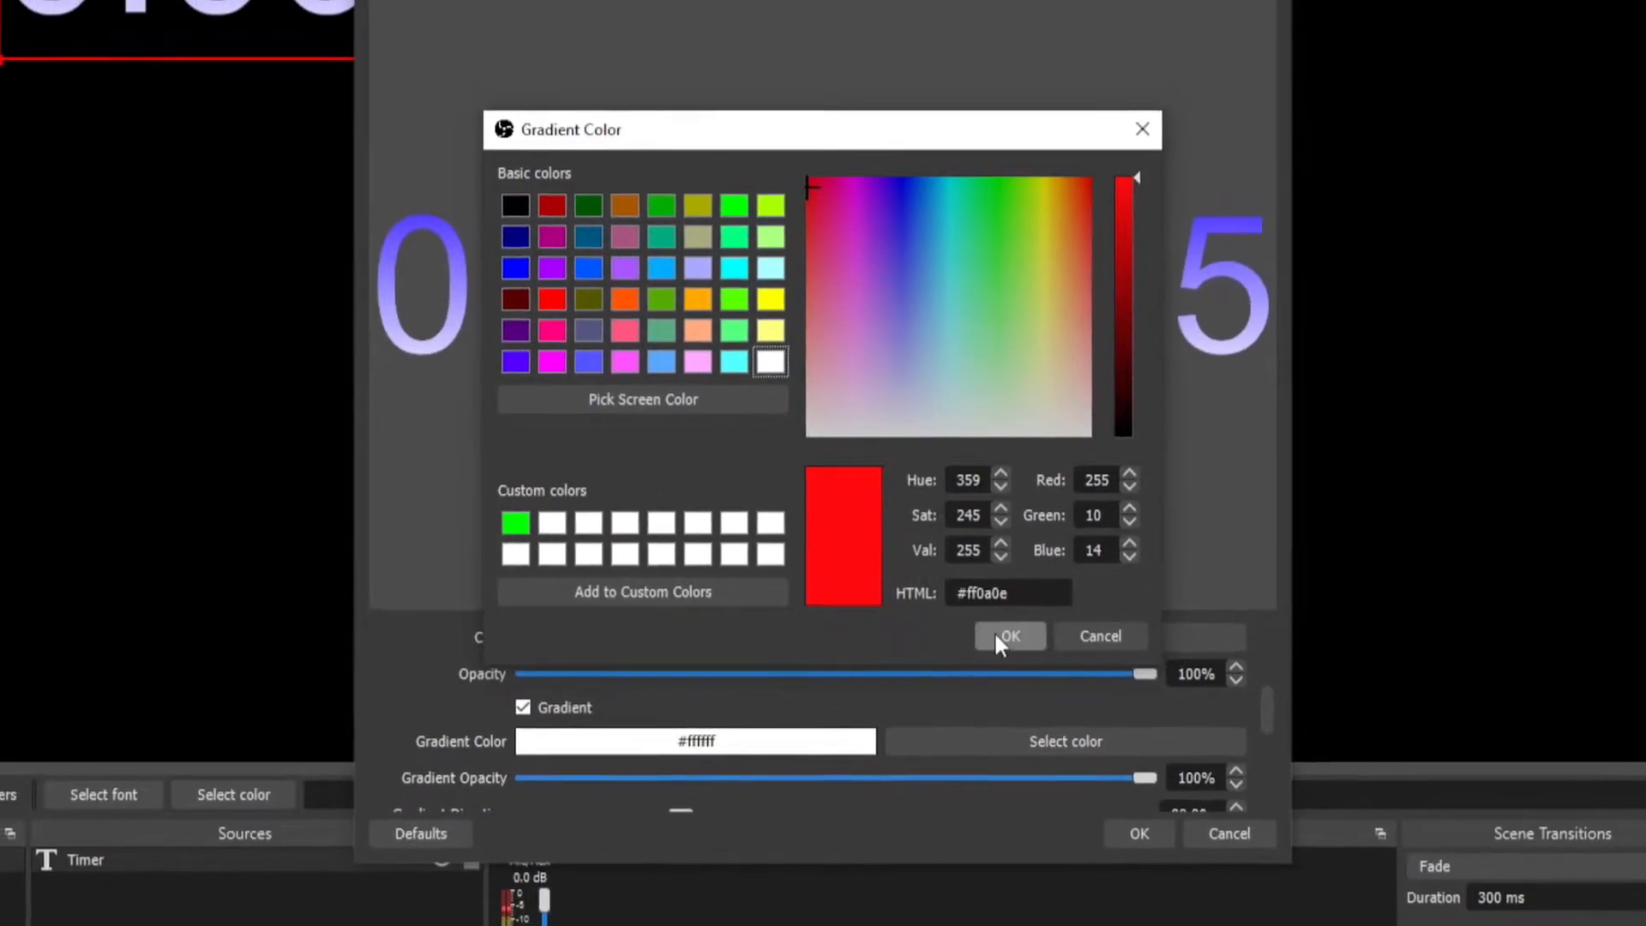
{"action": "left_click", "coordinate": [1007, 636]}
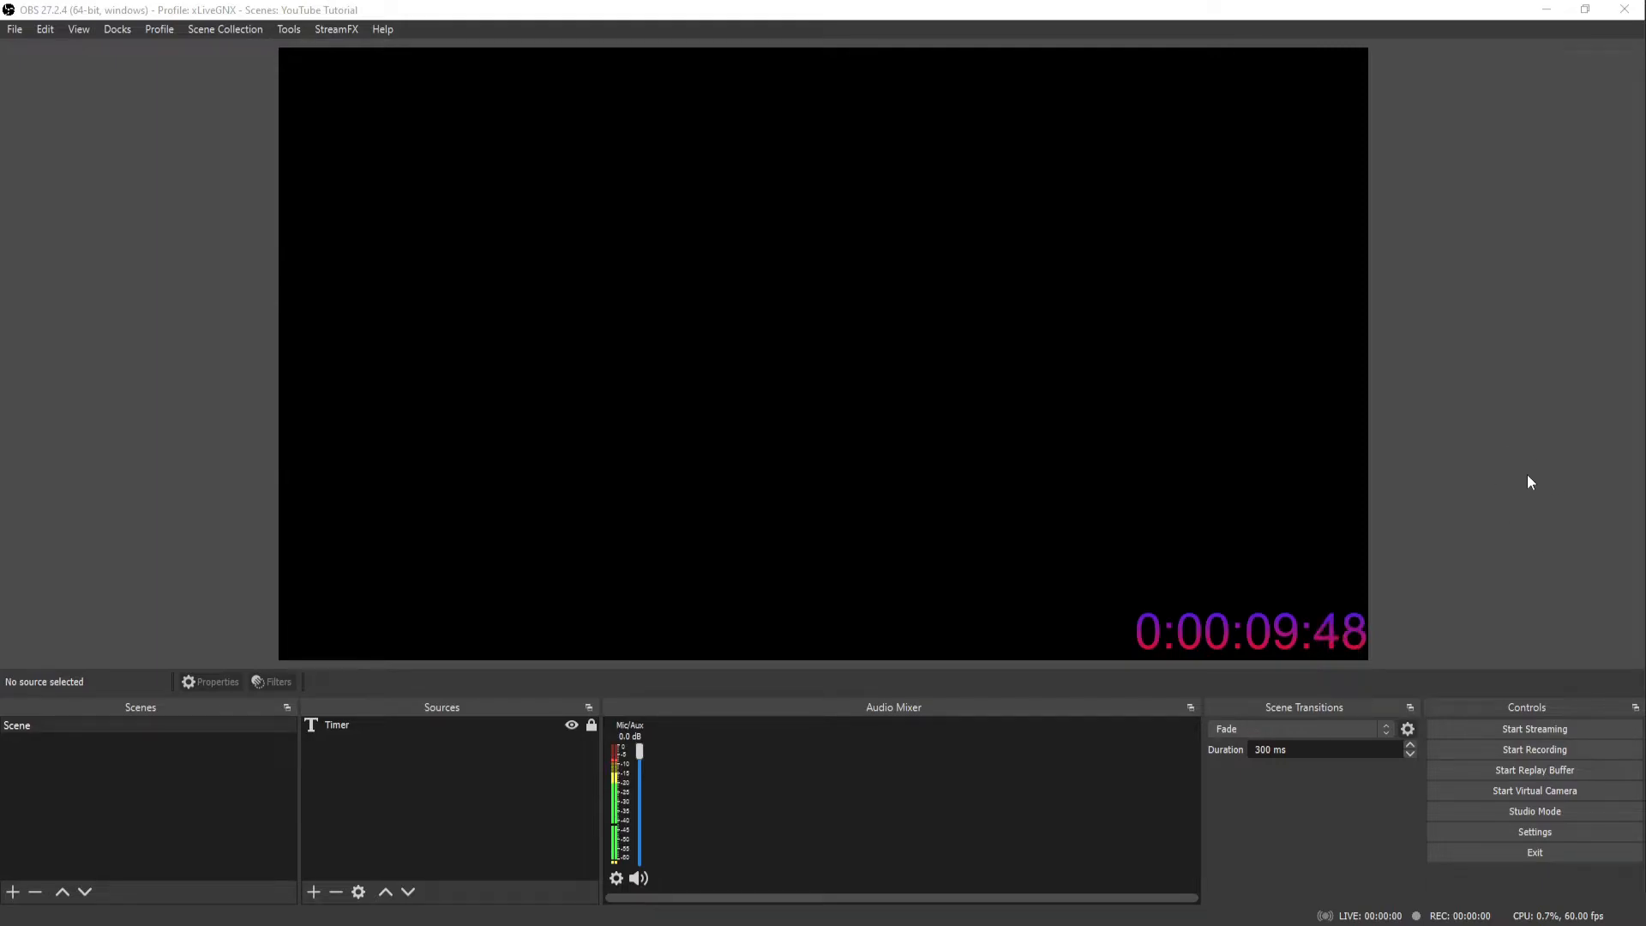
{"action": "mouse_move", "coordinate": [1530, 461]}
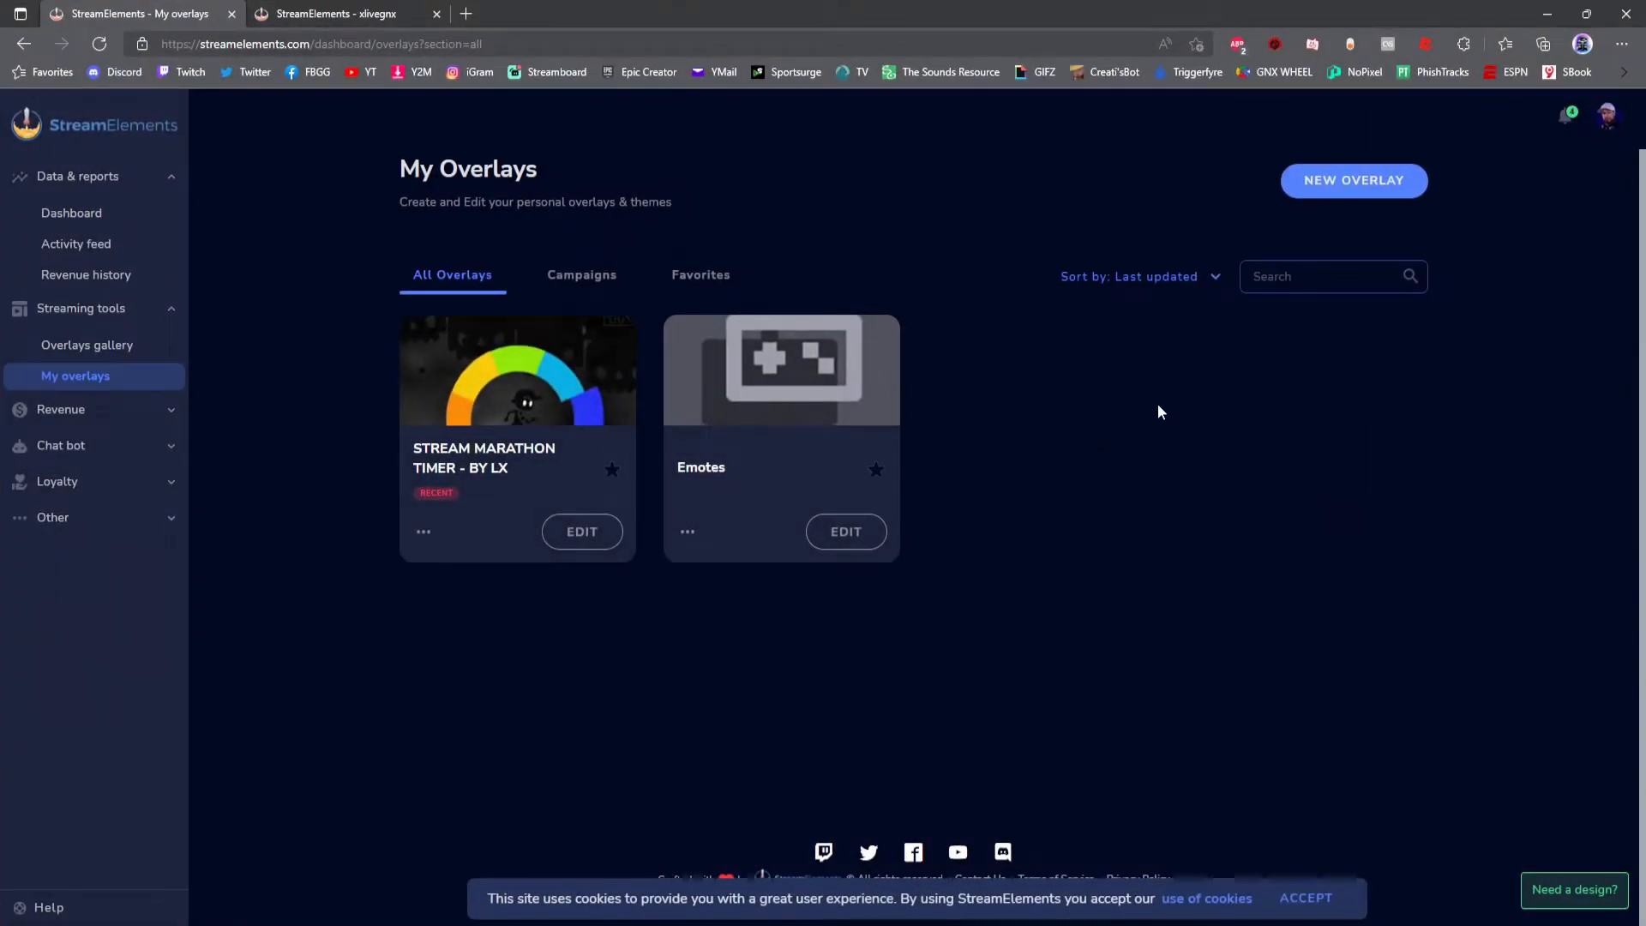
{"action": "mouse_move", "coordinate": [1173, 413]}
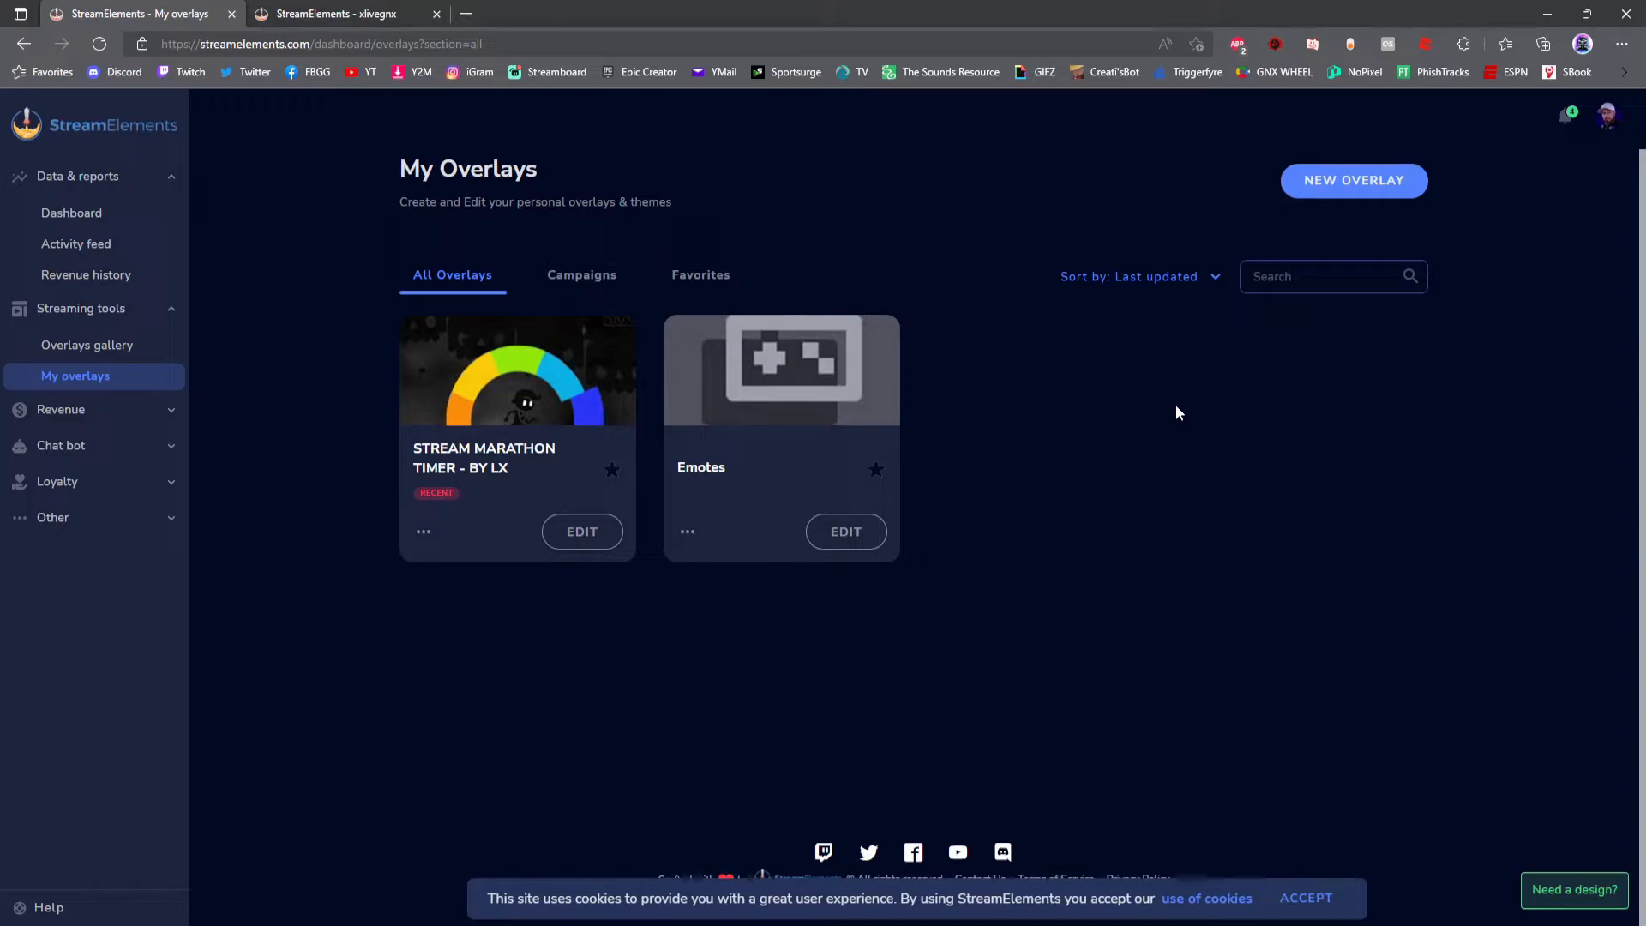
Step: Close the extra StreamElements tab, keeping the My Overlays dashboard
{"action": "left_click", "coordinate": [434, 13]}
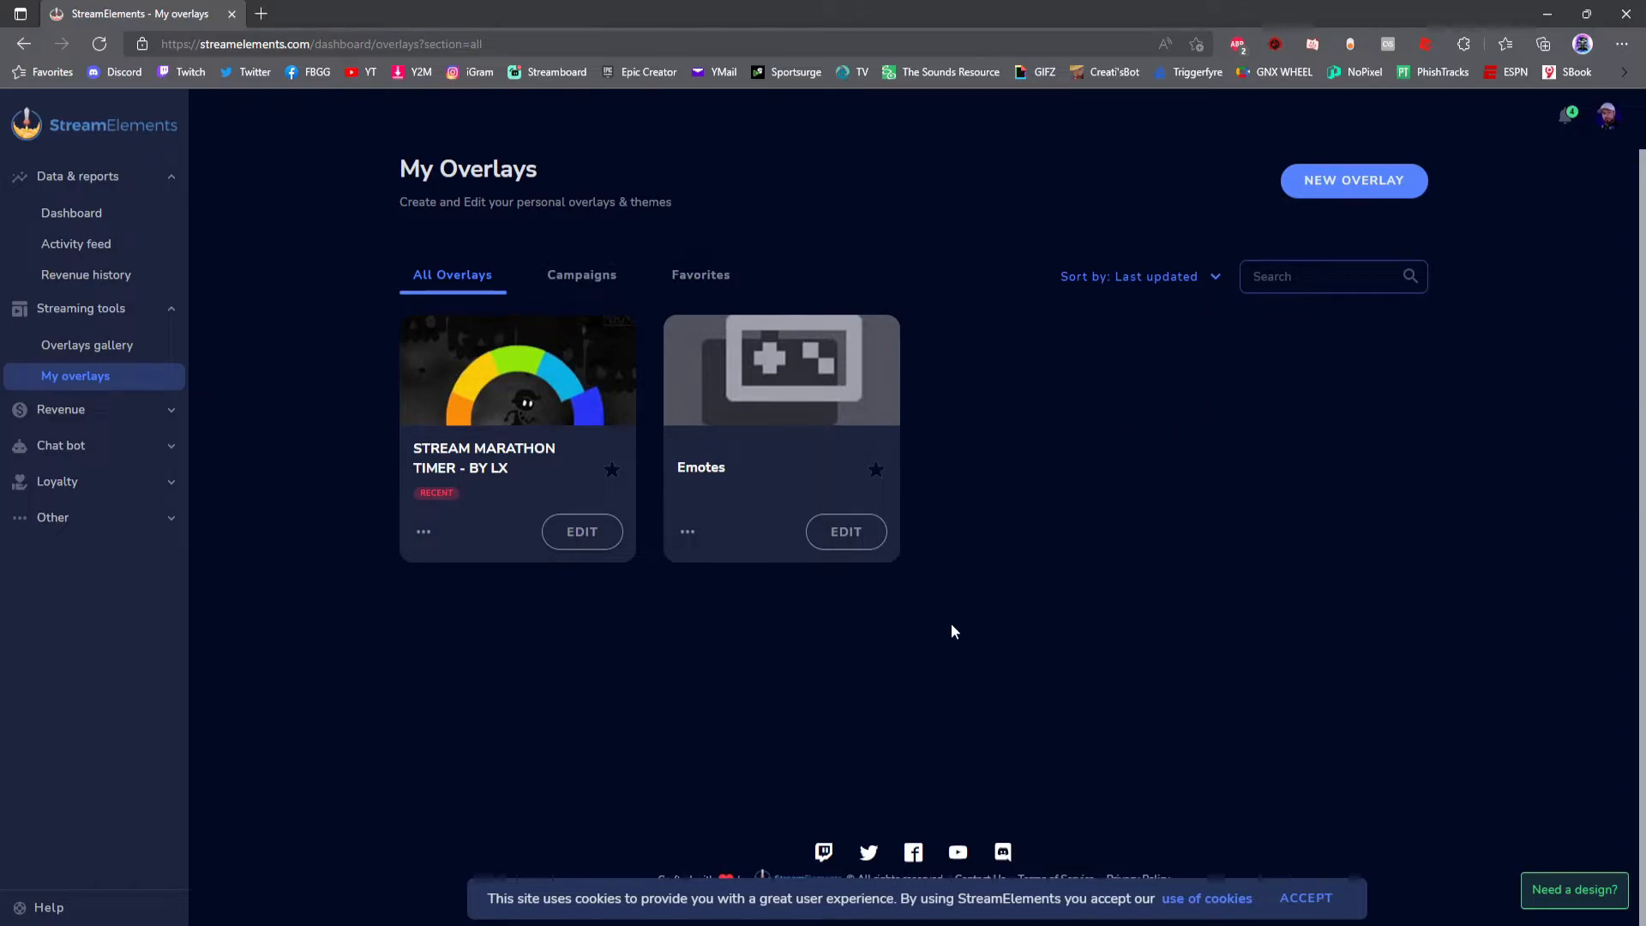
{"action": "mouse_move", "coordinate": [1591, 134]}
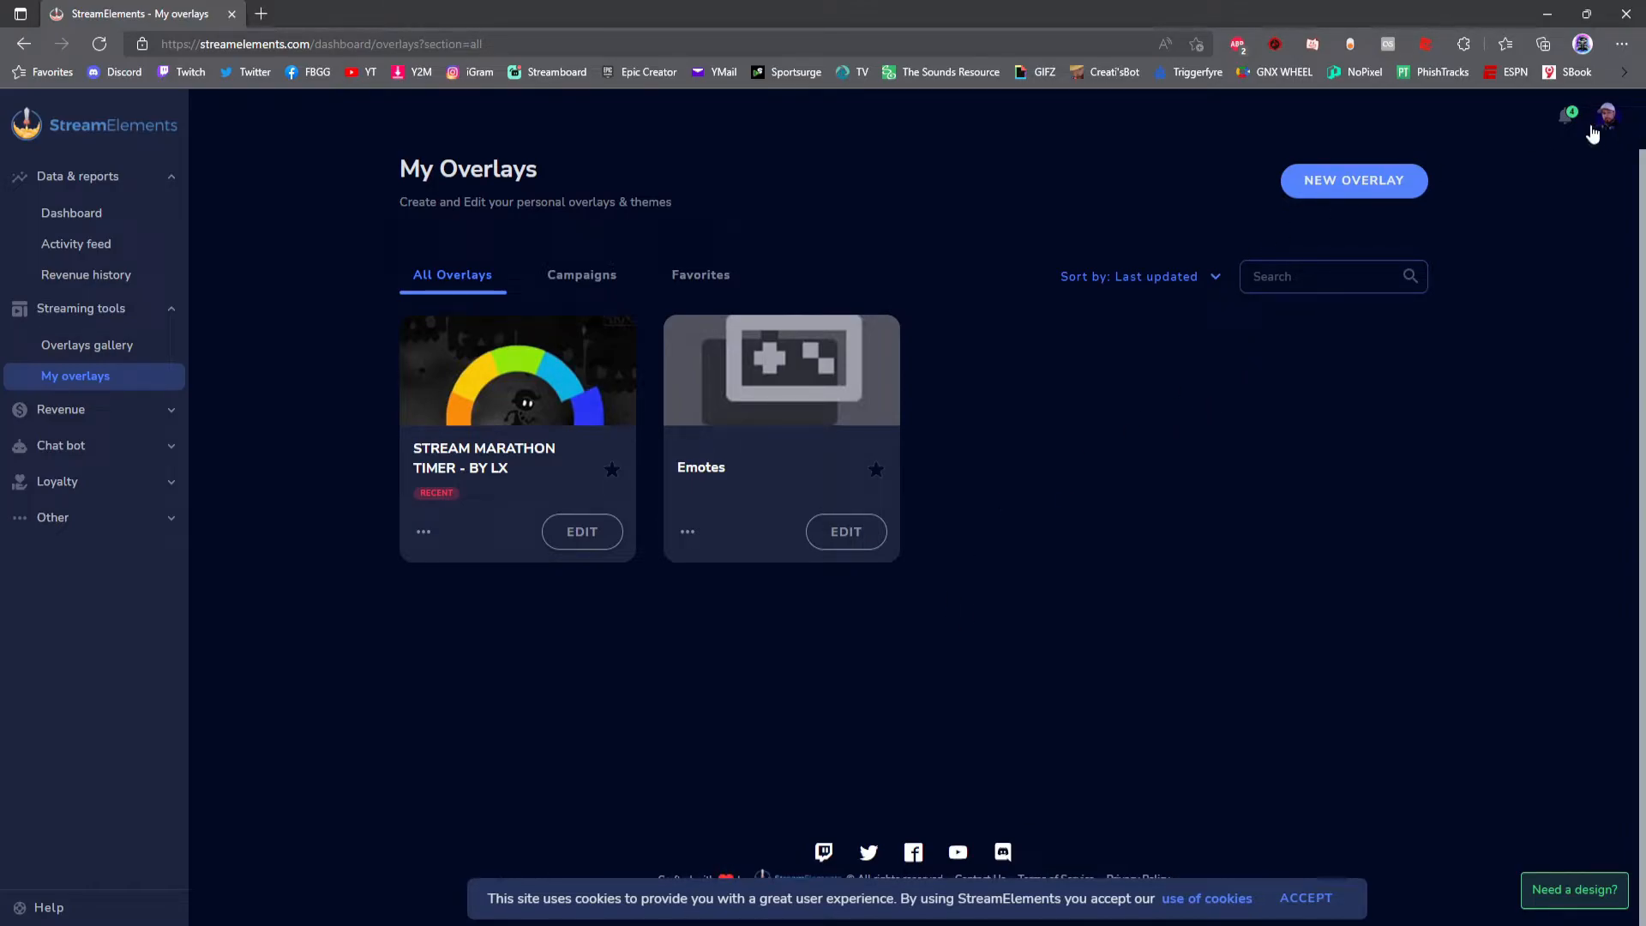
{"action": "mouse_move", "coordinate": [1300, 490]}
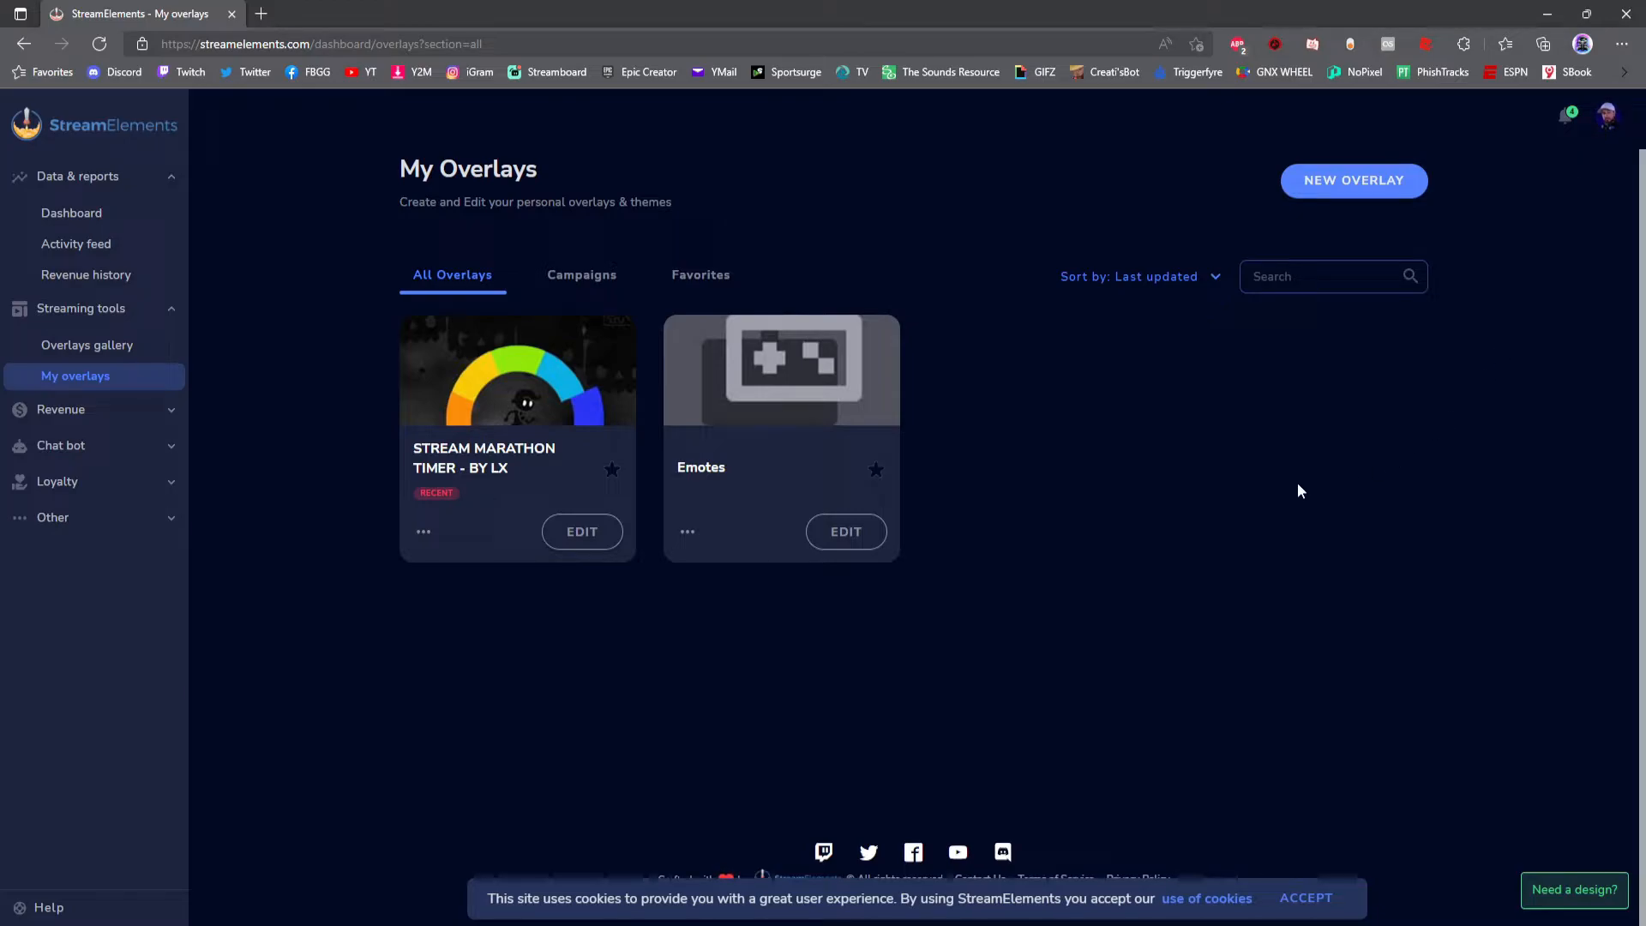
{"action": "mouse_move", "coordinate": [1209, 615]}
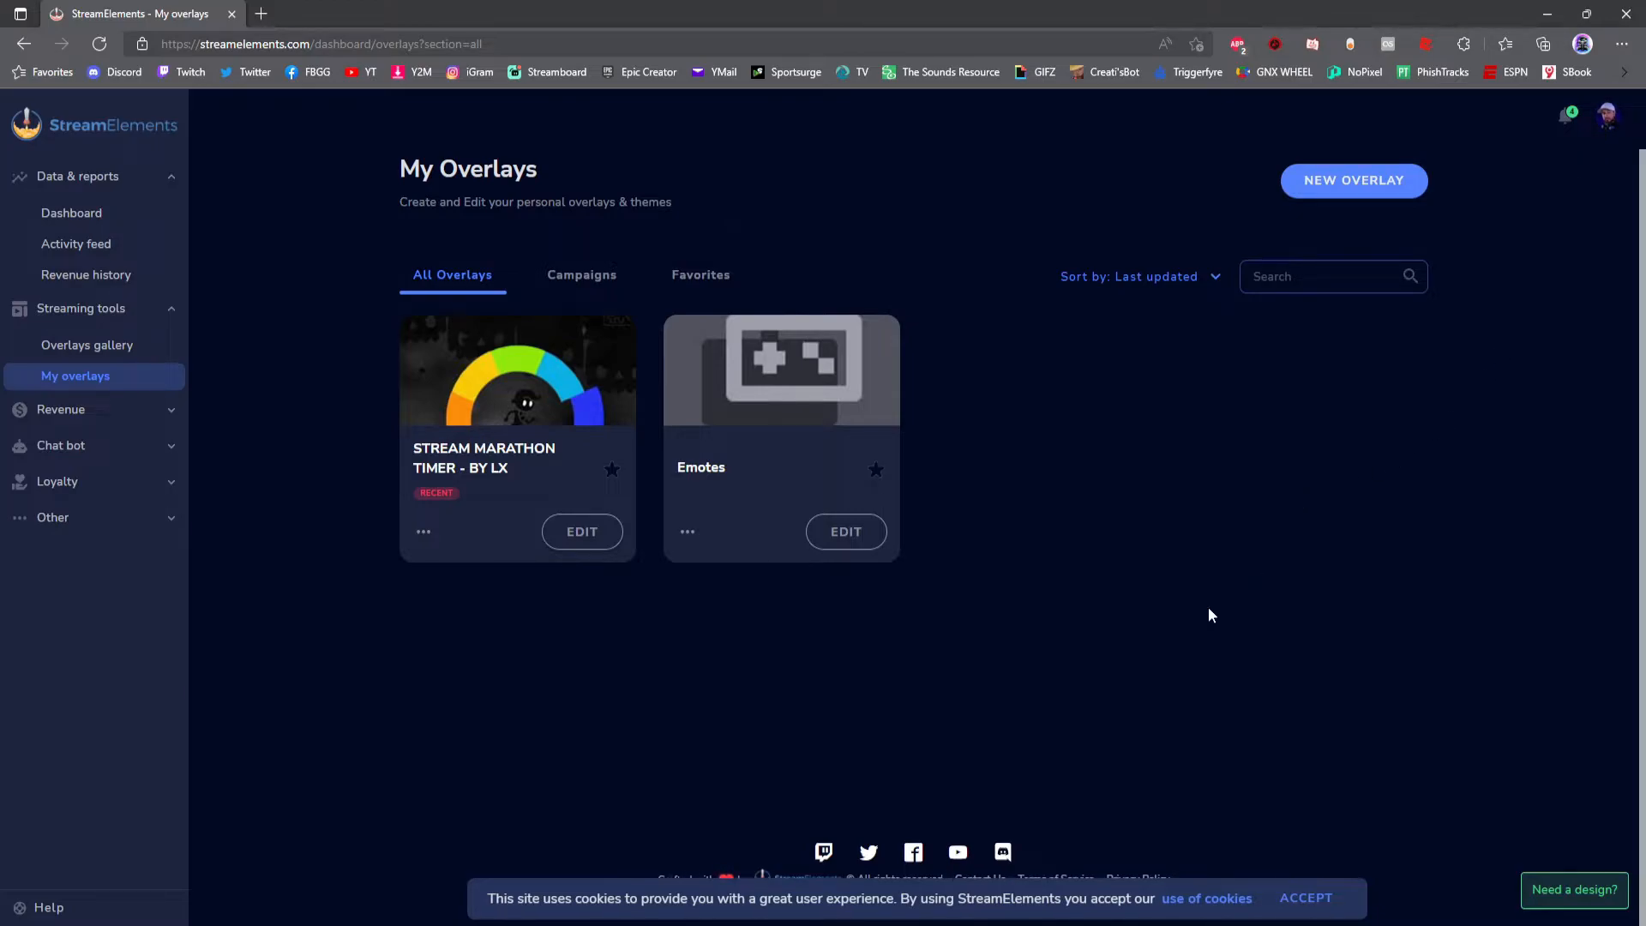
{"action": "mouse_move", "coordinate": [581, 531]}
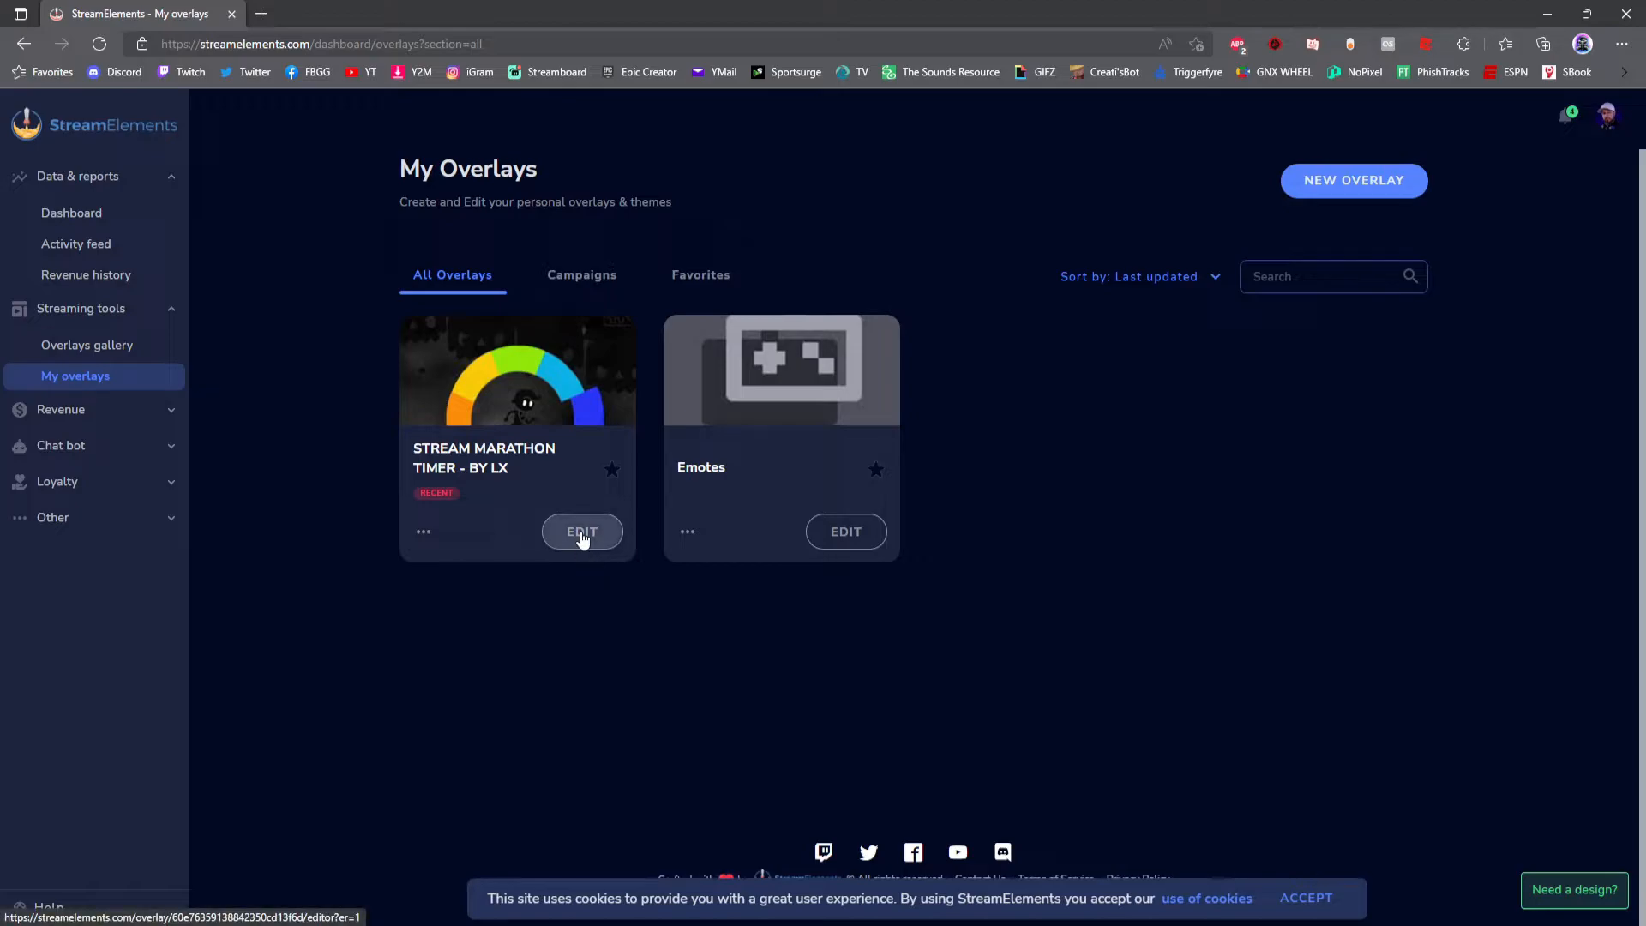
Step: Open the Stream Marathon Timer overlay and expand the widget's timer duration settings
{"action": "left_click", "coordinate": [581, 532]}
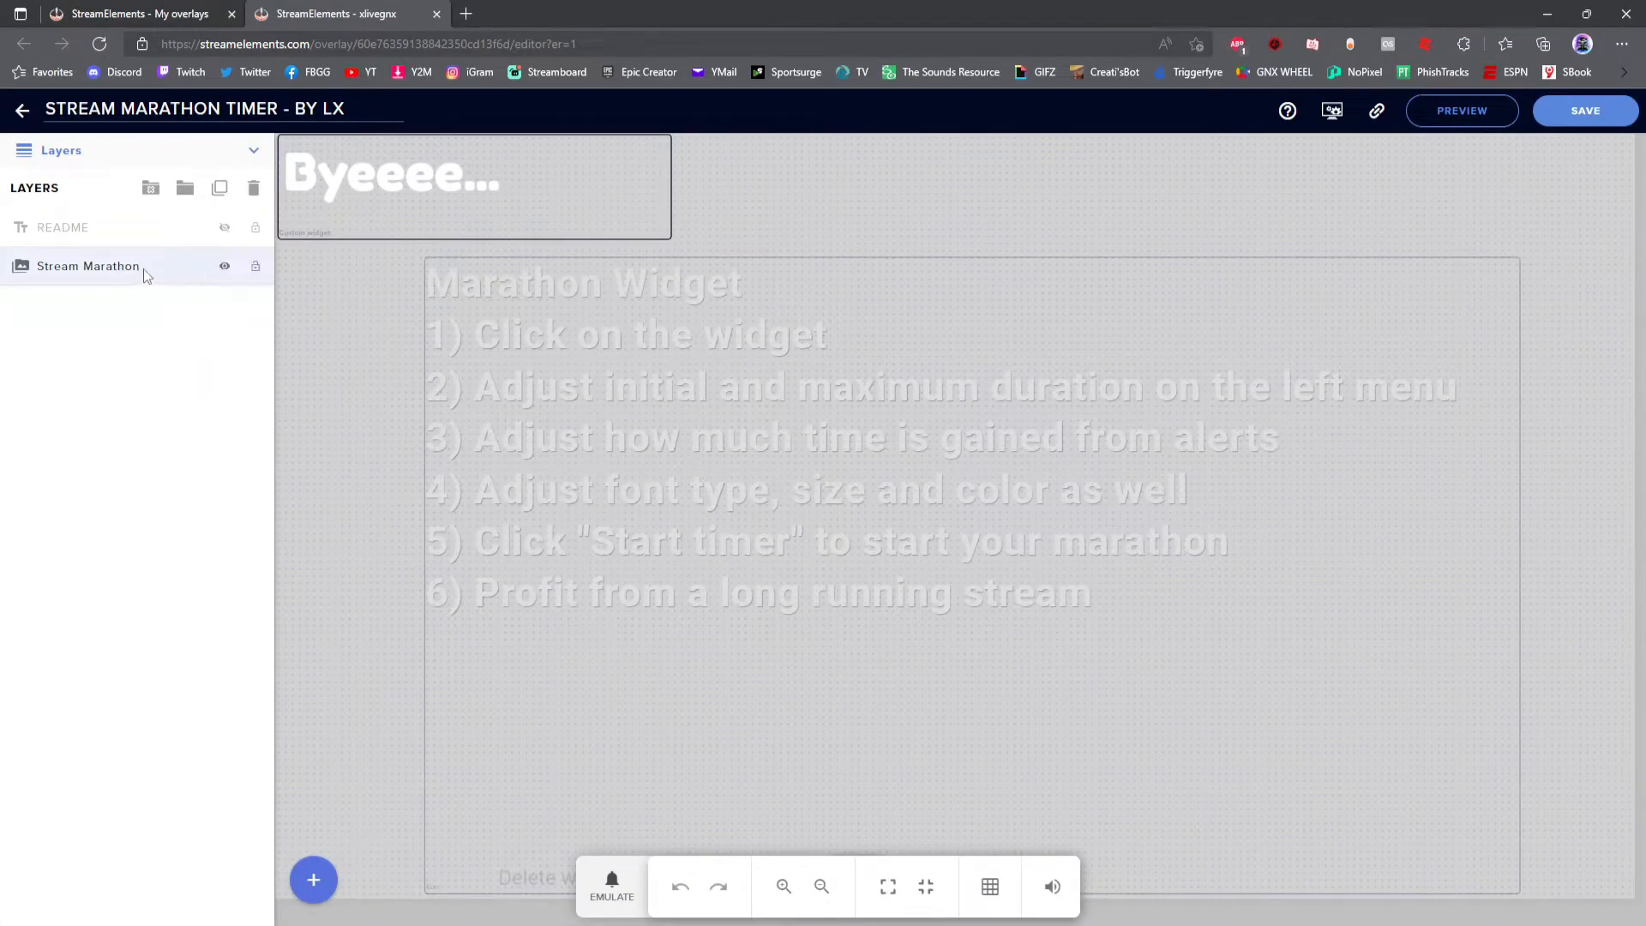
{"action": "left_click", "coordinate": [88, 266]}
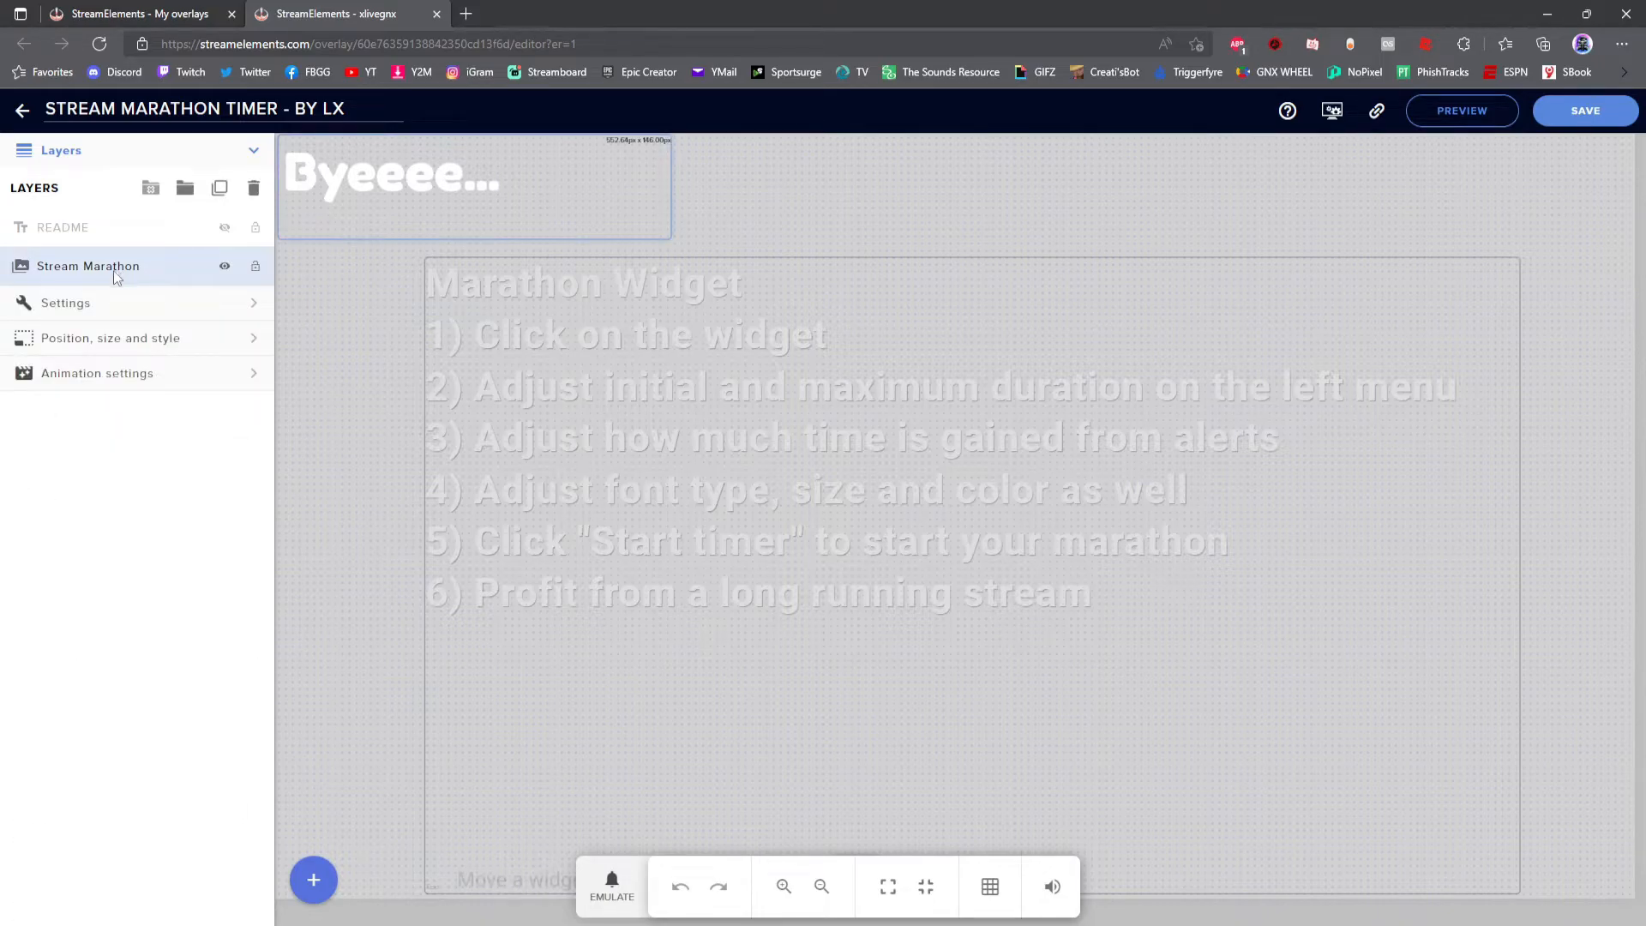
{"action": "left_click", "coordinate": [65, 302]}
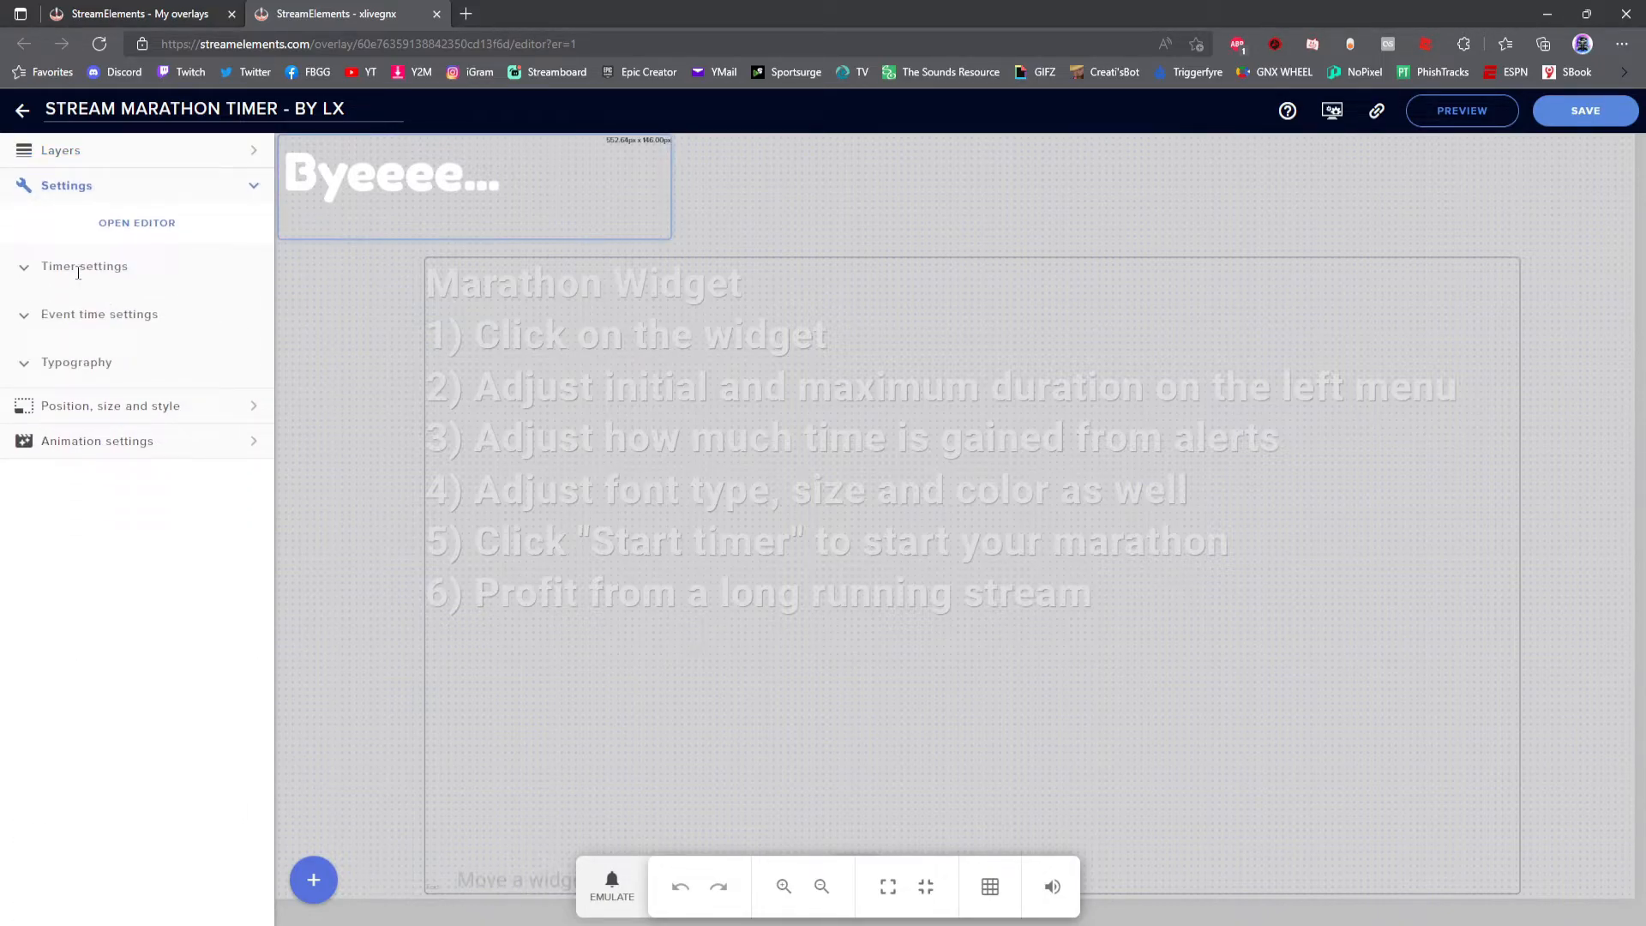
{"action": "left_click", "coordinate": [84, 266]}
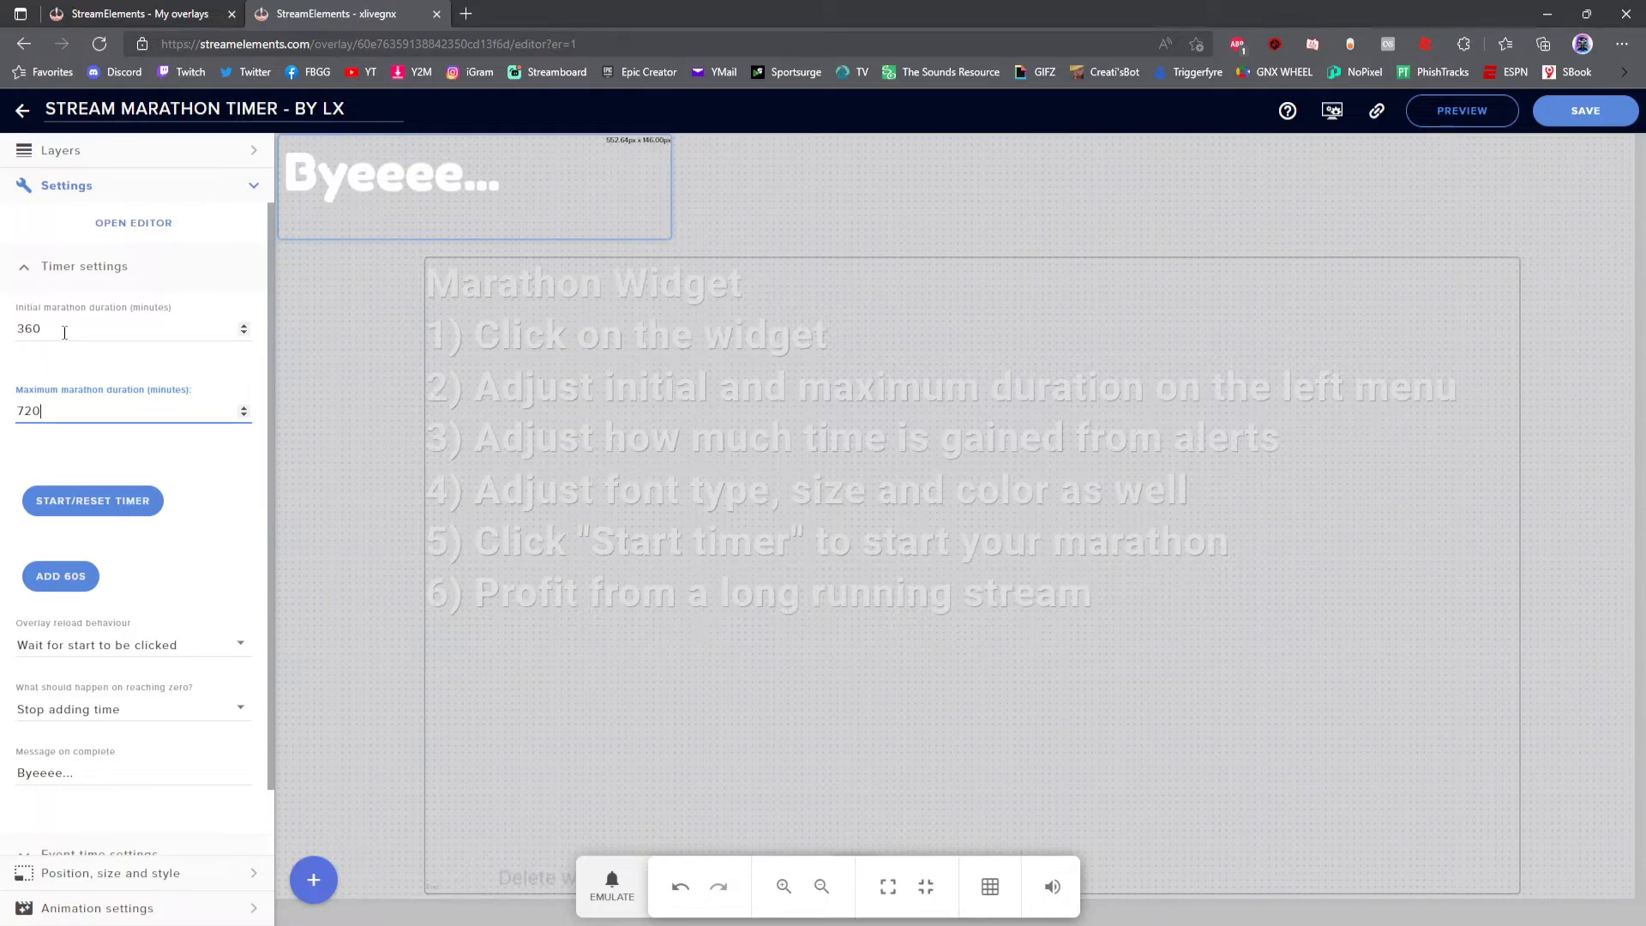
{"action": "left_click", "coordinate": [125, 327]}
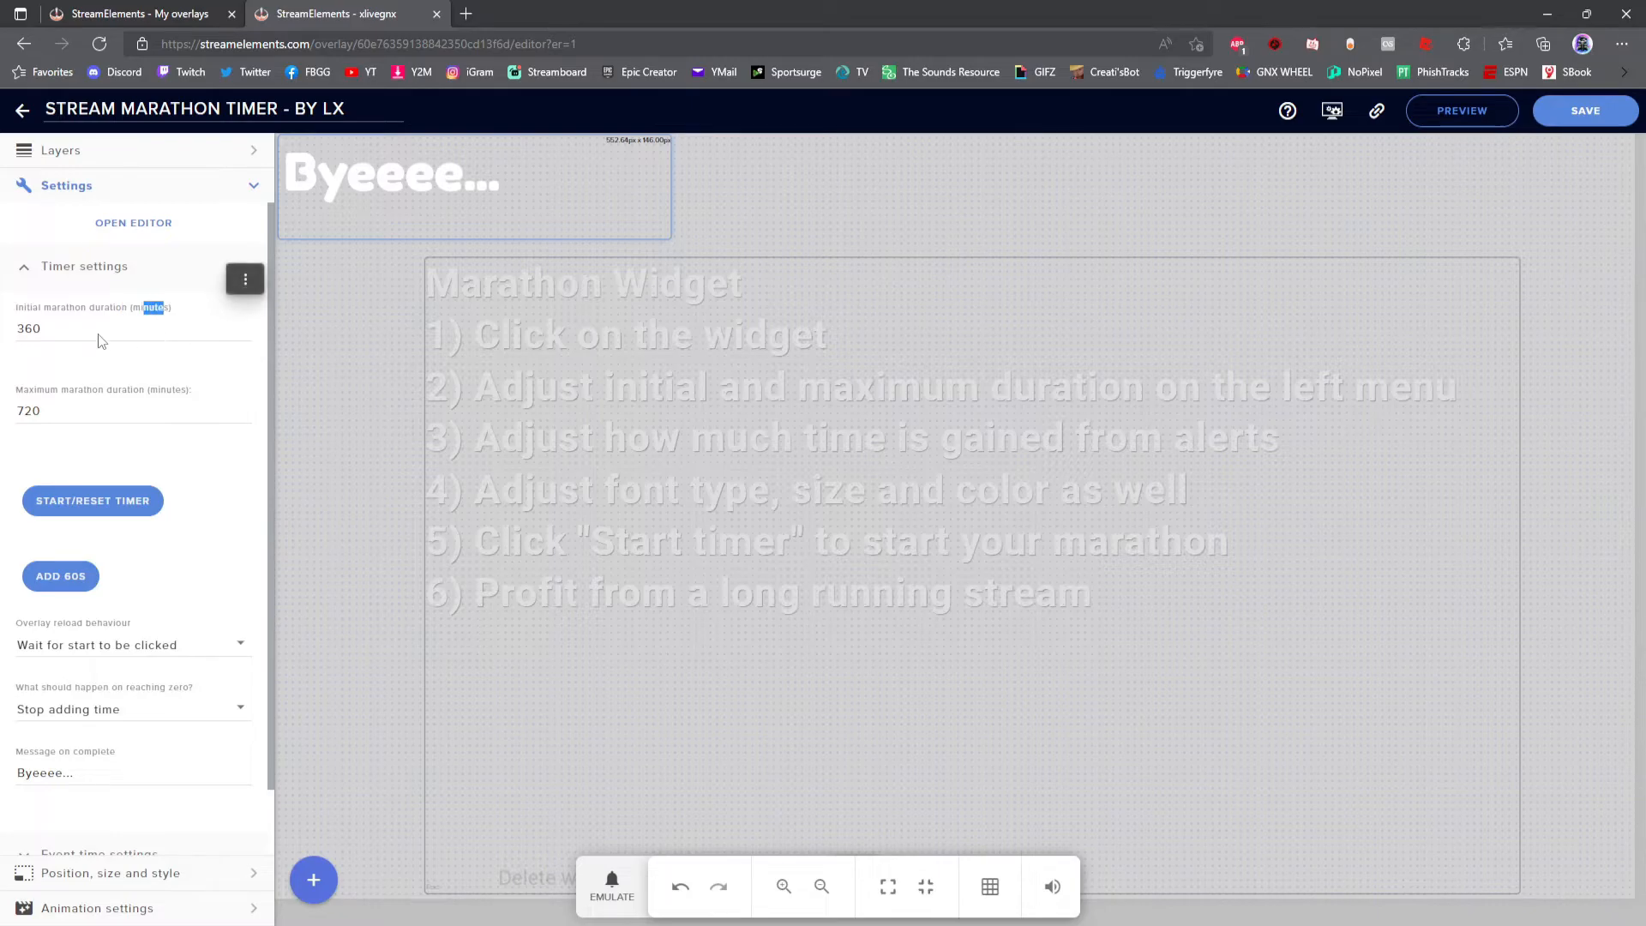
{"action": "left_click", "coordinate": [94, 327]}
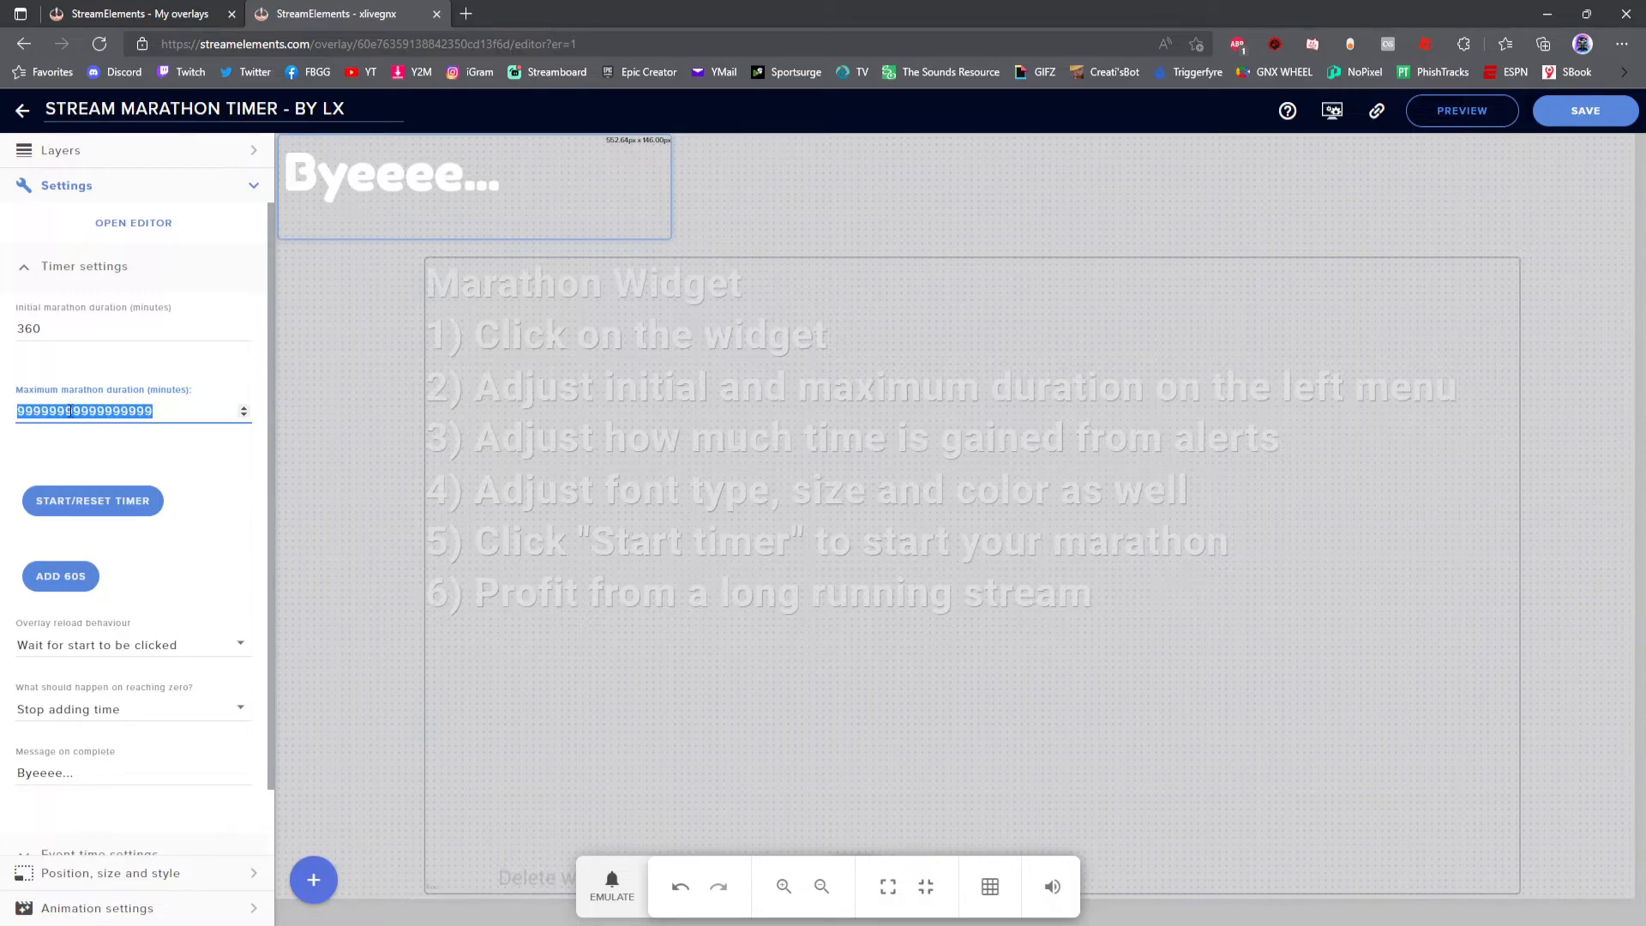
Step: Set the marathon durations, giving a maximum of 1440 minutes
{"action": "type", "text": "720"}
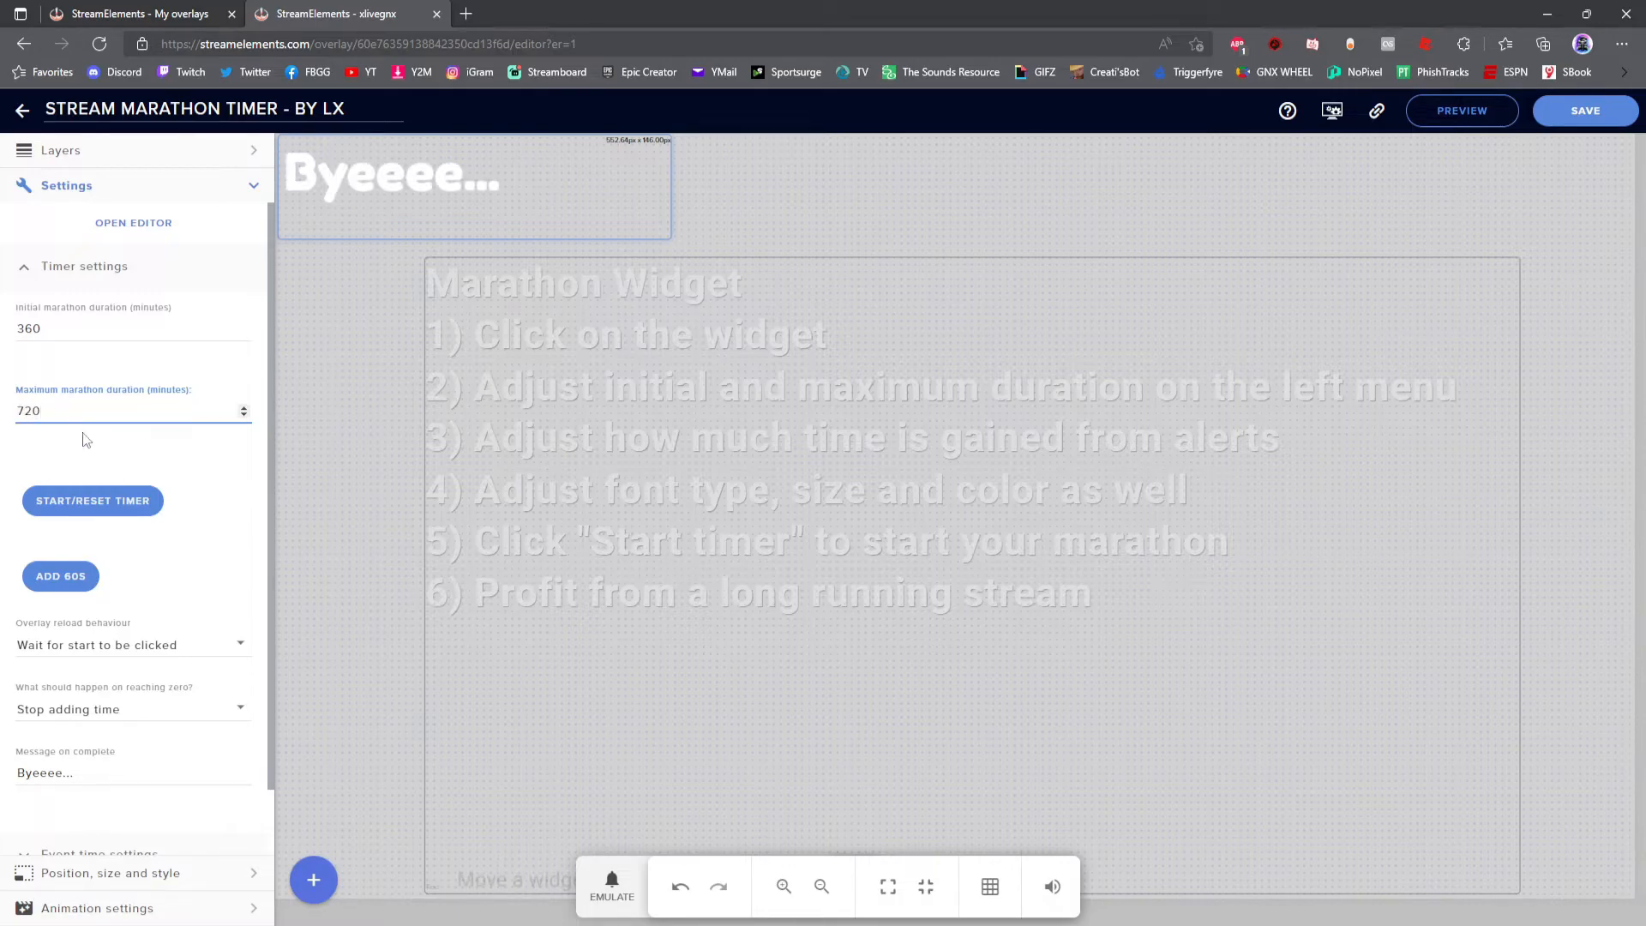
{"action": "triple_click", "coordinate": [29, 409]}
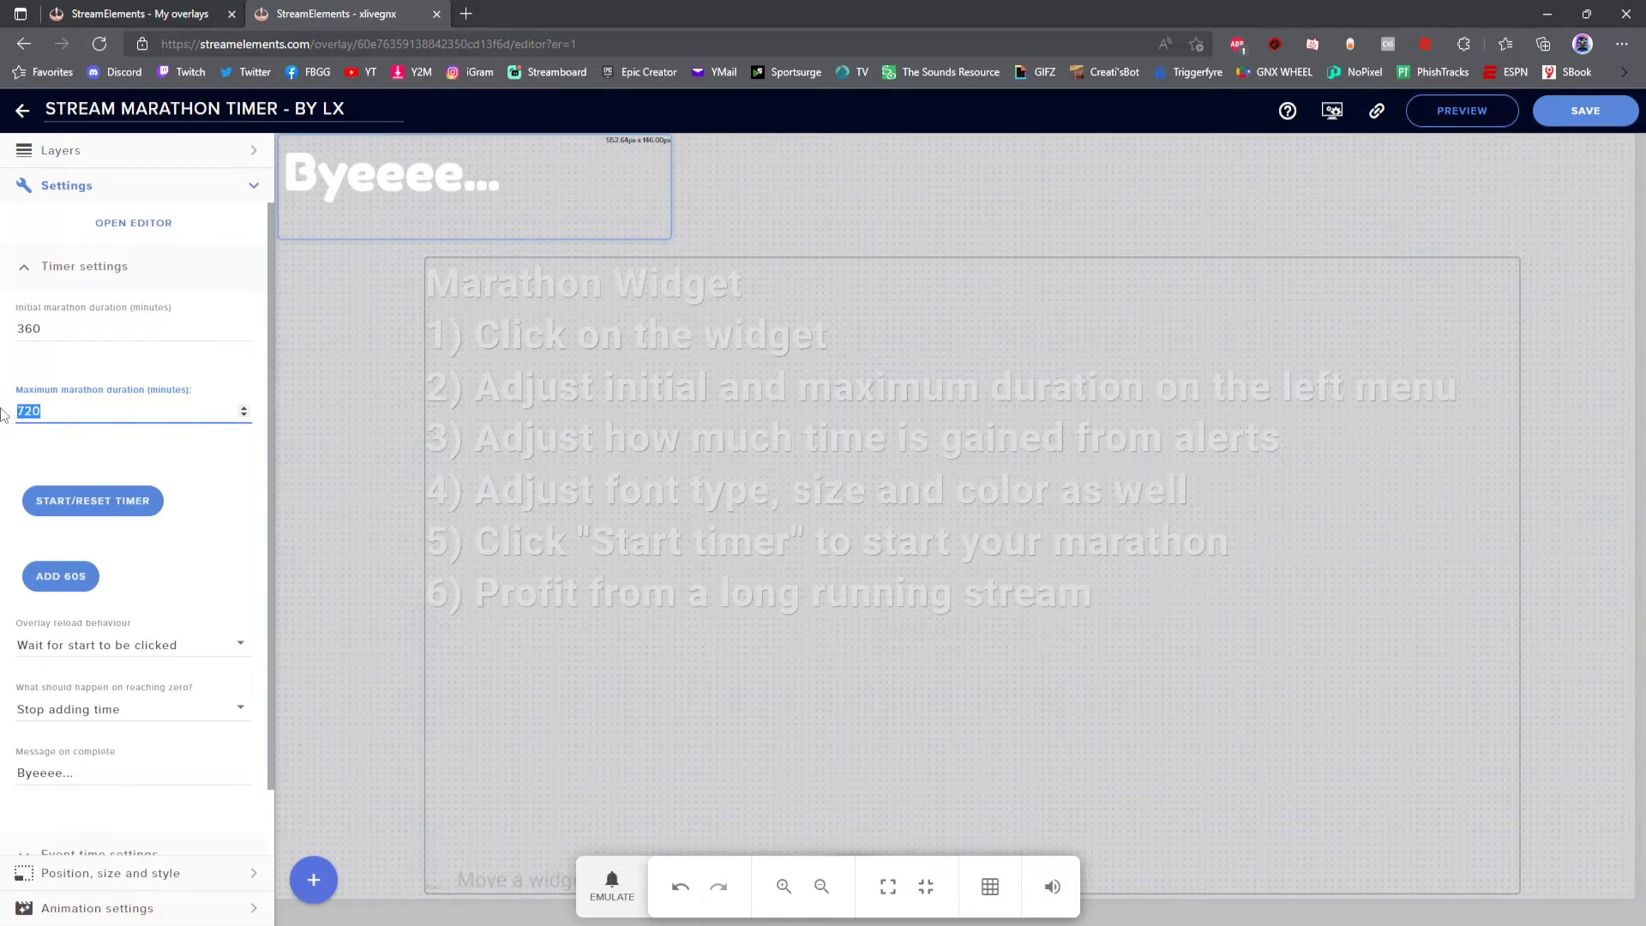
{"action": "type", "text": "1440"}
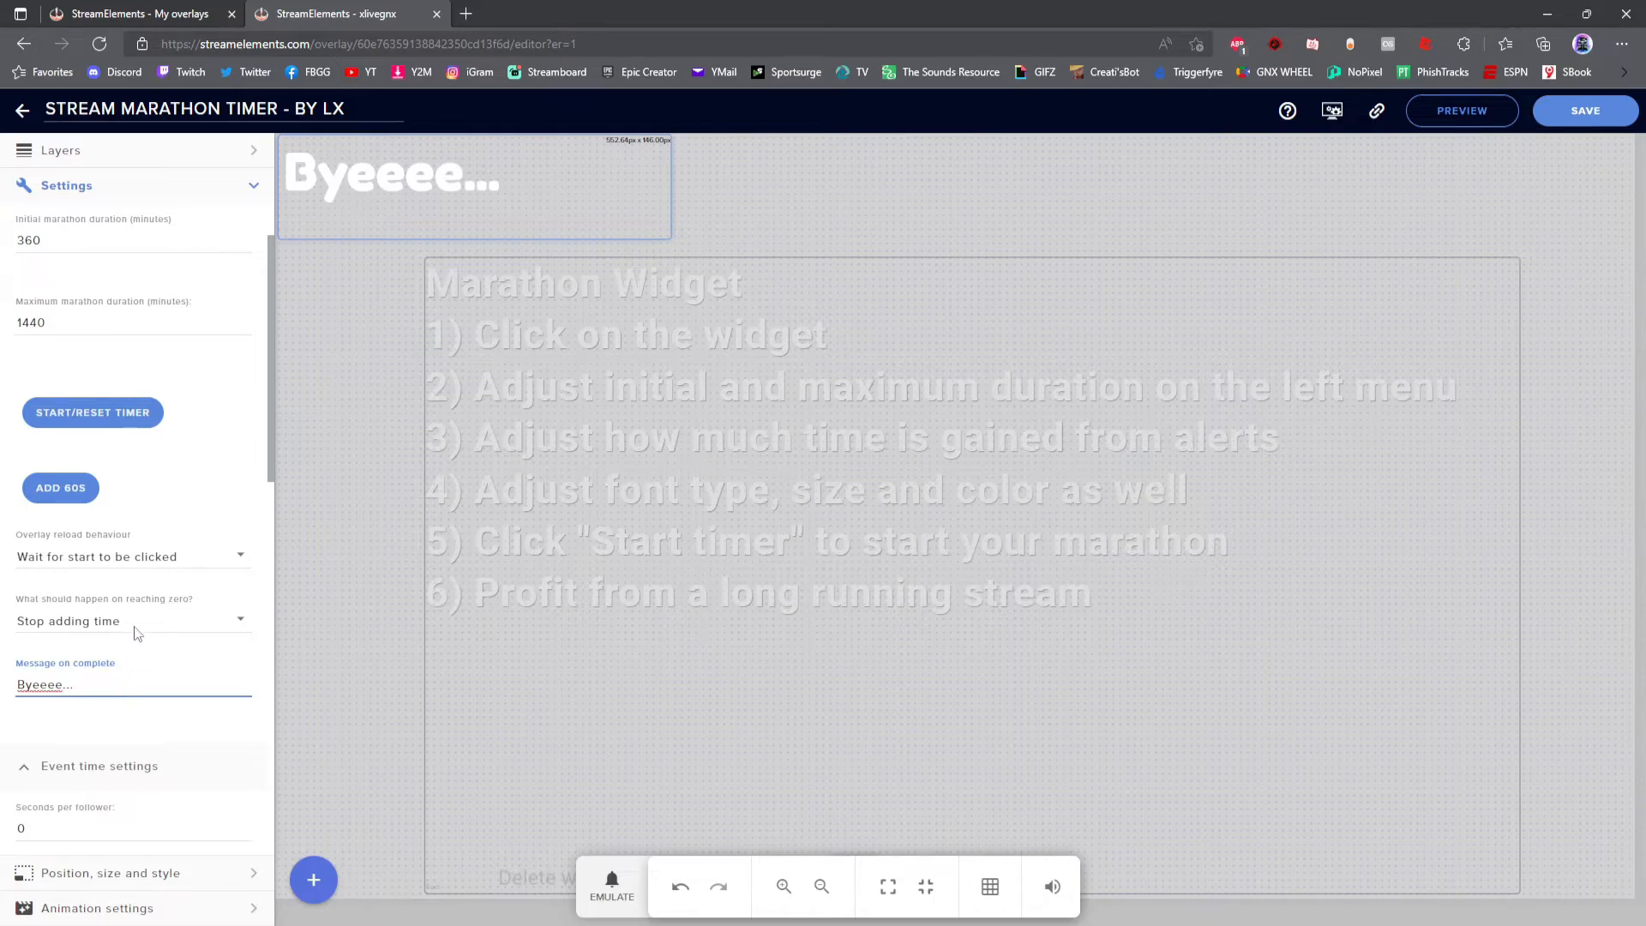
{"action": "scroll", "scroll_direction": "down", "scroll_amount": 3}
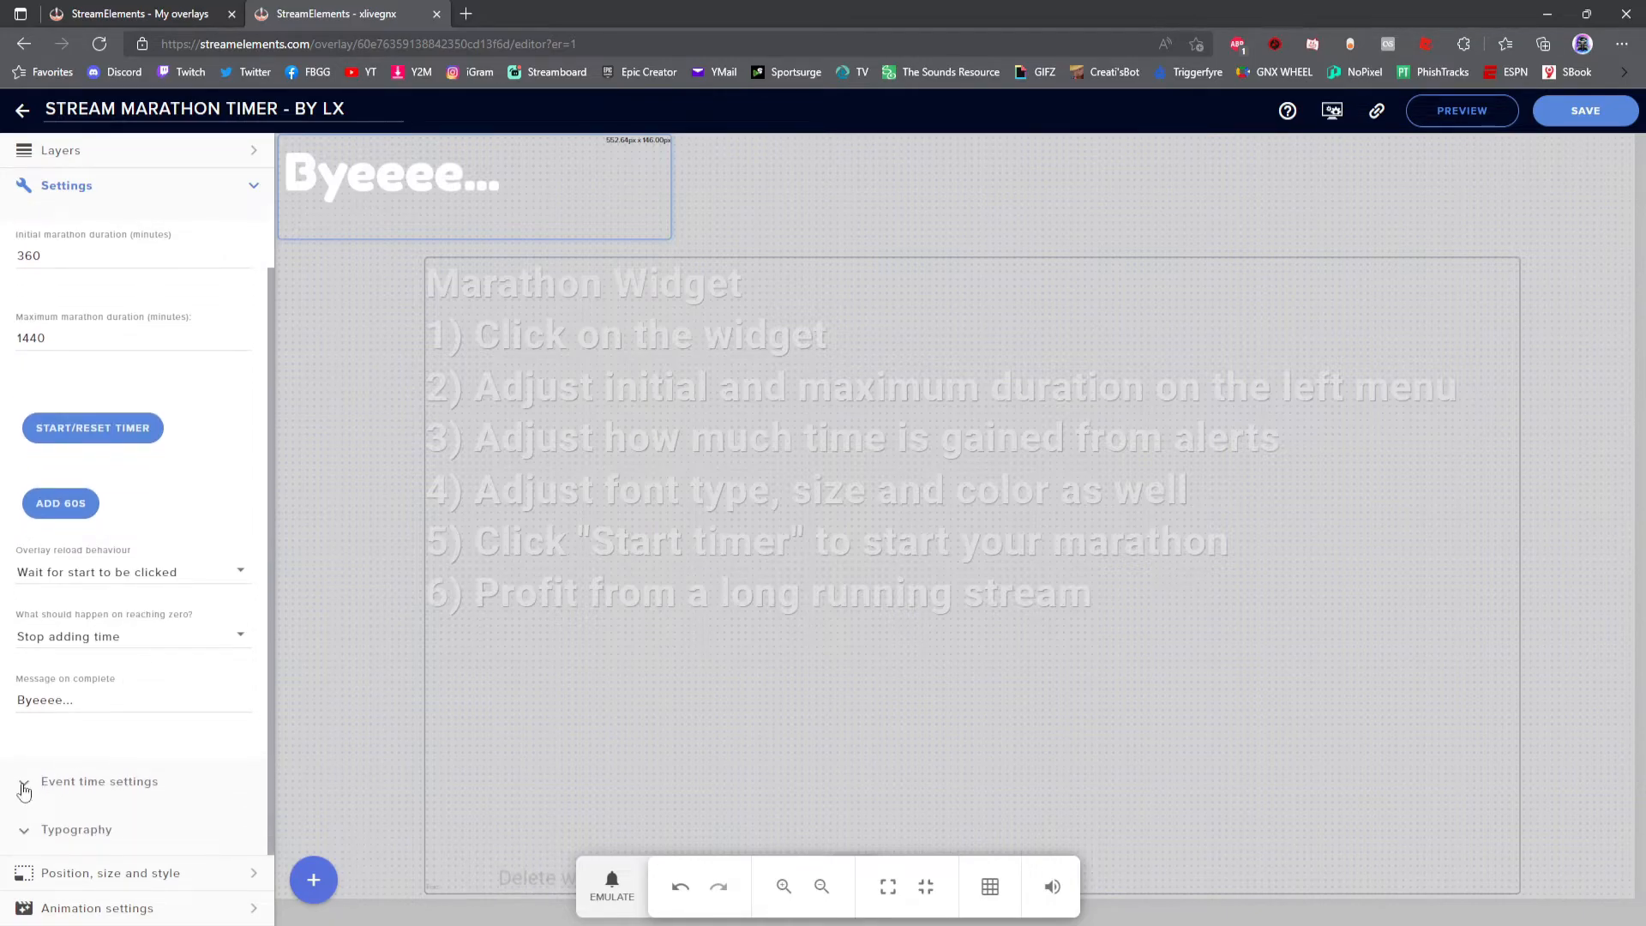
{"action": "left_click", "coordinate": [99, 781]}
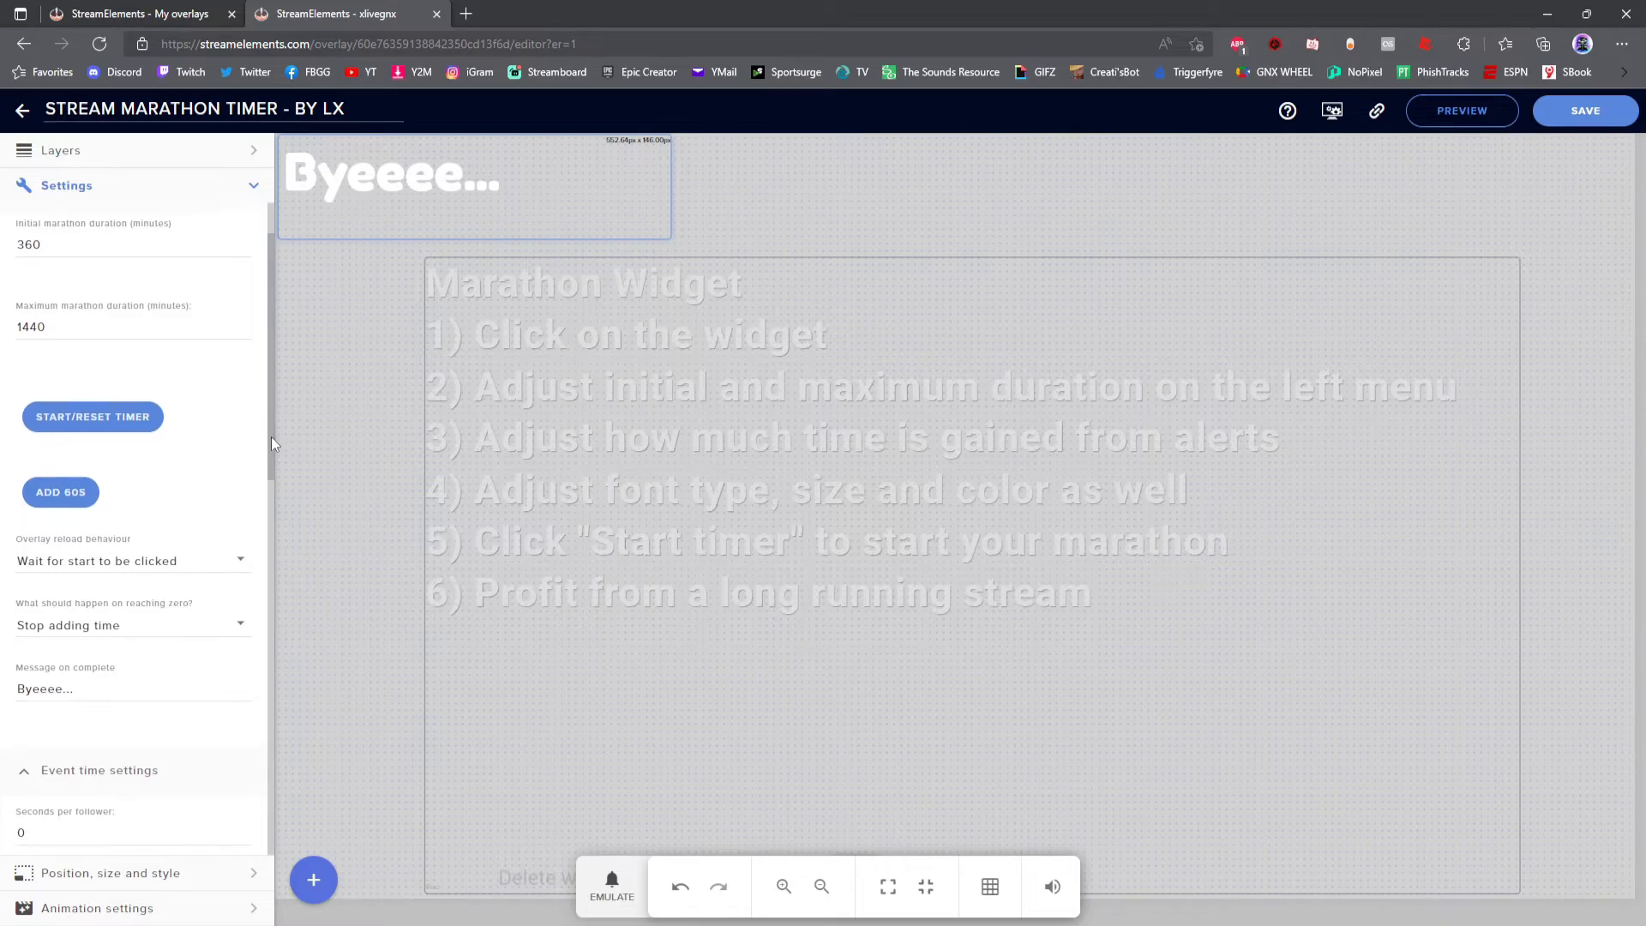
{"action": "scroll", "scroll_direction": "down", "scroll_amount": 3}
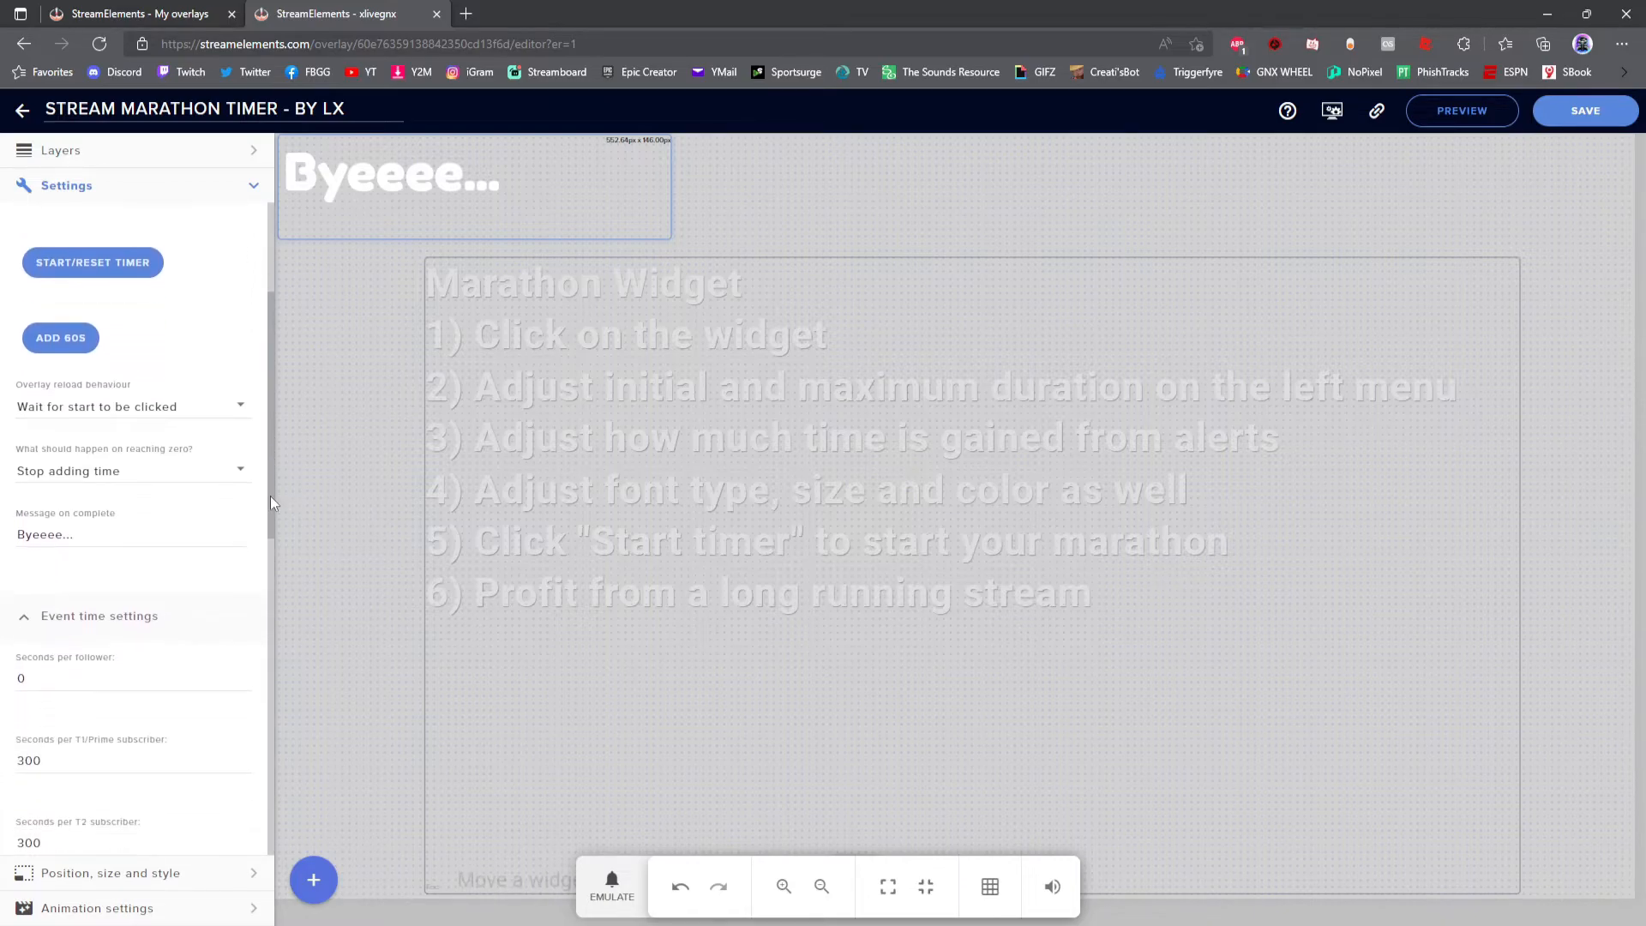
{"action": "scroll", "scroll_direction": "down", "scroll_amount": 3}
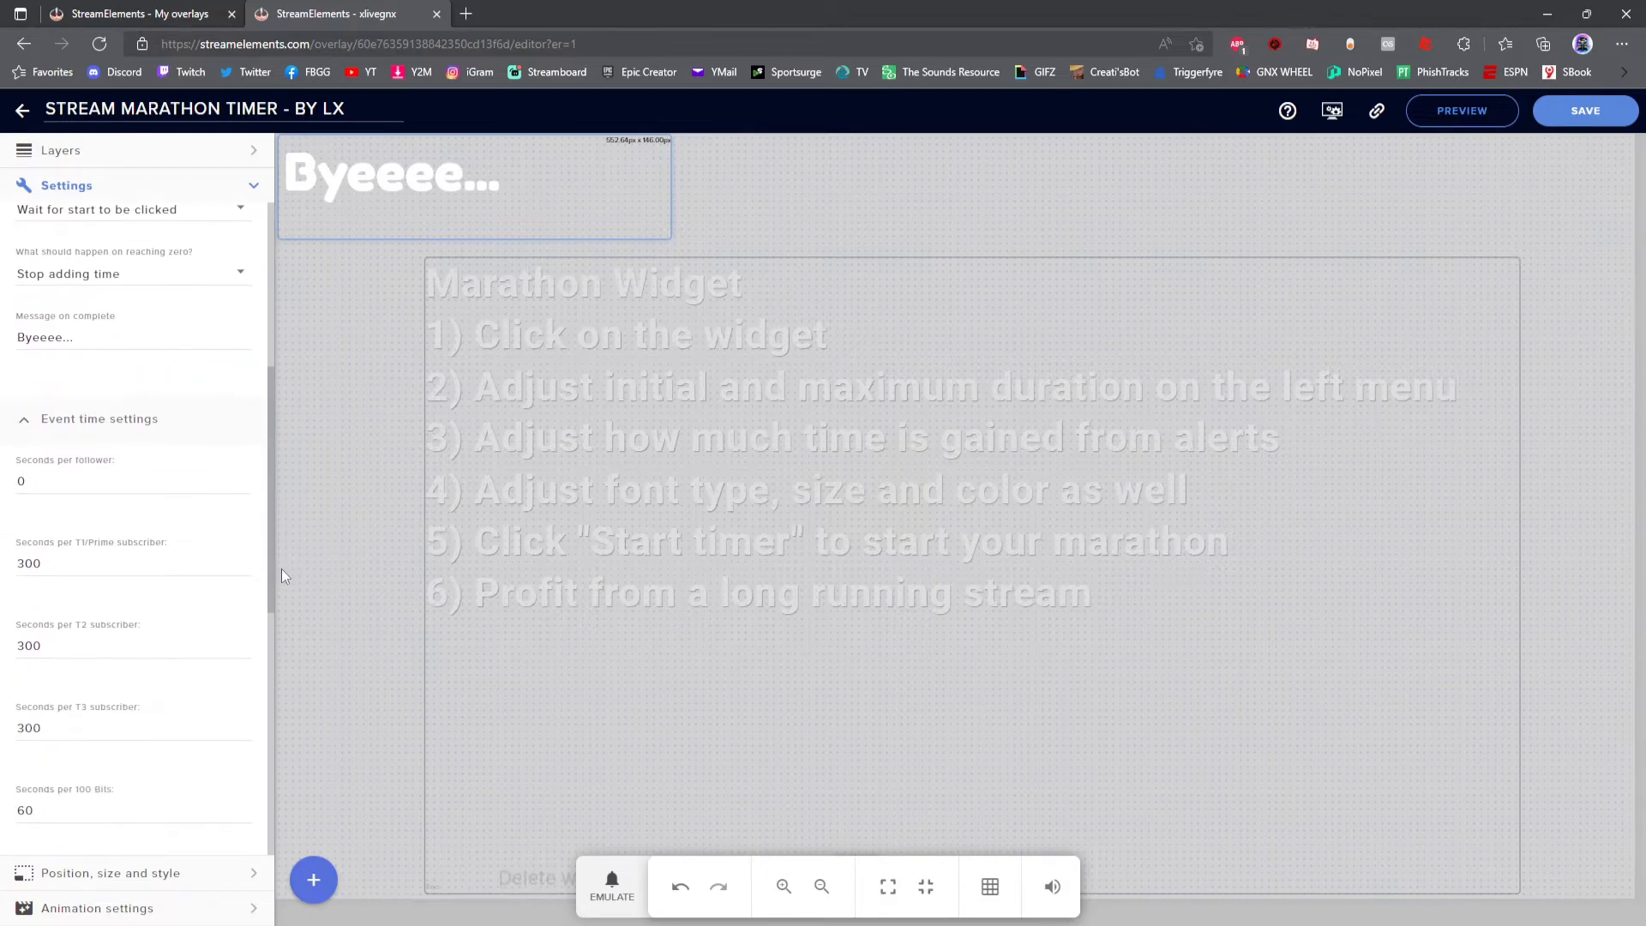
{"action": "scroll", "scroll_direction": "down", "scroll_amount": 3}
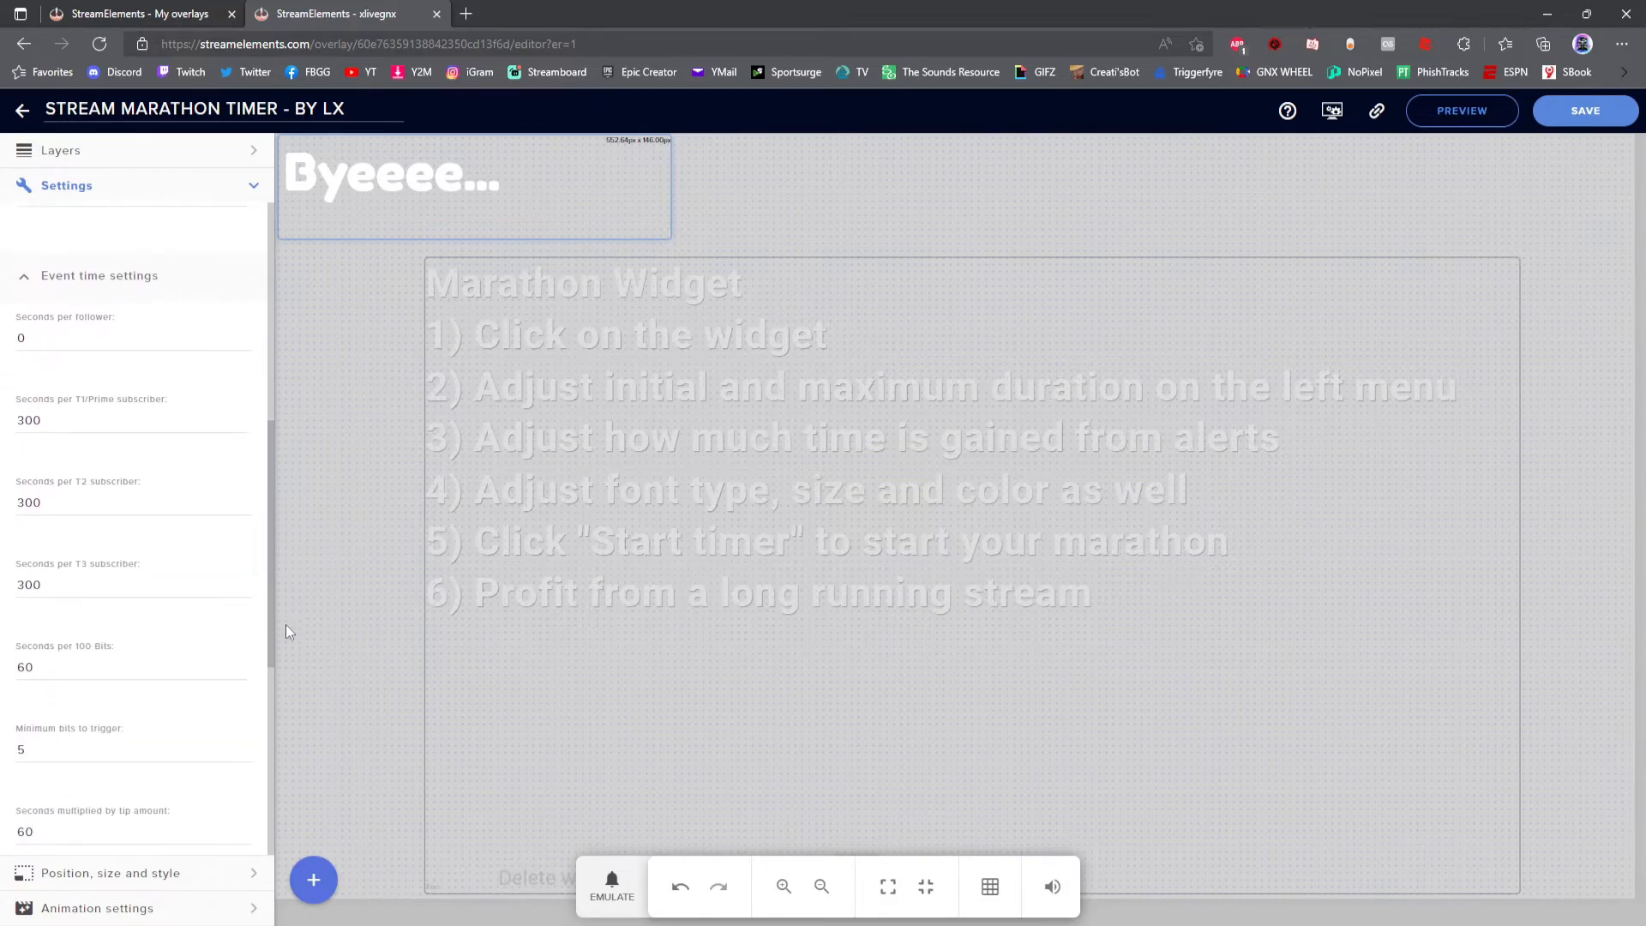
{"action": "scroll", "scroll_direction": "down", "scroll_amount": 3}
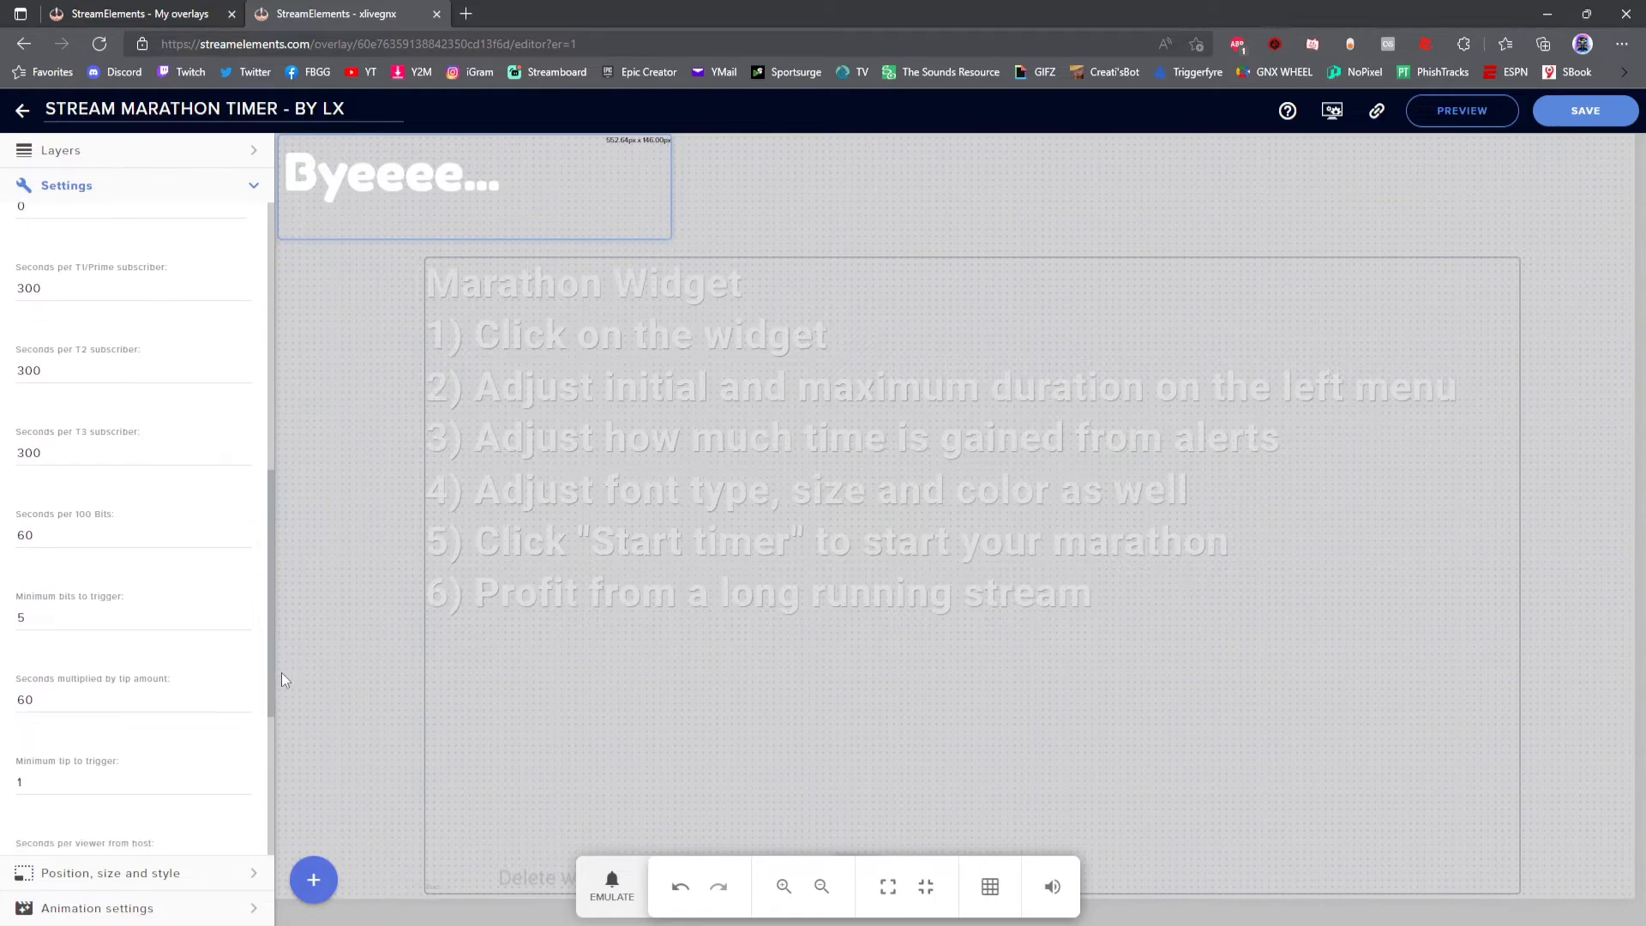
{"action": "scroll", "scroll_direction": "down", "scroll_amount": 3}
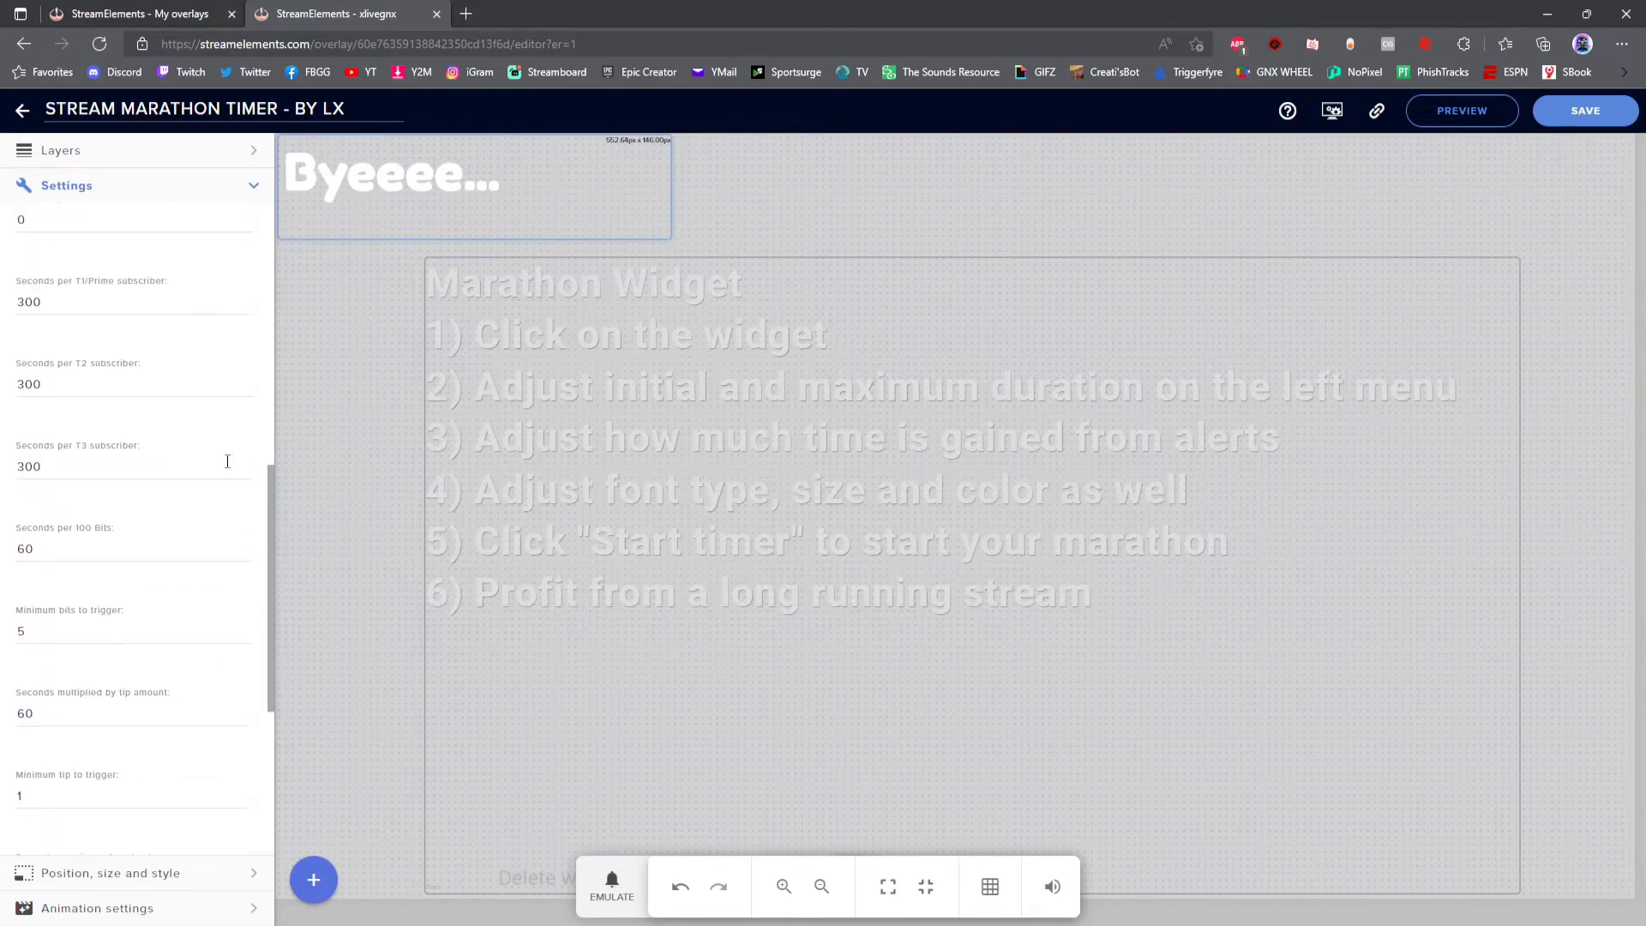
{"action": "left_click", "coordinate": [125, 301]}
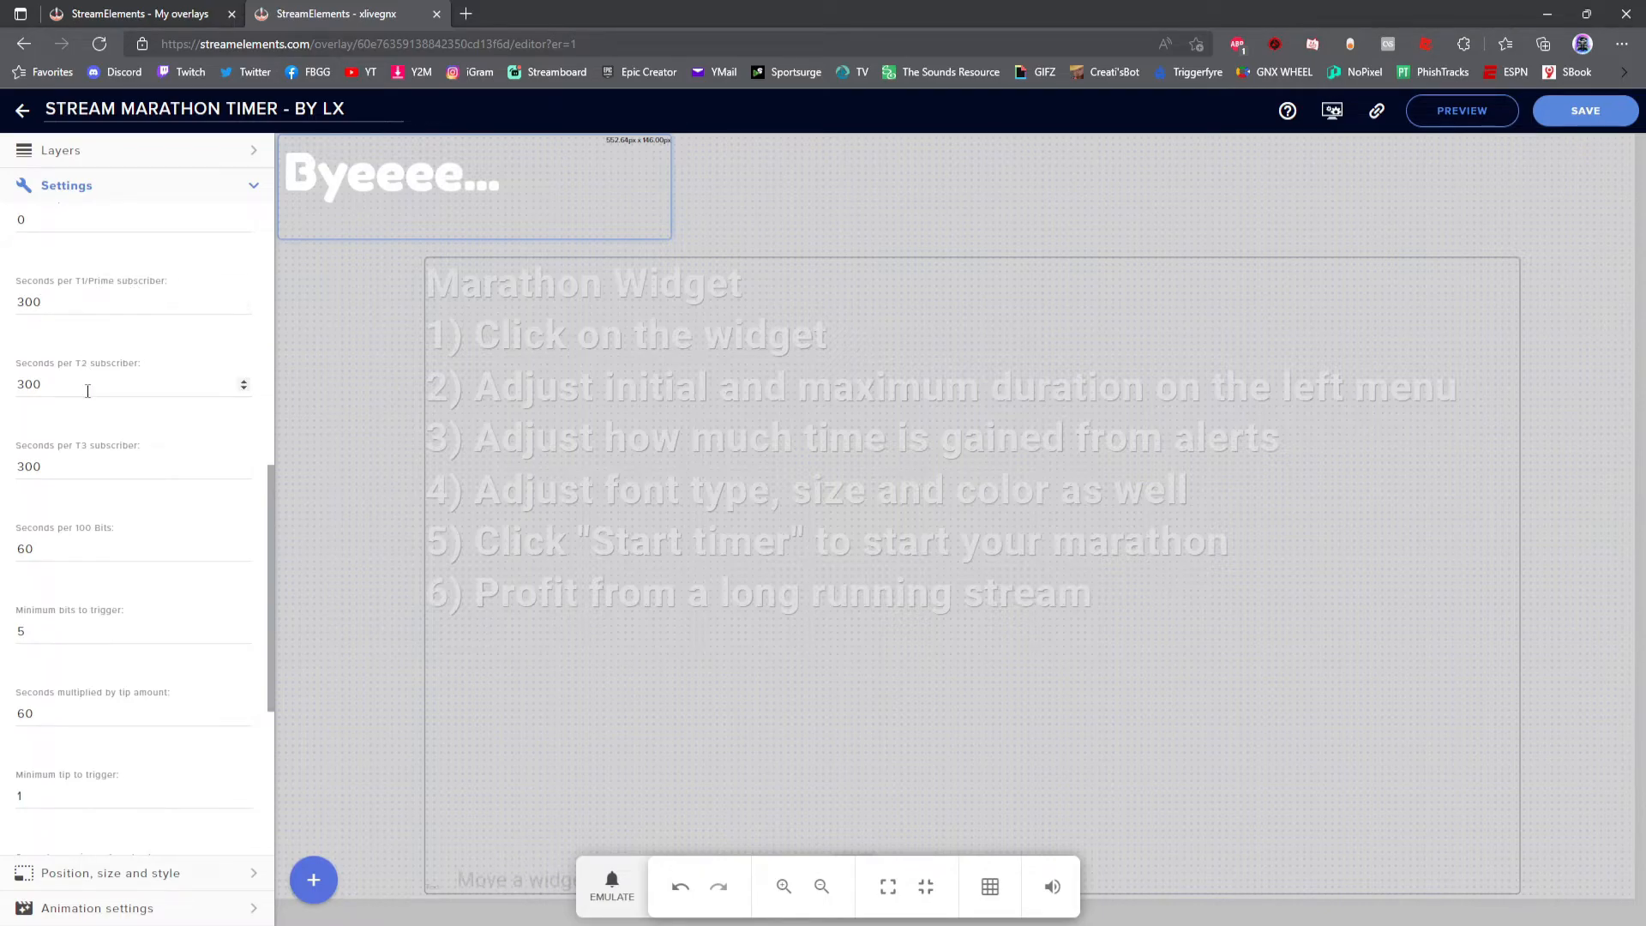
{"action": "left_click", "coordinate": [105, 466]}
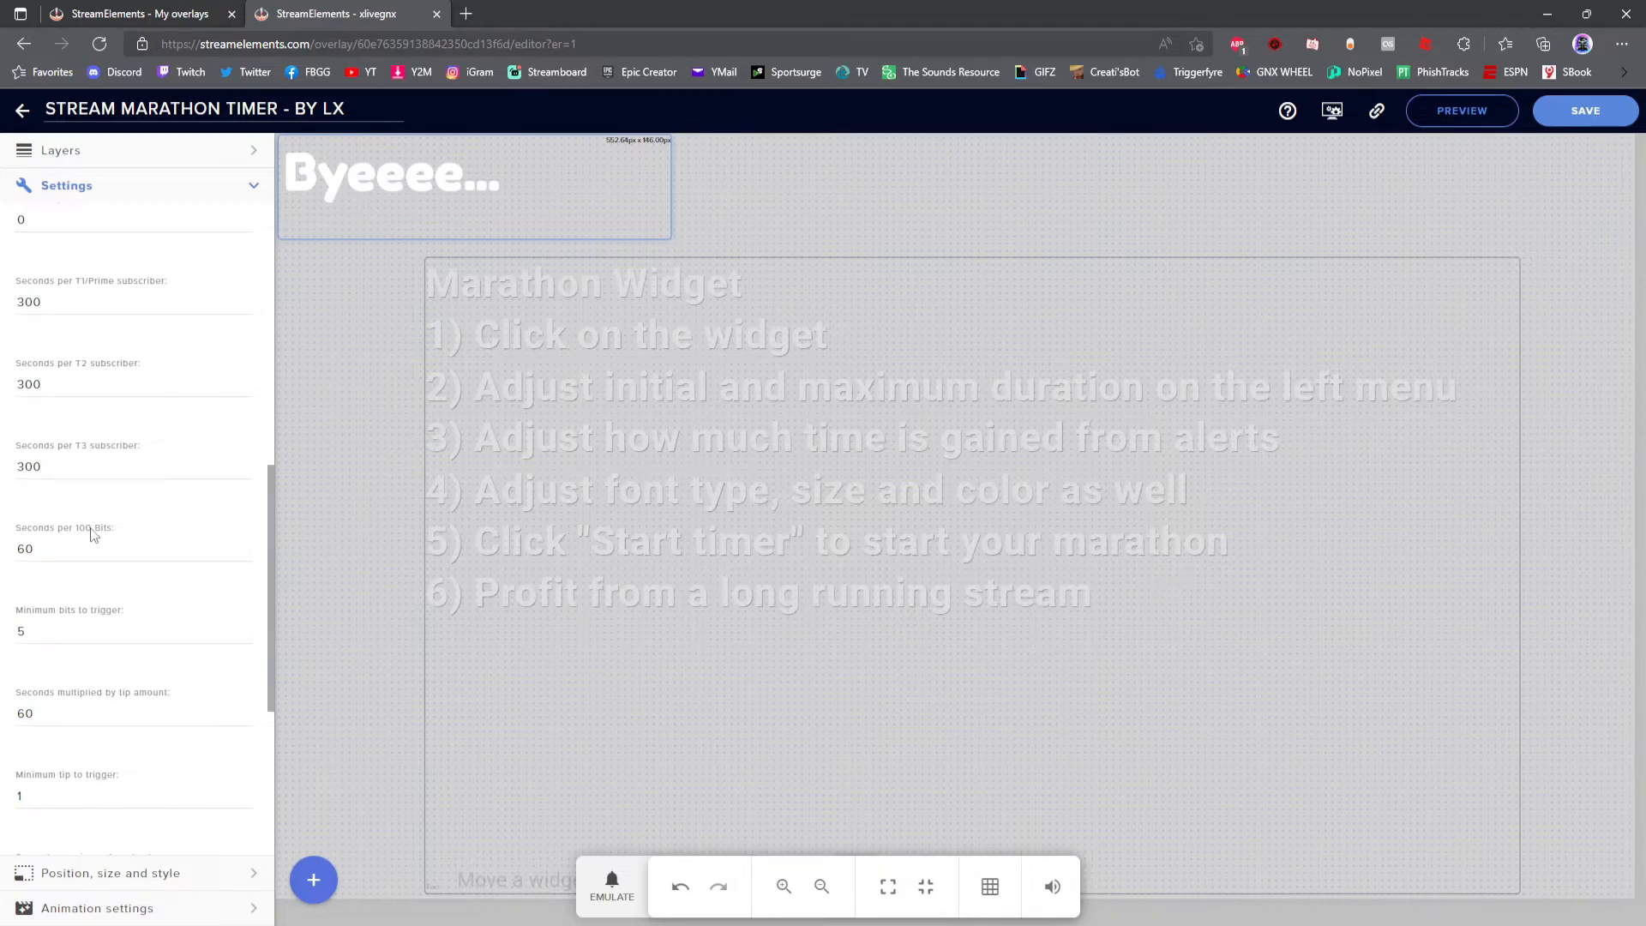
{"action": "left_click", "coordinate": [105, 549]}
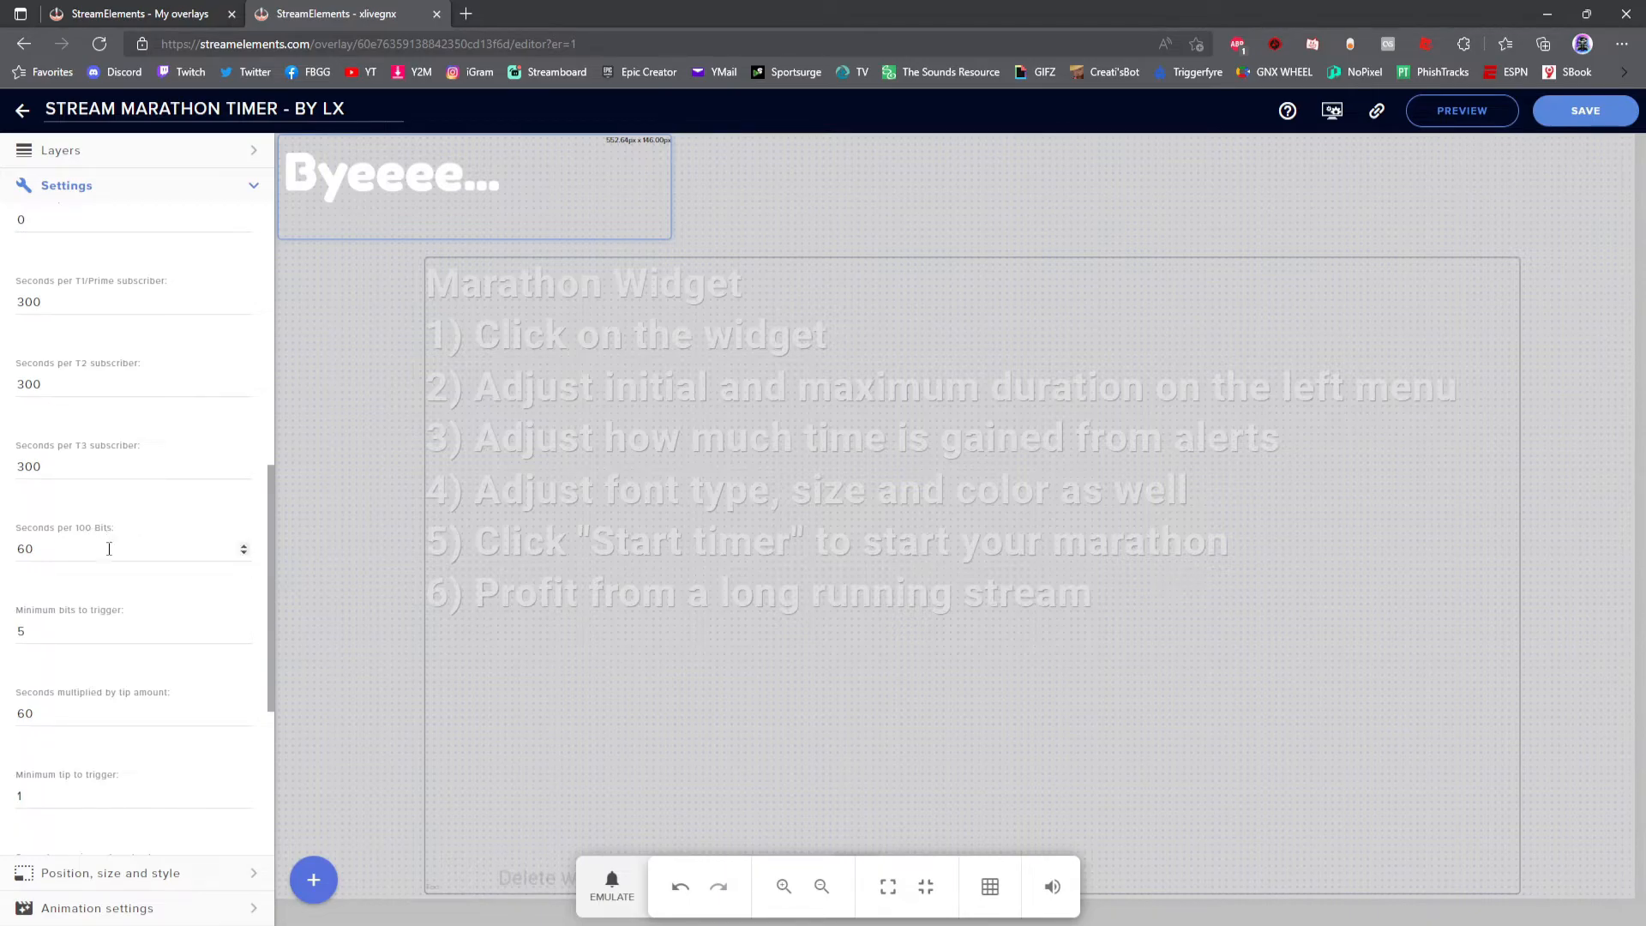
{"action": "scroll", "scroll_direction": "down", "scroll_amount": 3}
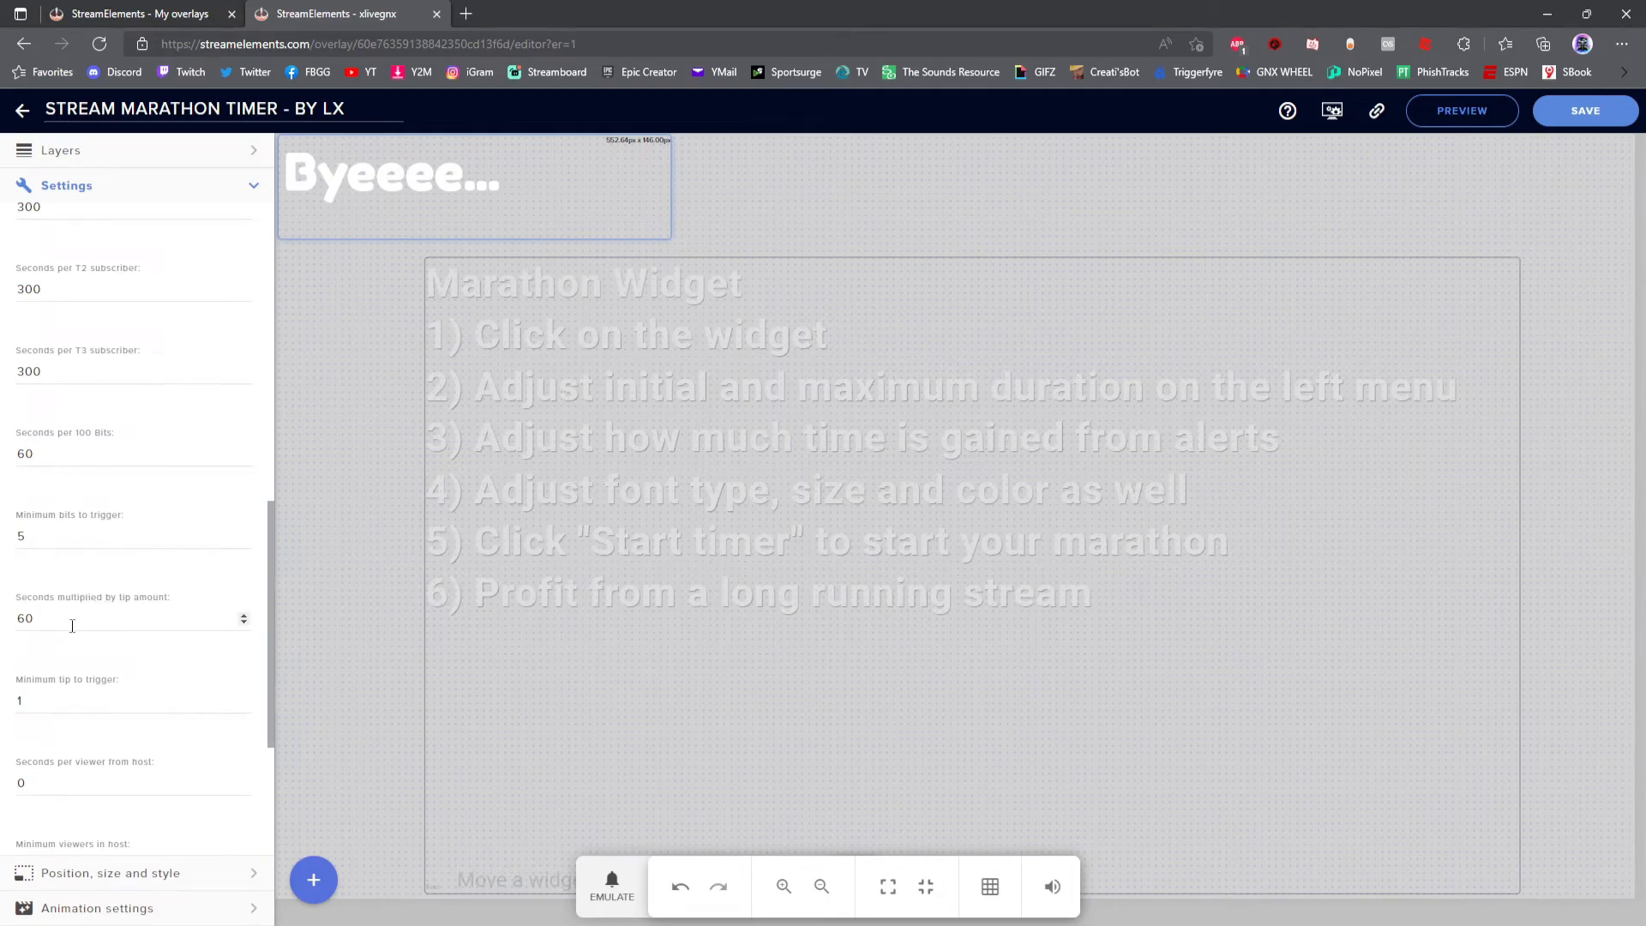
{"action": "left_click", "coordinate": [104, 619]}
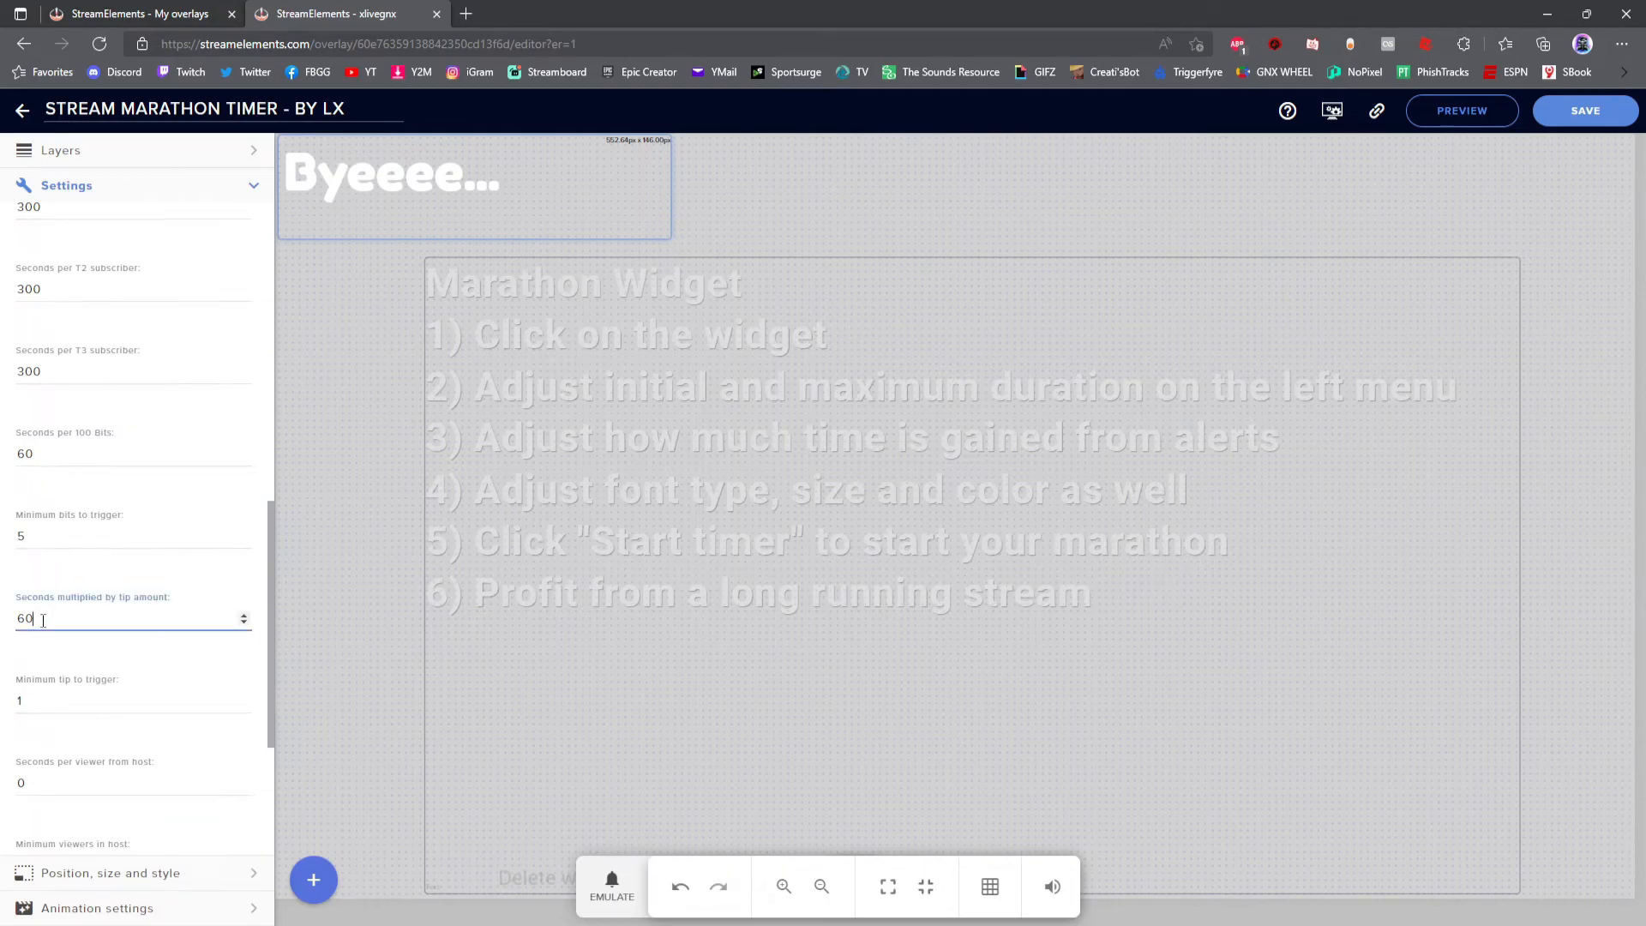
{"action": "scroll", "scroll_direction": "down", "scroll_amount": 3}
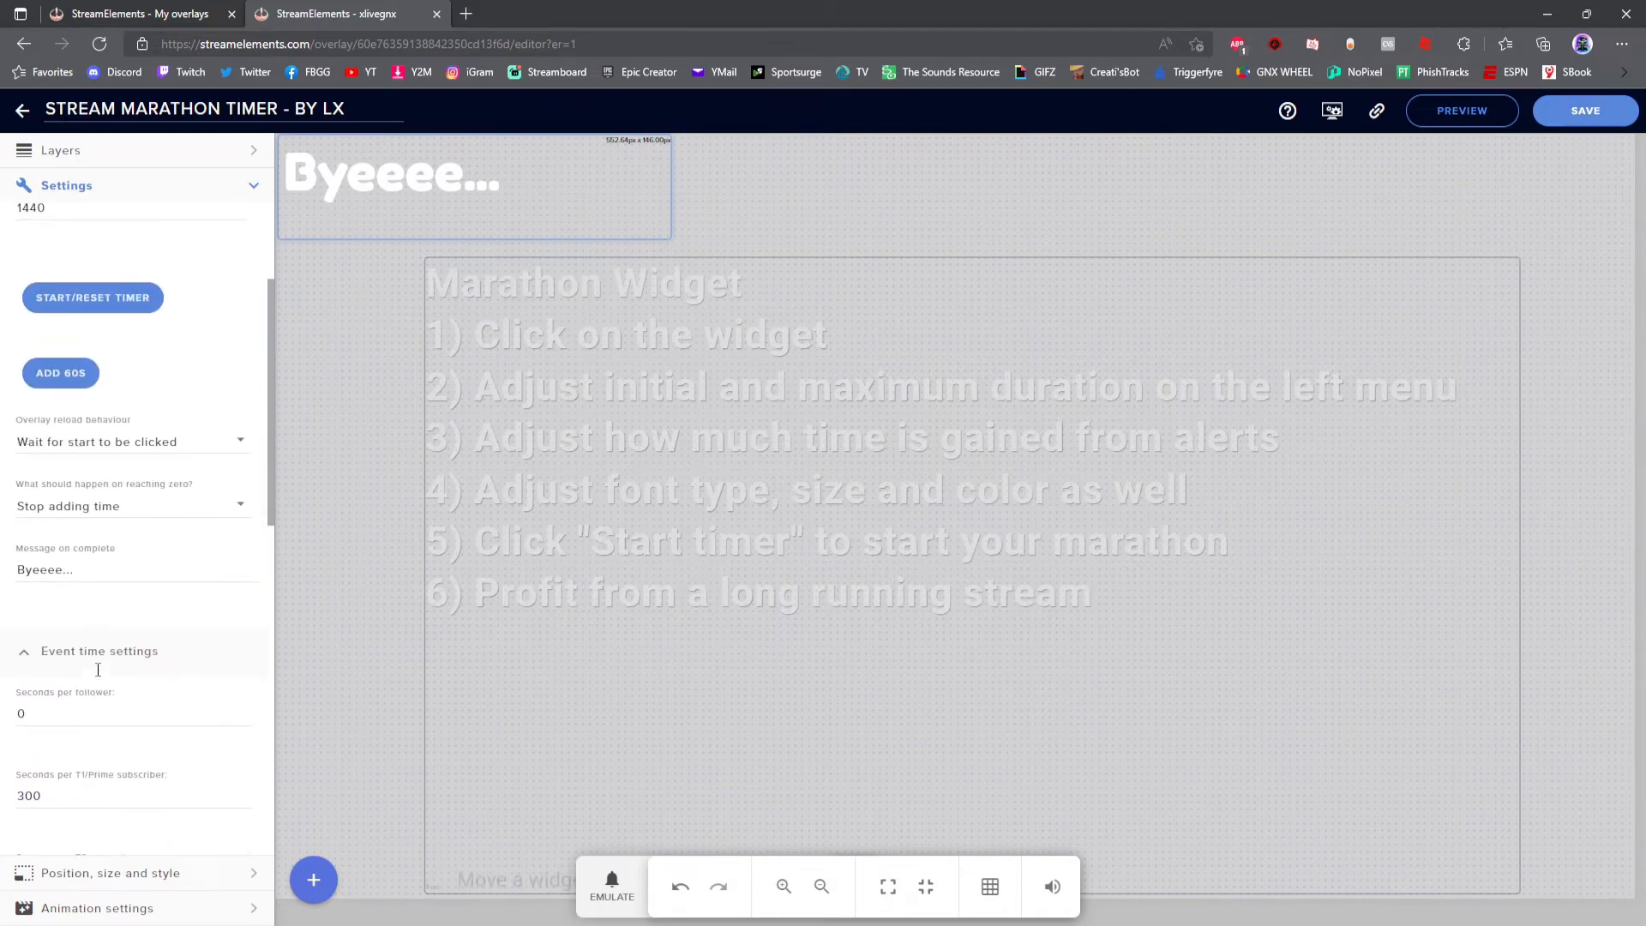
Step: Save the marathon timer overlay and copy its overlay URL
{"action": "scroll", "scroll_direction": "up", "scroll_amount": 3}
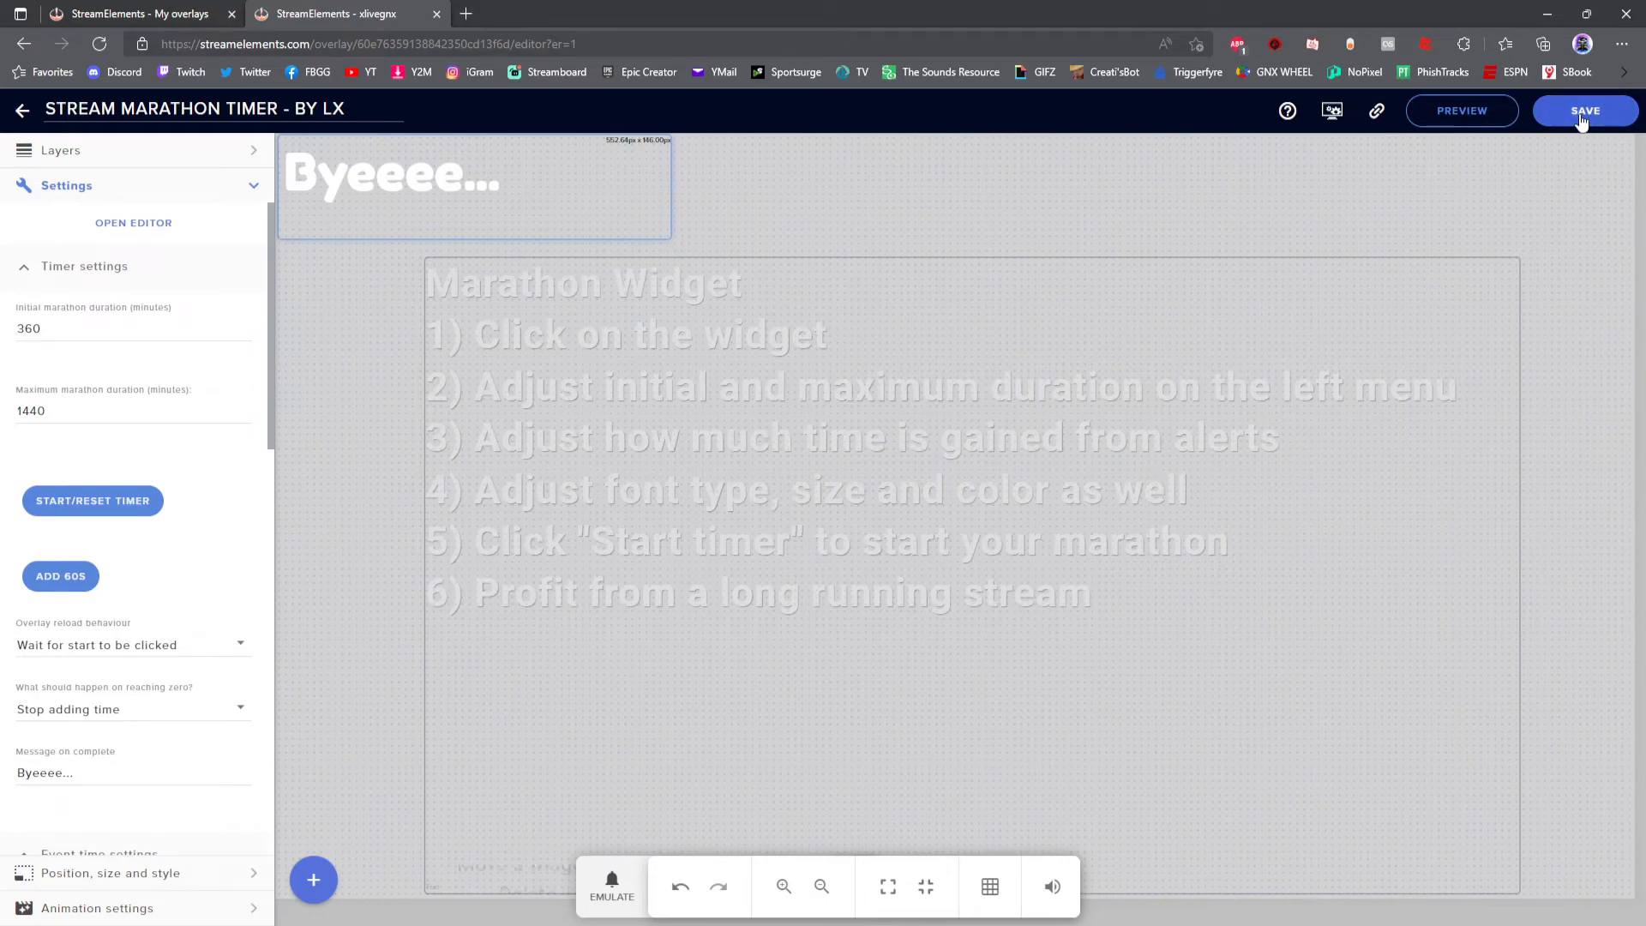
{"action": "mouse_move", "coordinate": [1572, 118]}
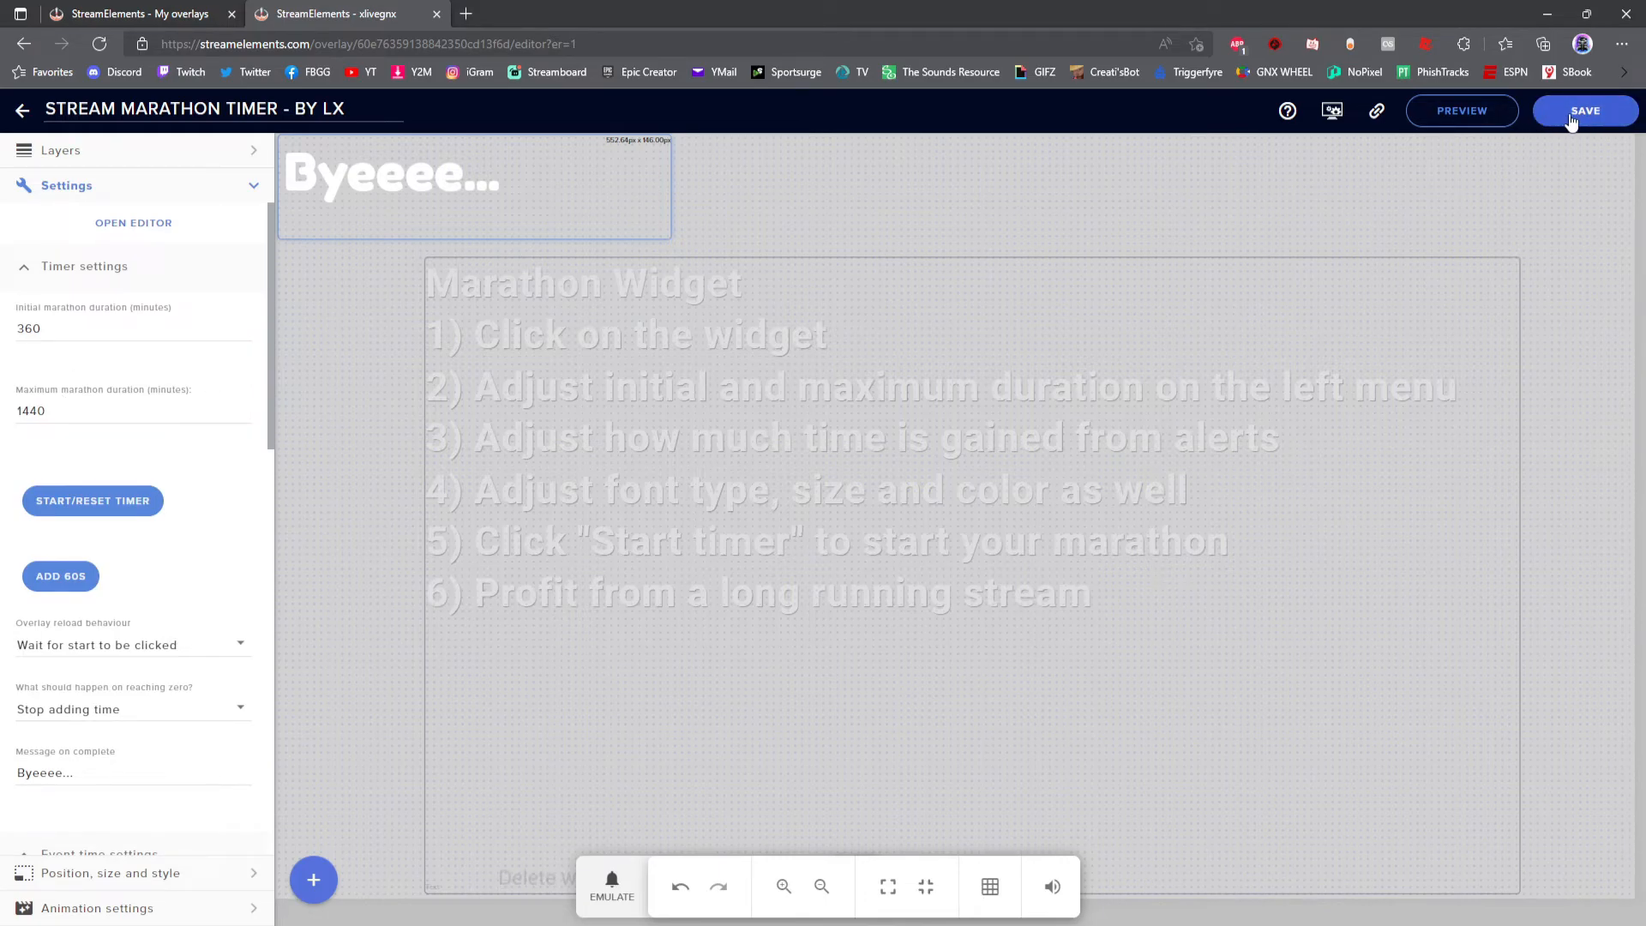
{"action": "mouse_move", "coordinate": [1376, 109]}
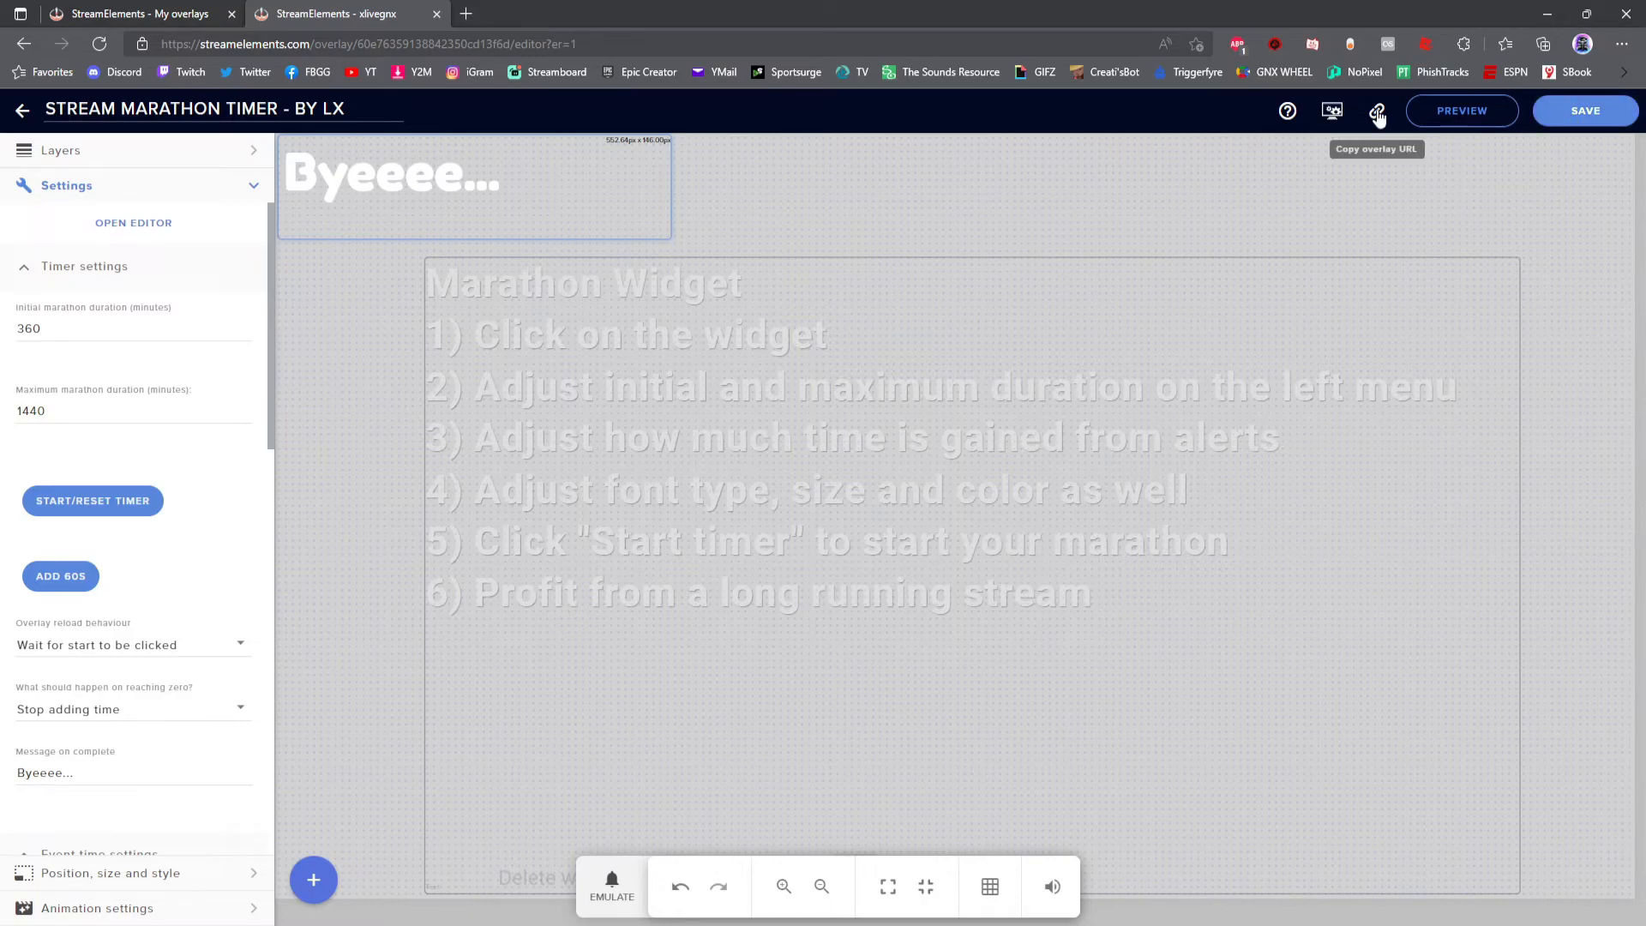
{"action": "left_click", "coordinate": [1377, 109]}
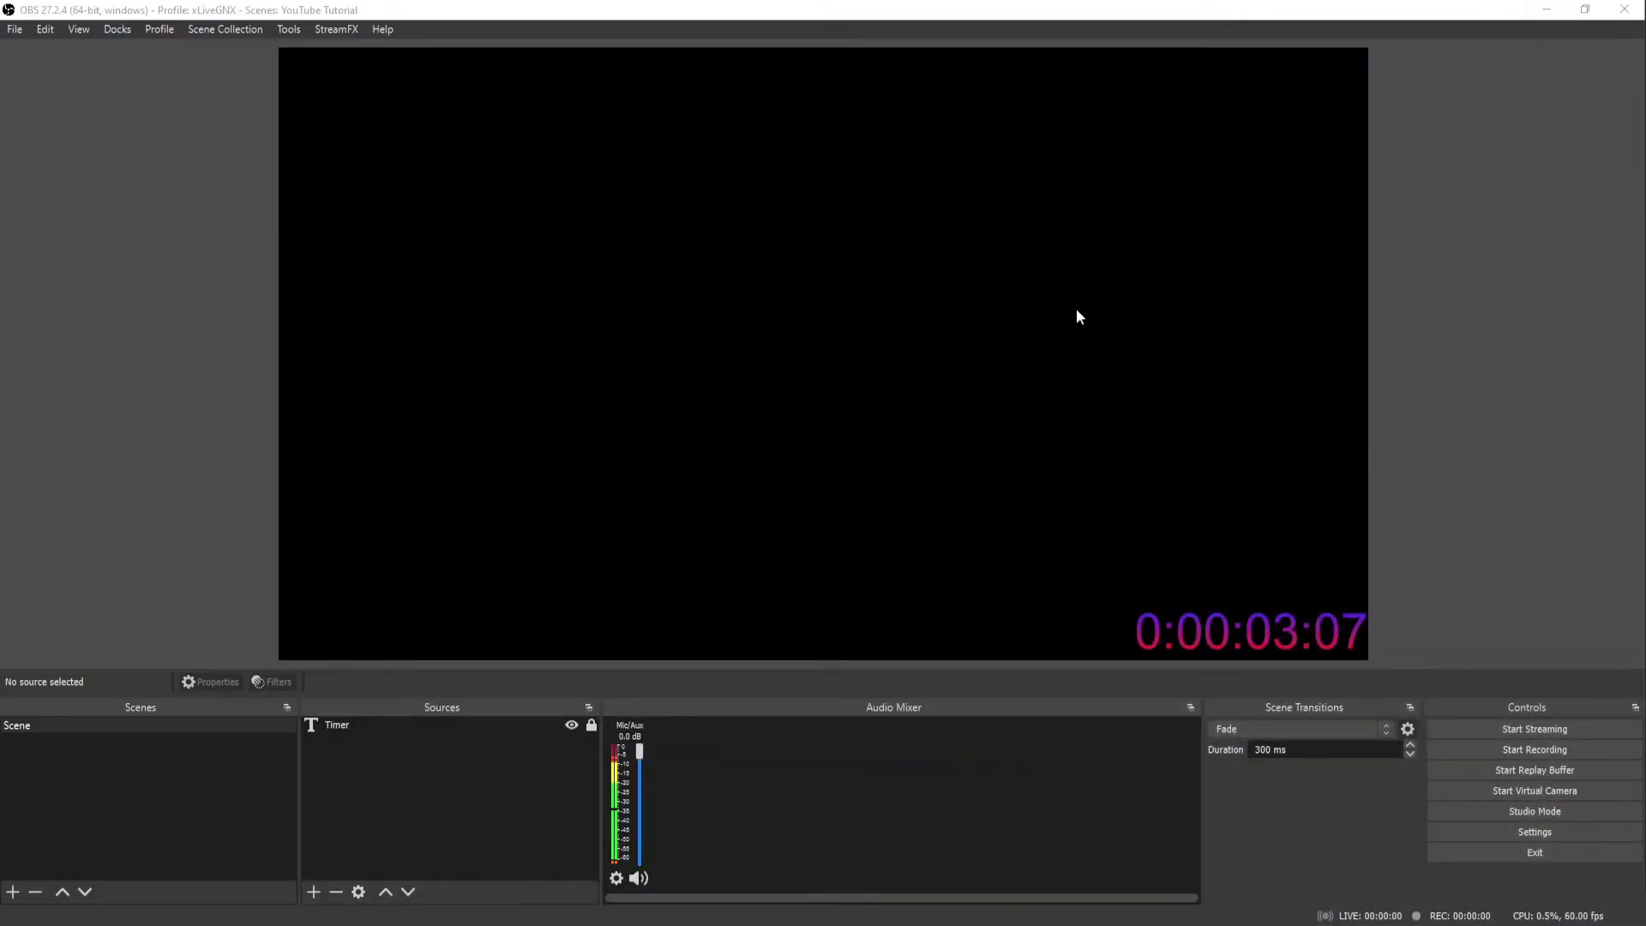
{"action": "mouse_move", "coordinate": [600, 446]}
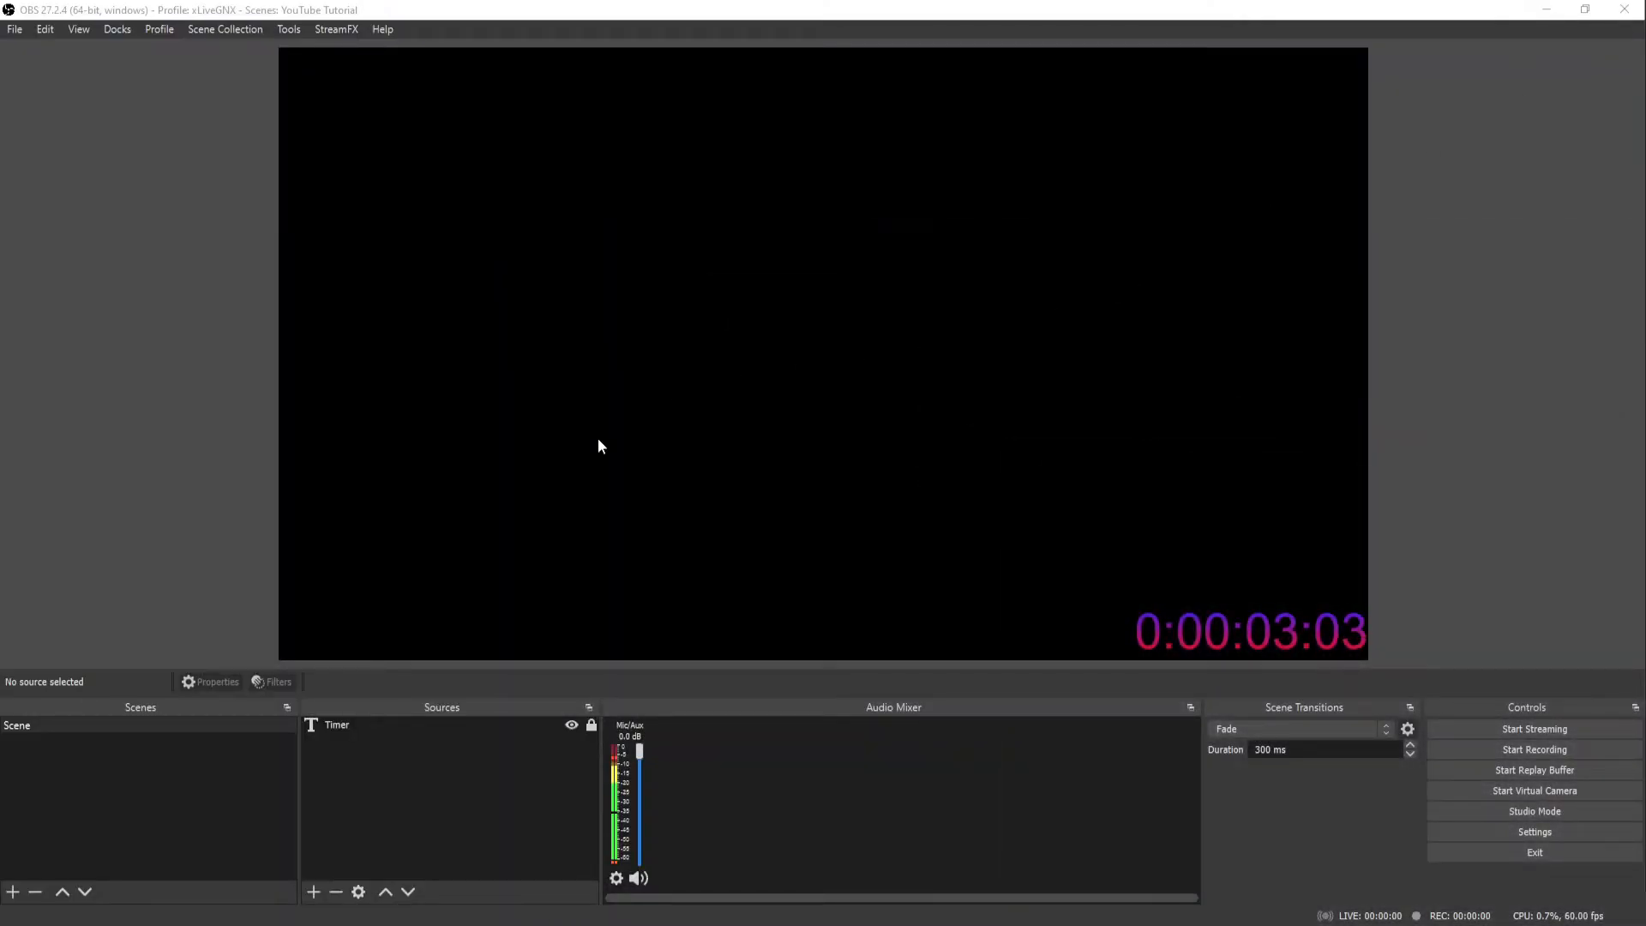
Step: Add a Browser source named Subathon Timer with the StreamElements overlay URL
{"action": "left_click", "coordinate": [312, 891]}
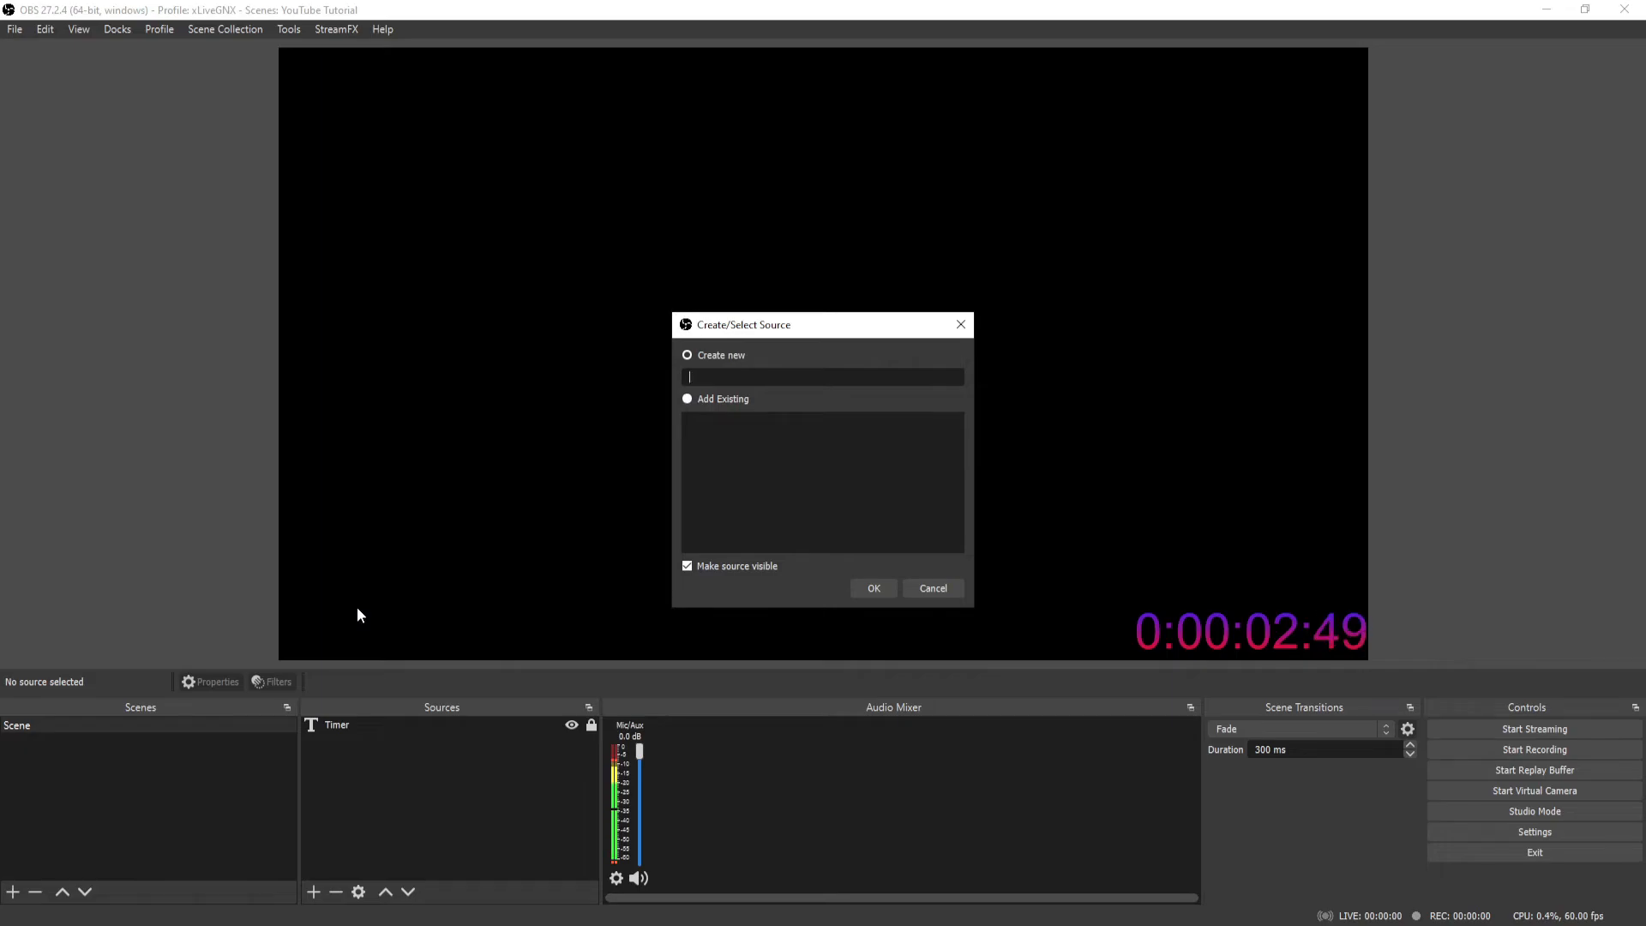
{"action": "type", "text": "Subathon Ti"}
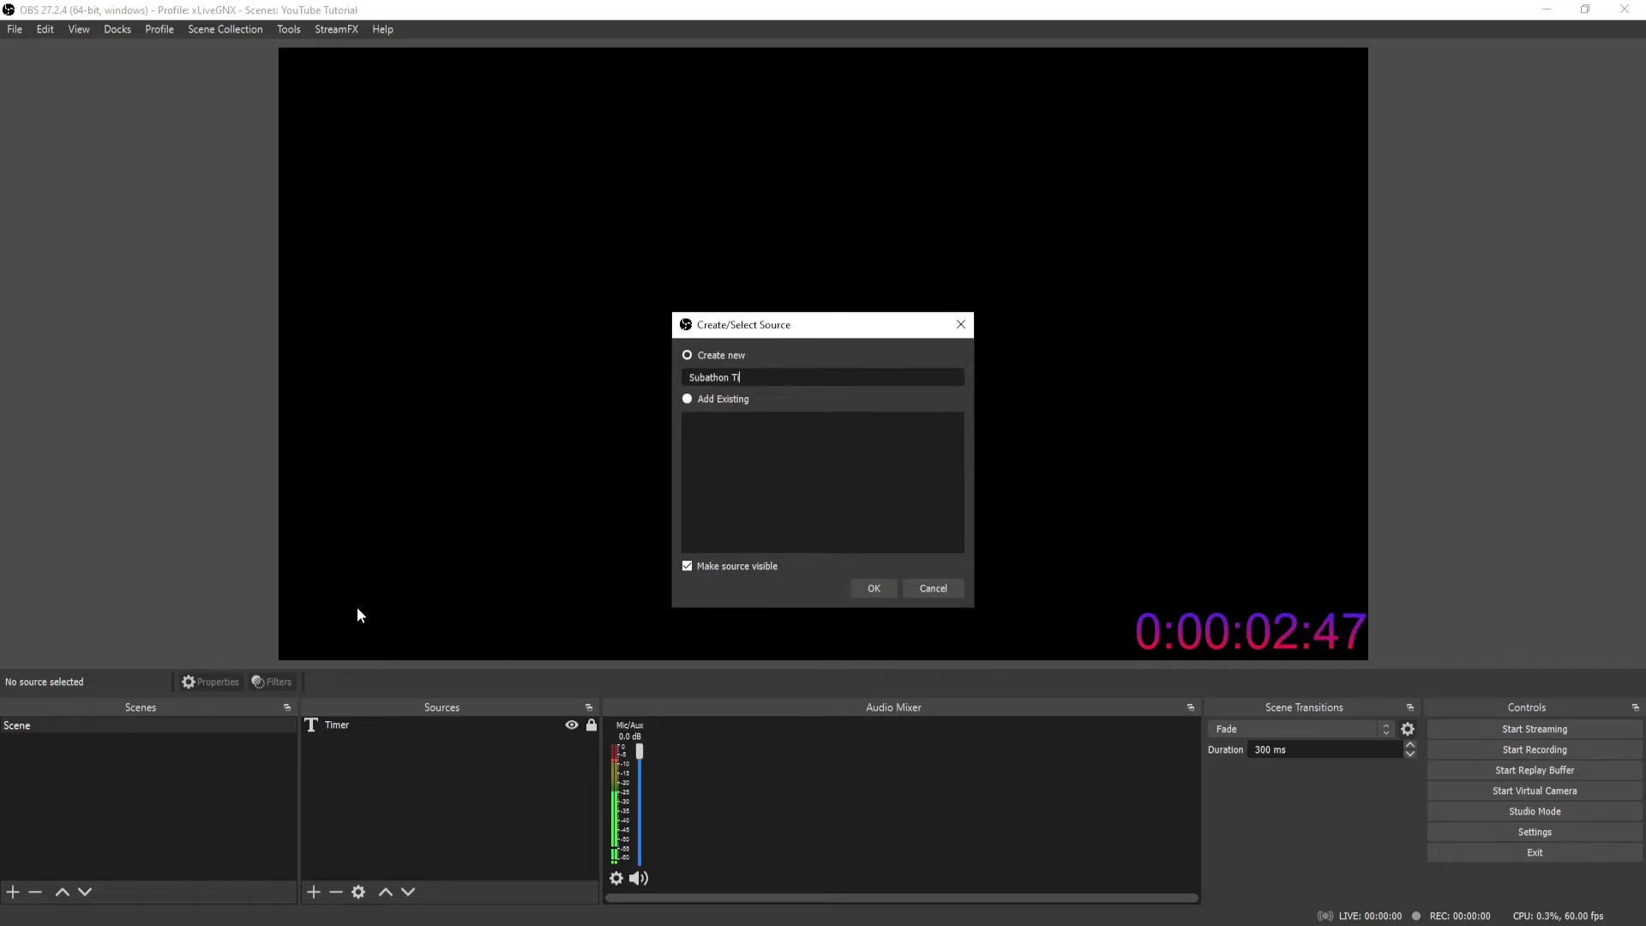
{"action": "left_click", "coordinate": [873, 588]}
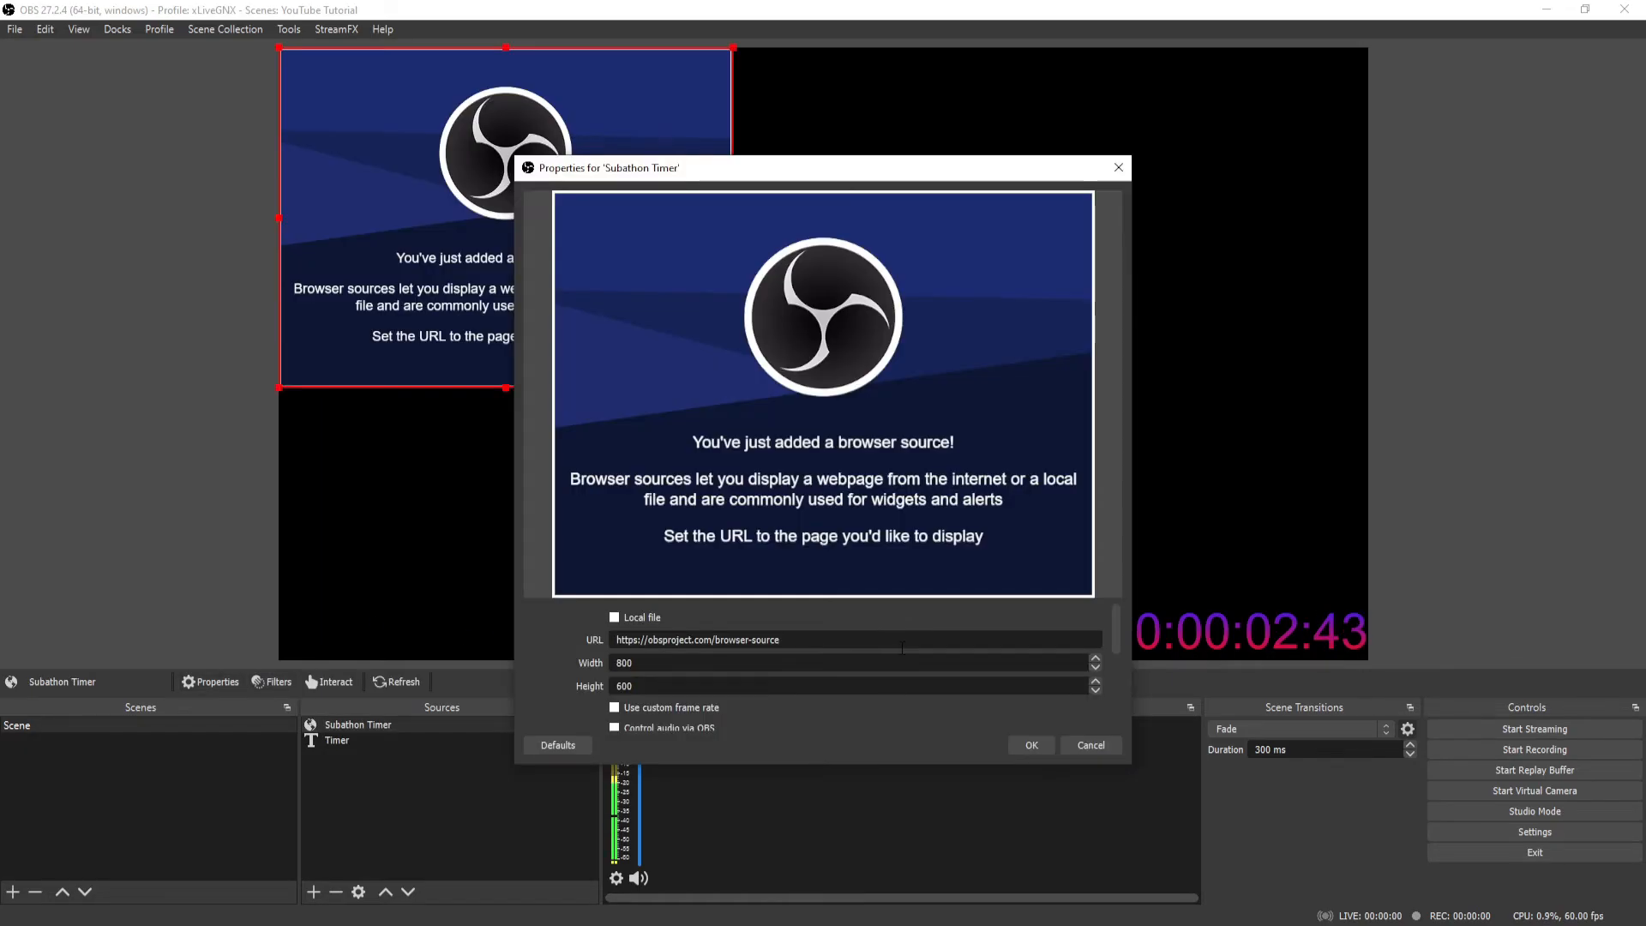
{"action": "left_click", "coordinate": [775, 640]}
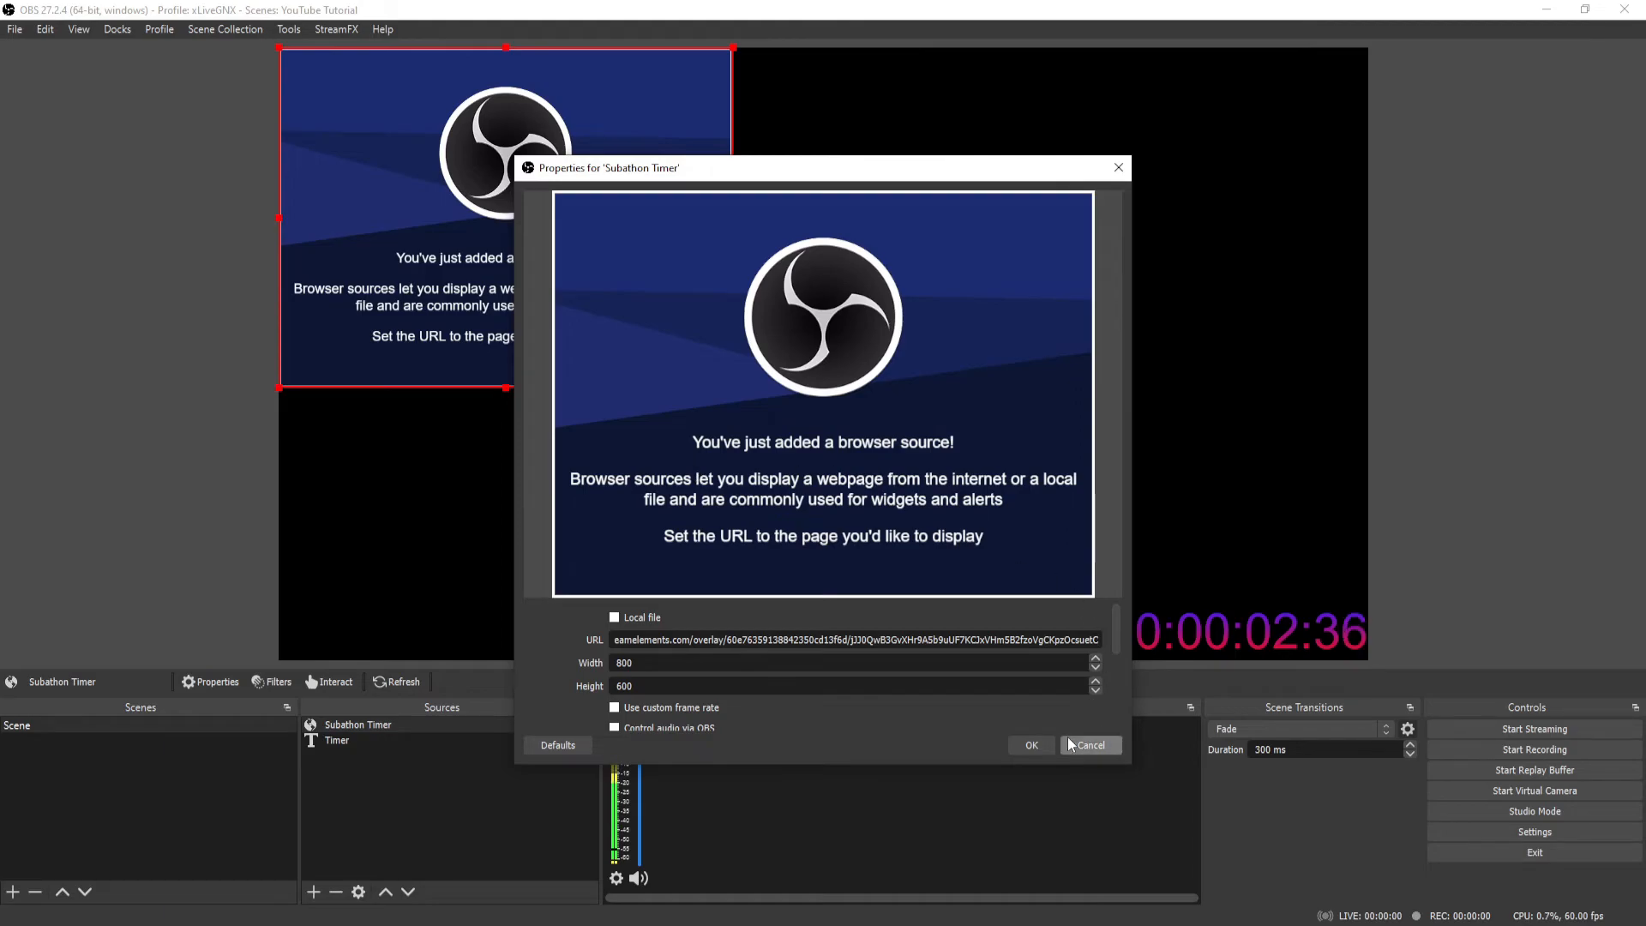
{"action": "left_click", "coordinate": [1031, 744]}
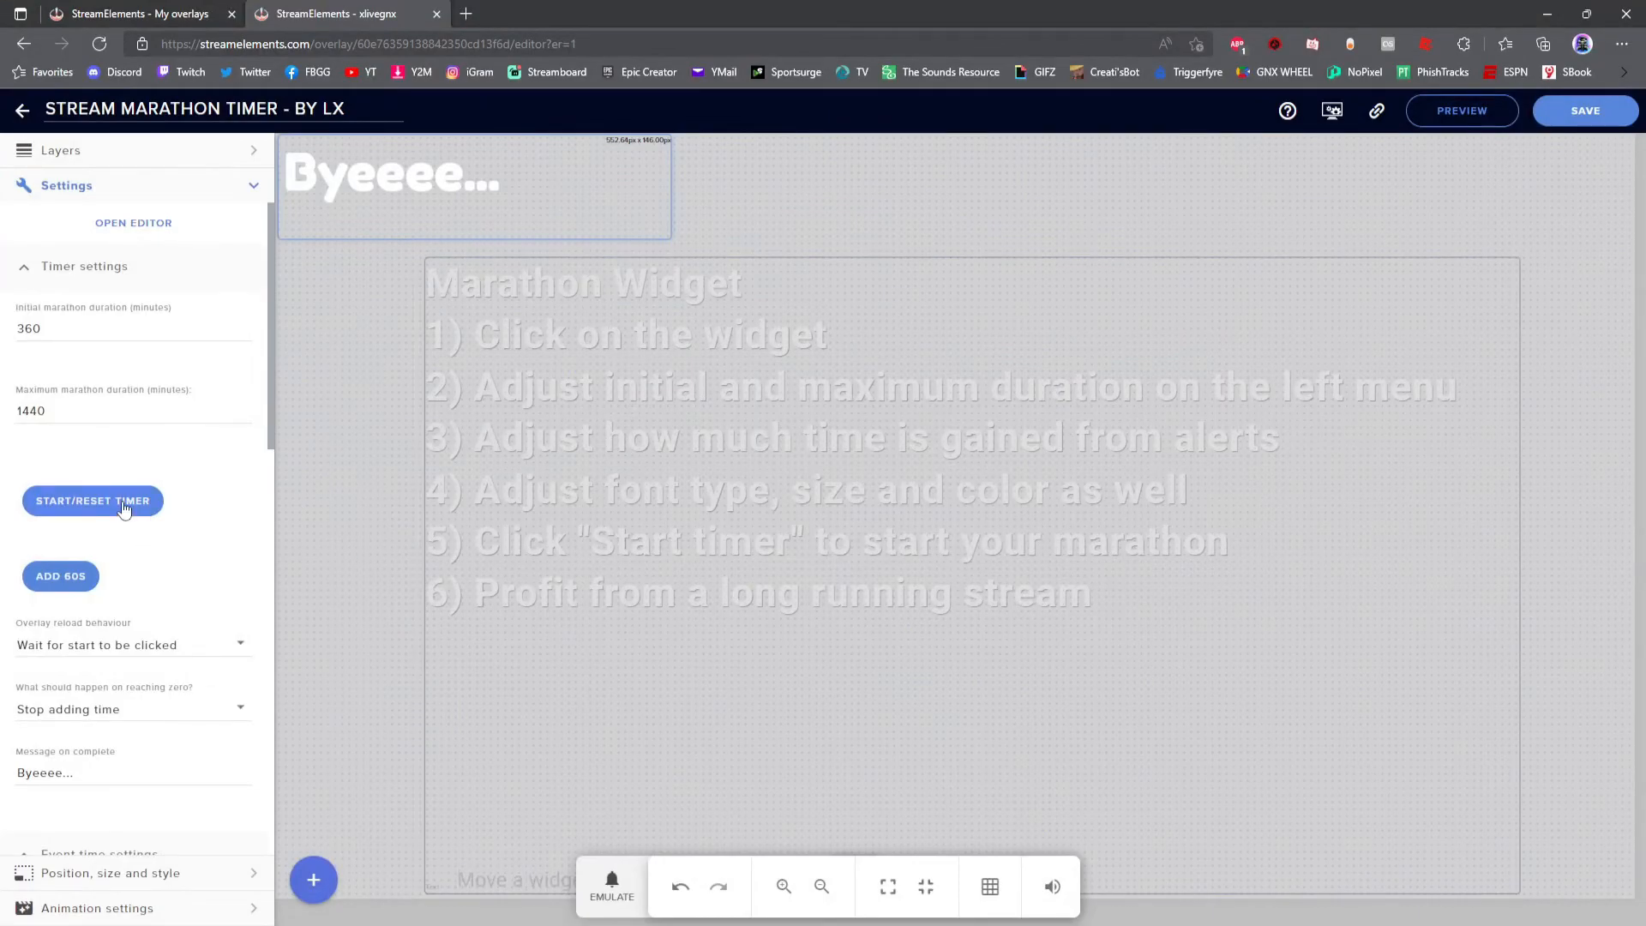
Step: Start the StreamElements marathon timer so it counts down from 06:00:00
{"action": "left_click", "coordinate": [92, 501]}
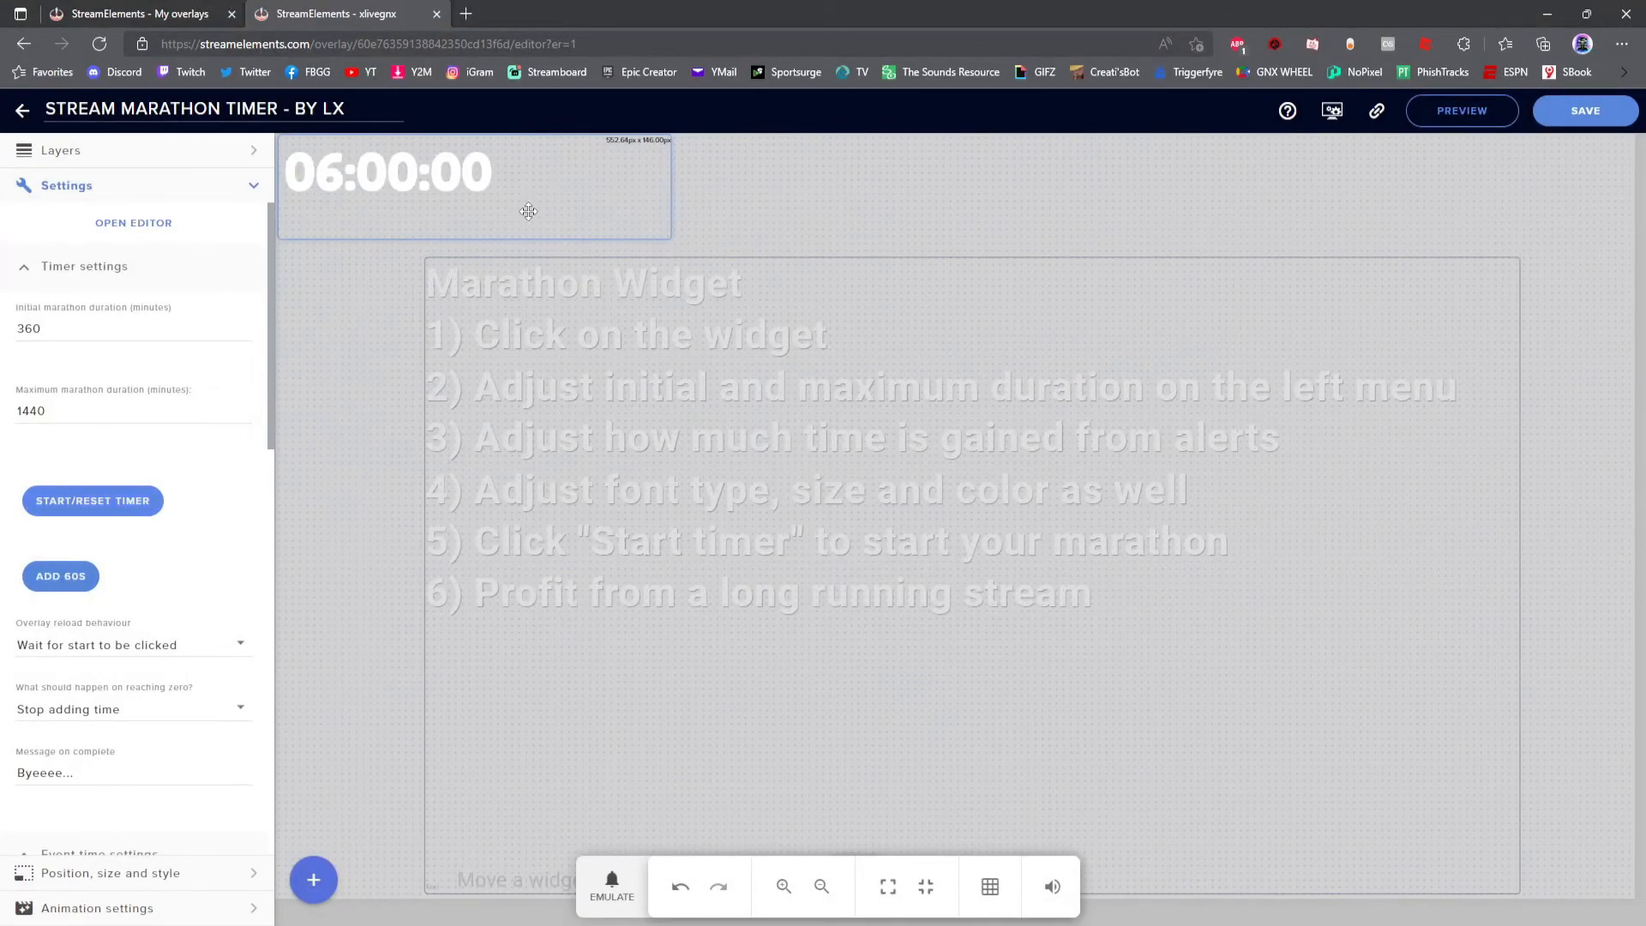
{"action": "left_click", "coordinate": [93, 499]}
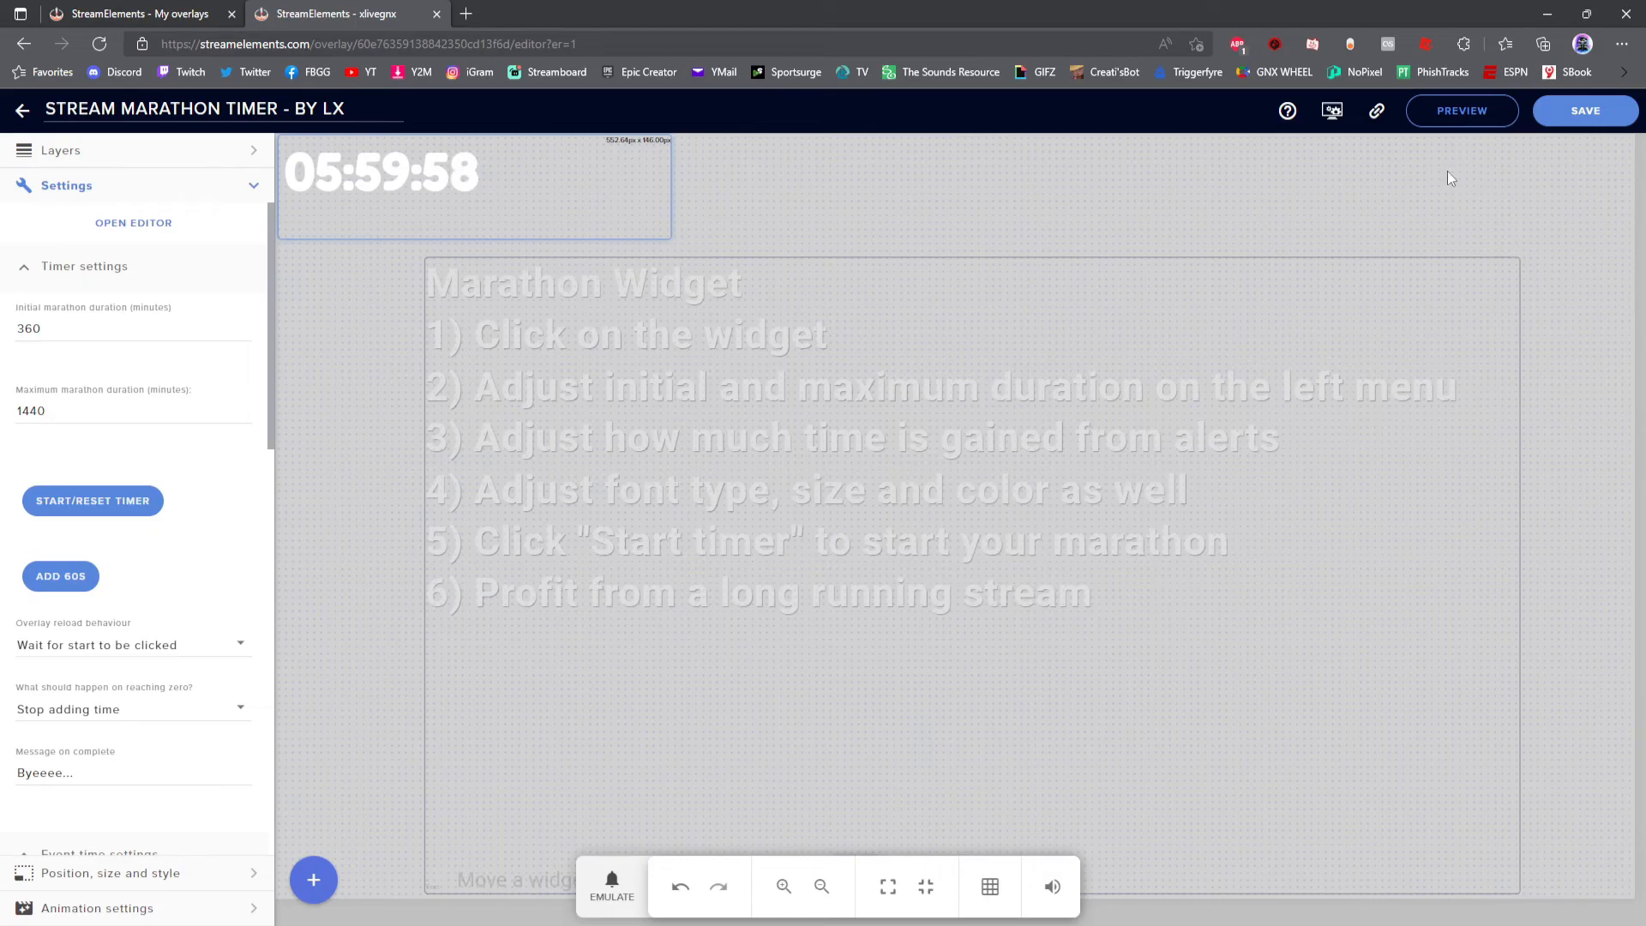